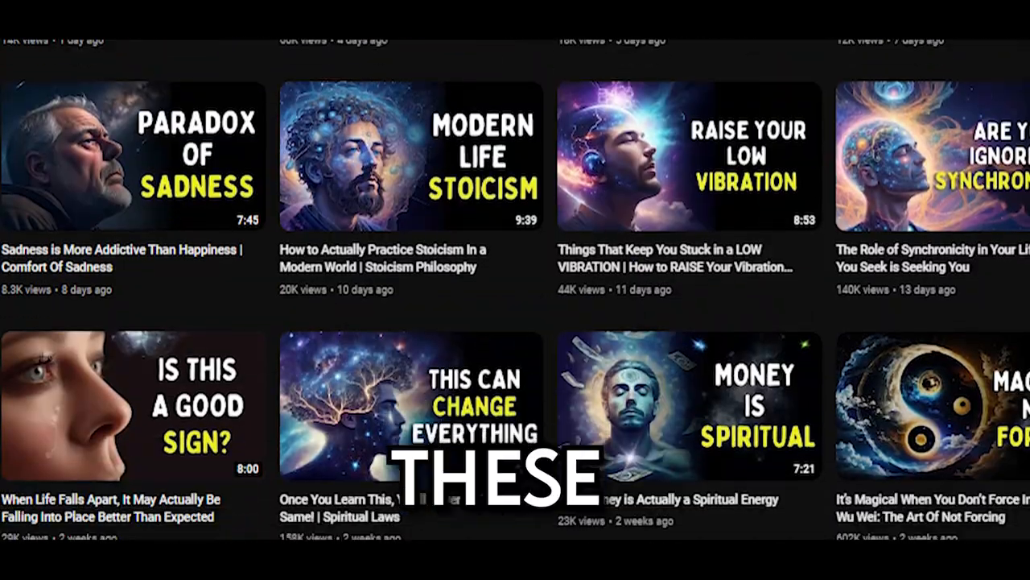
Scroll down the channel's Videos tab to review its thumbnails.
{"action": "scroll", "scroll_direction": "down", "scroll_amount": 3}
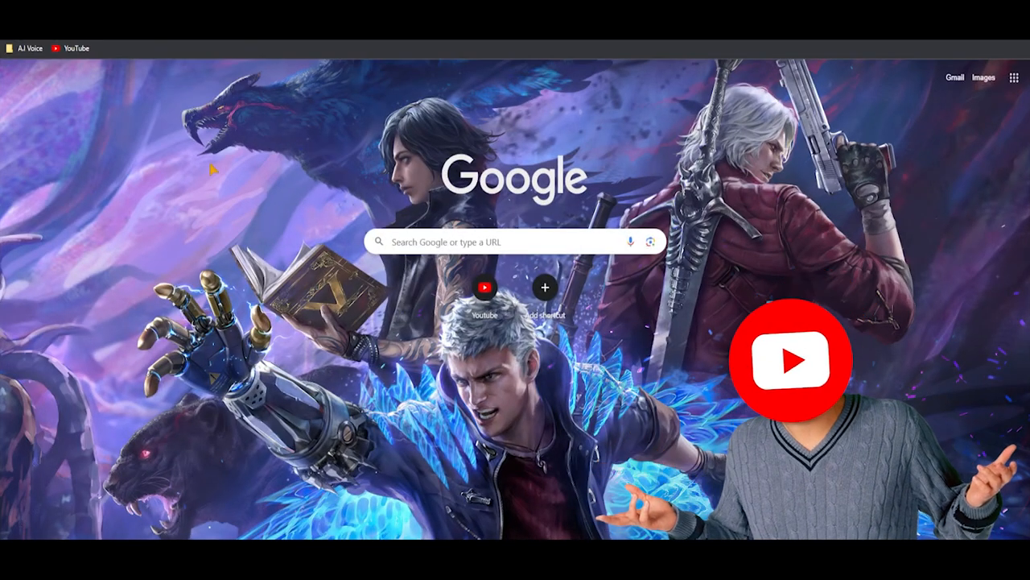
From YouTube's Sign in, start creating a new Google account for personal use.
{"action": "left_click", "coordinate": [483, 286]}
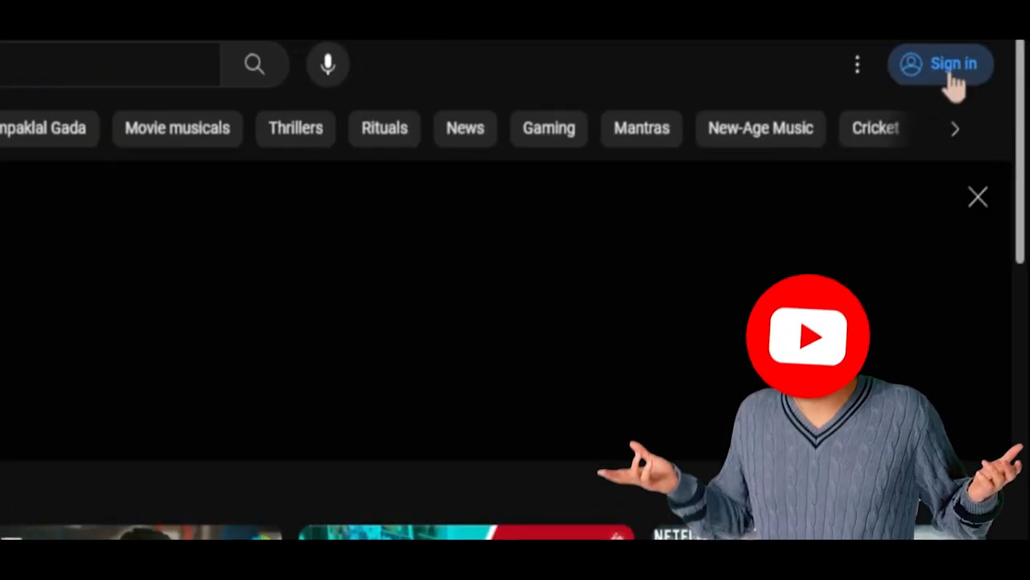
{"action": "left_click", "coordinate": [940, 64]}
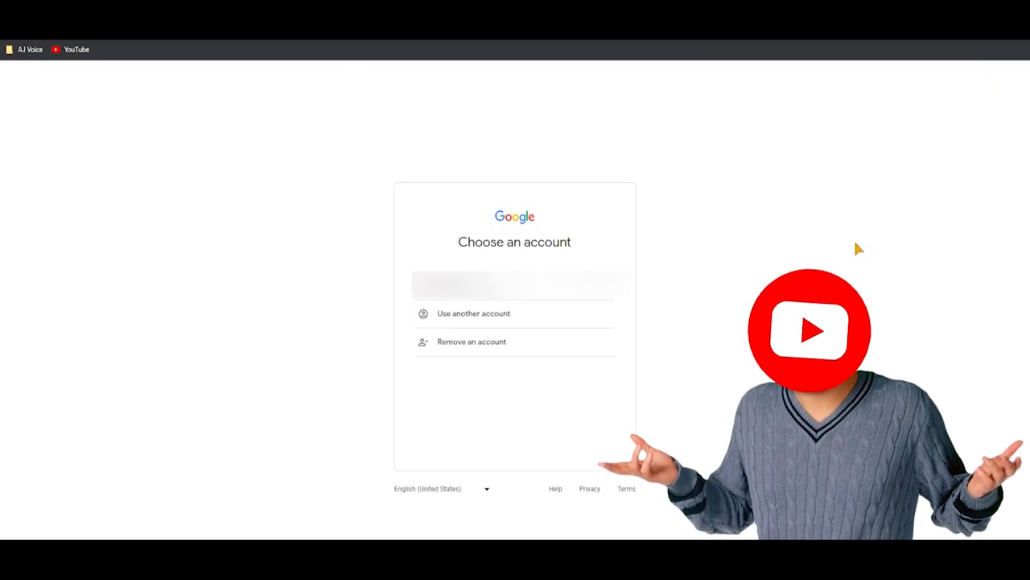
{"action": "left_click", "coordinate": [473, 312]}
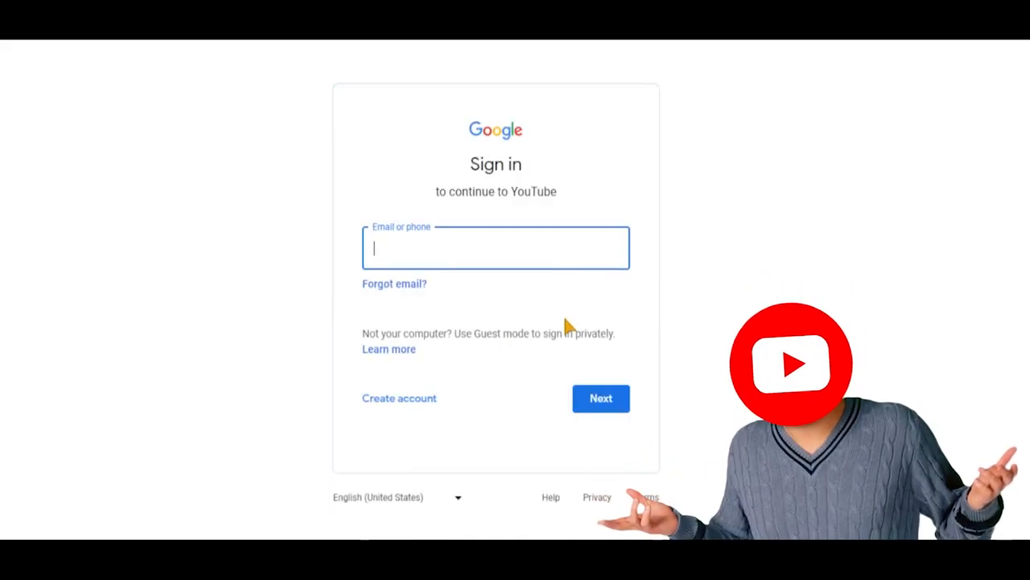
{"action": "left_click", "coordinate": [399, 397]}
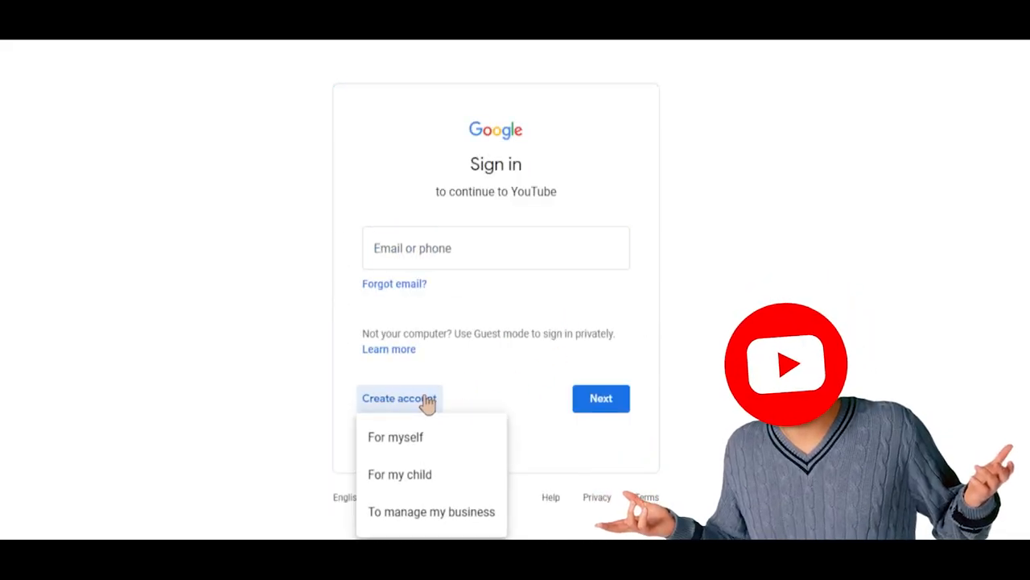
{"action": "left_click", "coordinate": [396, 436]}
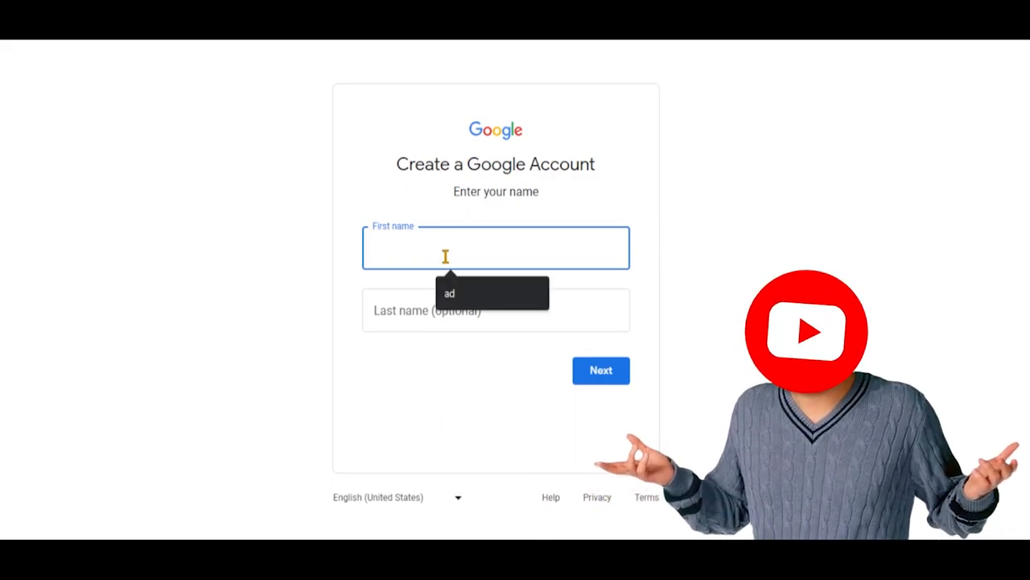
Enter the name CashFlow A.I, a January 1 birthday and a custom gender.
{"action": "type", "text": "CashFlow"}
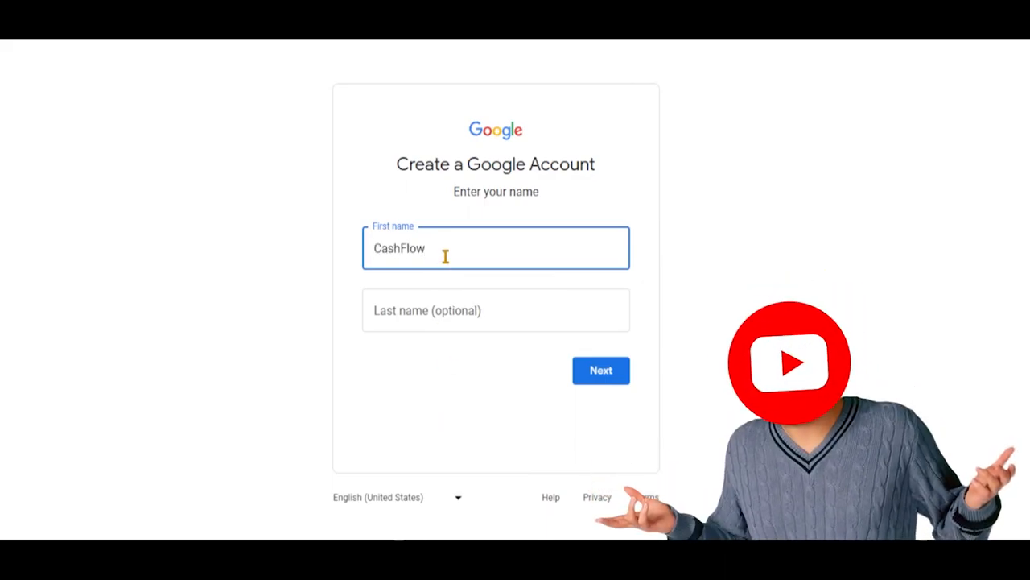
{"action": "type", "text": "A.I"}
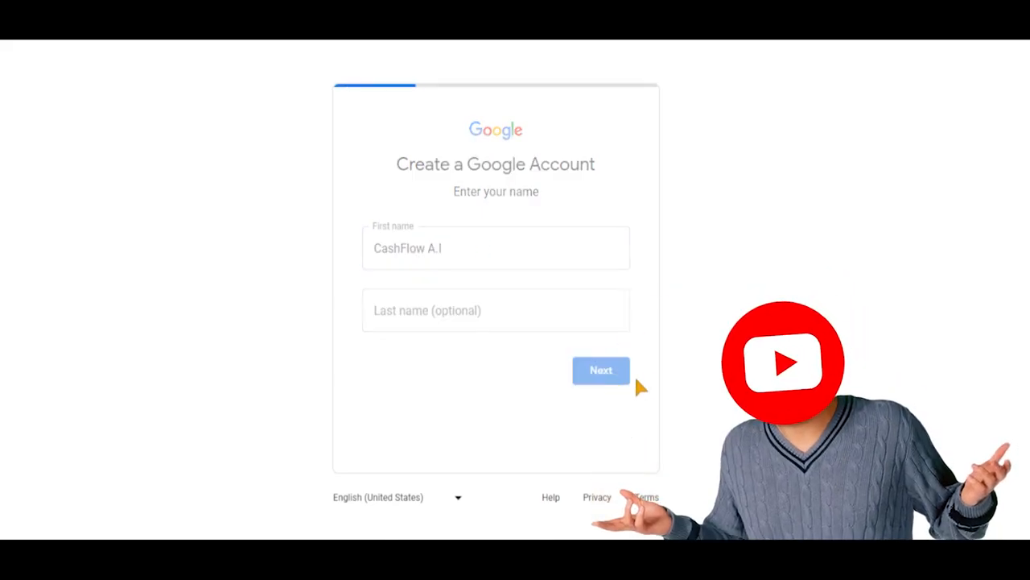
{"action": "left_click", "coordinate": [600, 369]}
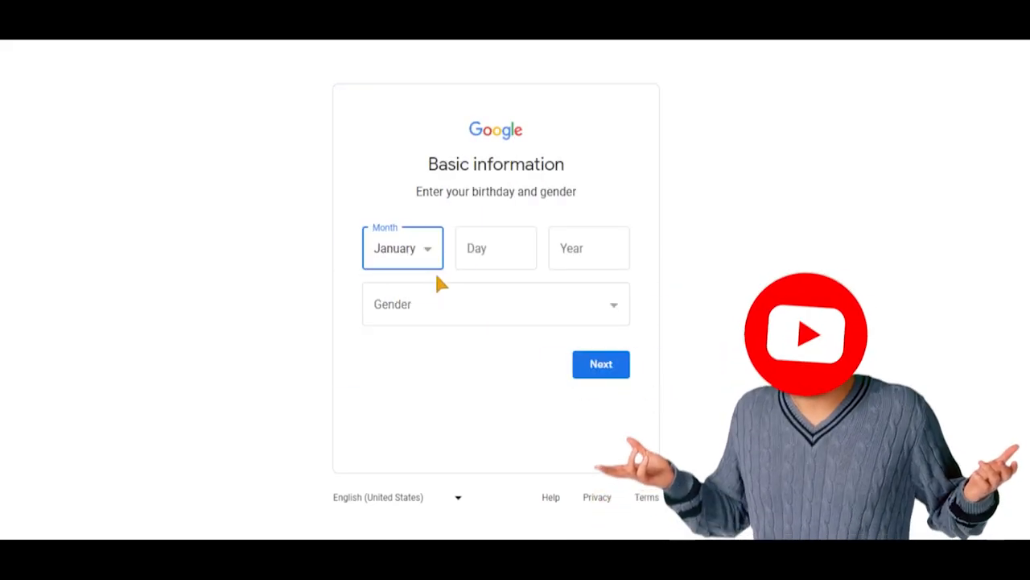
{"action": "type", "text": "1"}
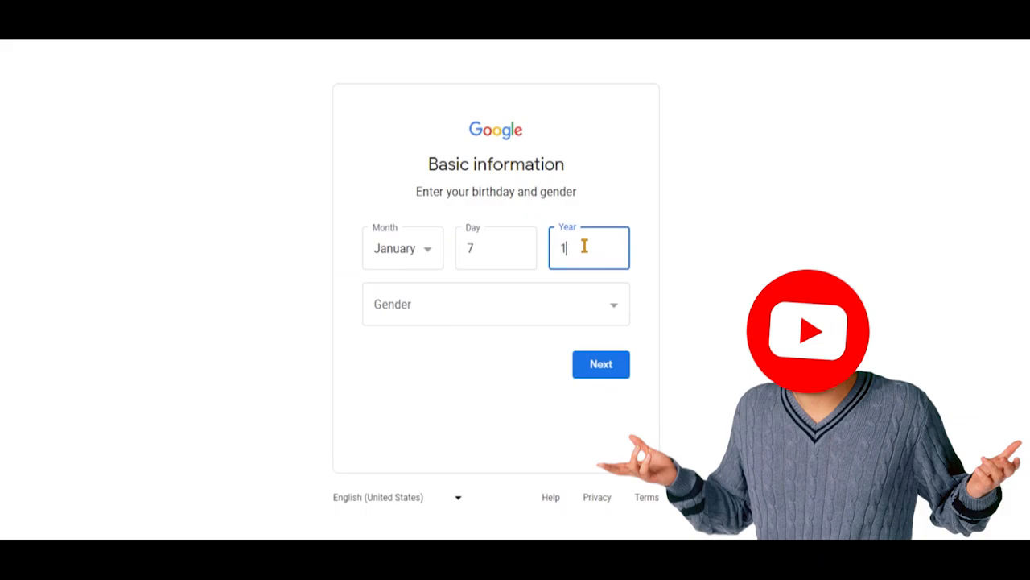
{"action": "left_click", "coordinate": [496, 302]}
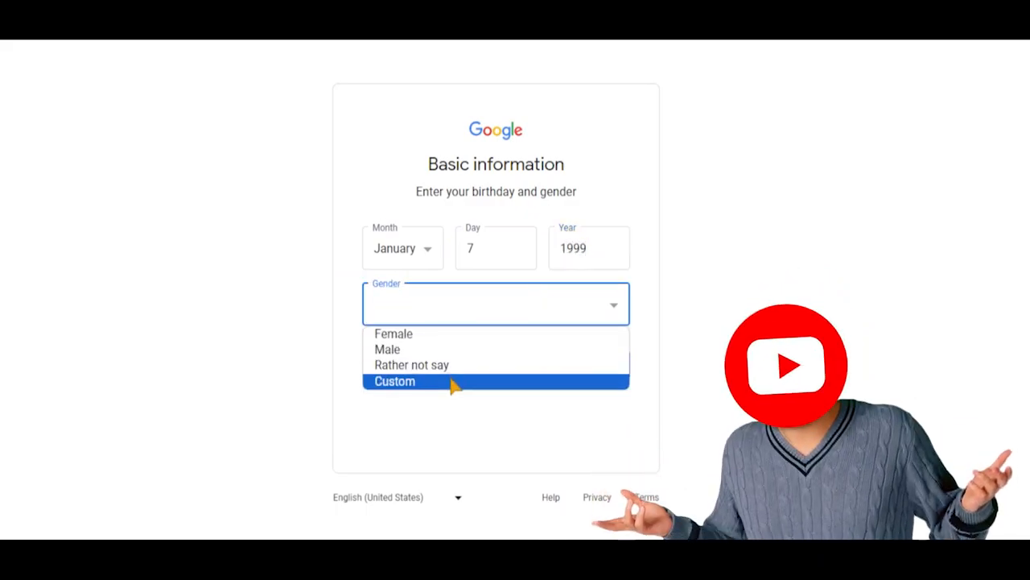
{"action": "left_click", "coordinate": [395, 379]}
{"action": "type", "text": "A.I"}
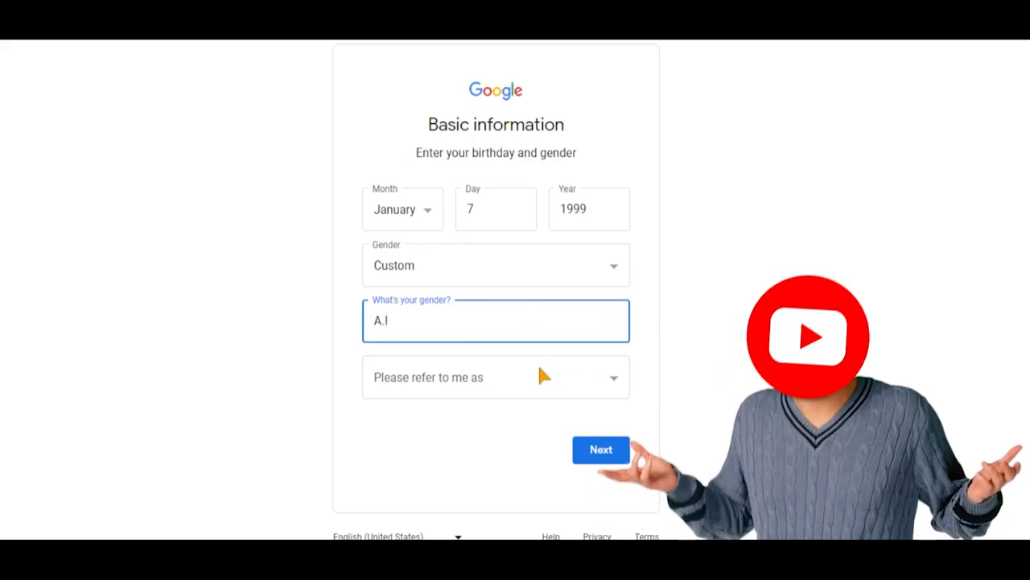
{"action": "left_click", "coordinate": [600, 449]}
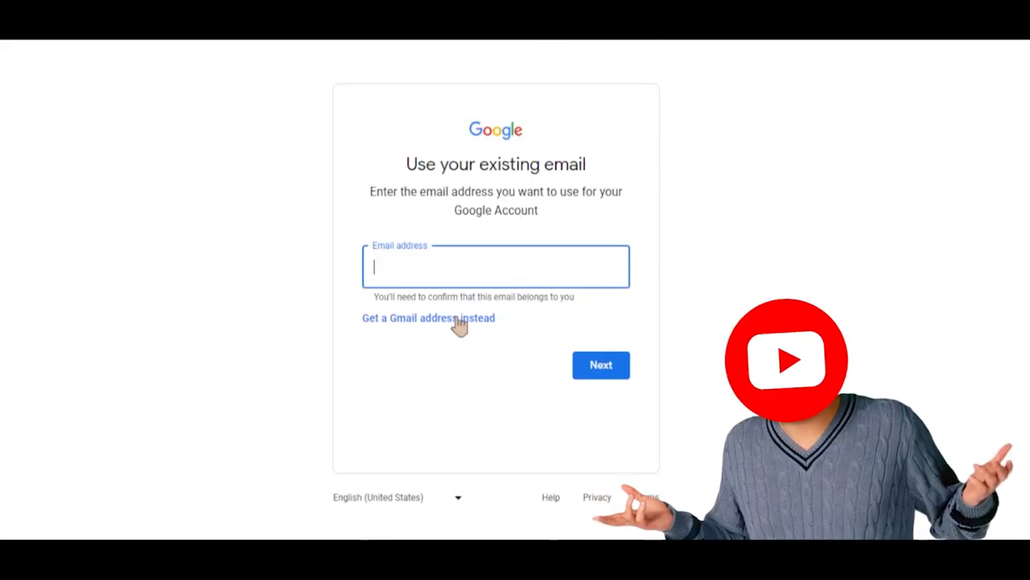
Take the second suggested Gmail address, set a password and skip the recovery email.
{"action": "left_click", "coordinate": [428, 317]}
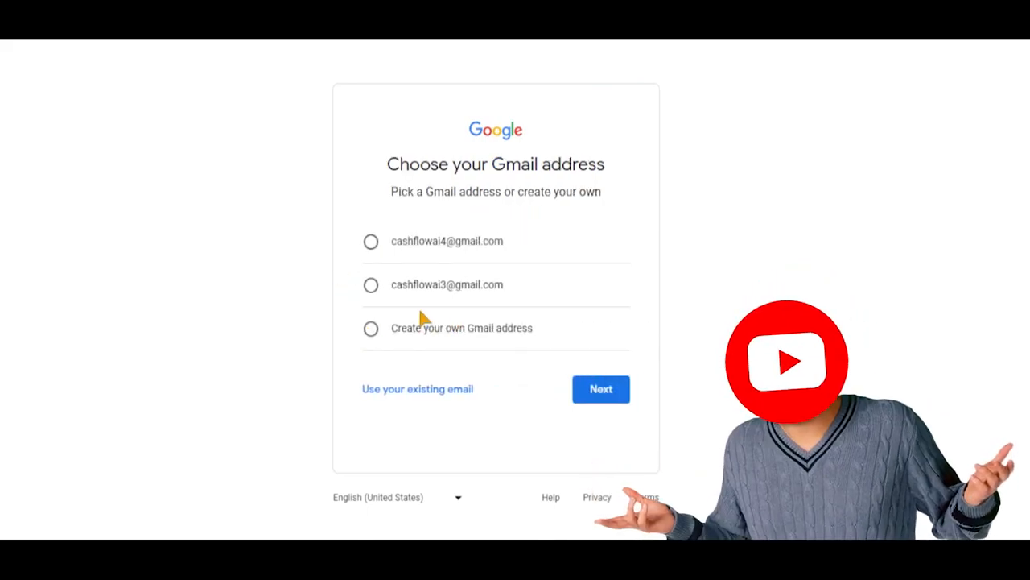
{"action": "left_click", "coordinate": [370, 283]}
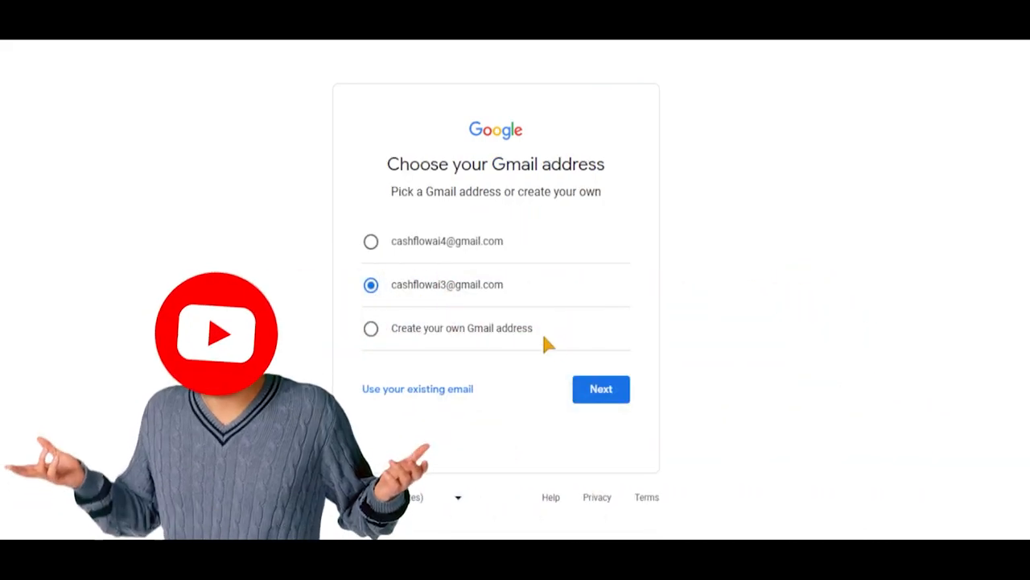
{"action": "left_click", "coordinate": [600, 388]}
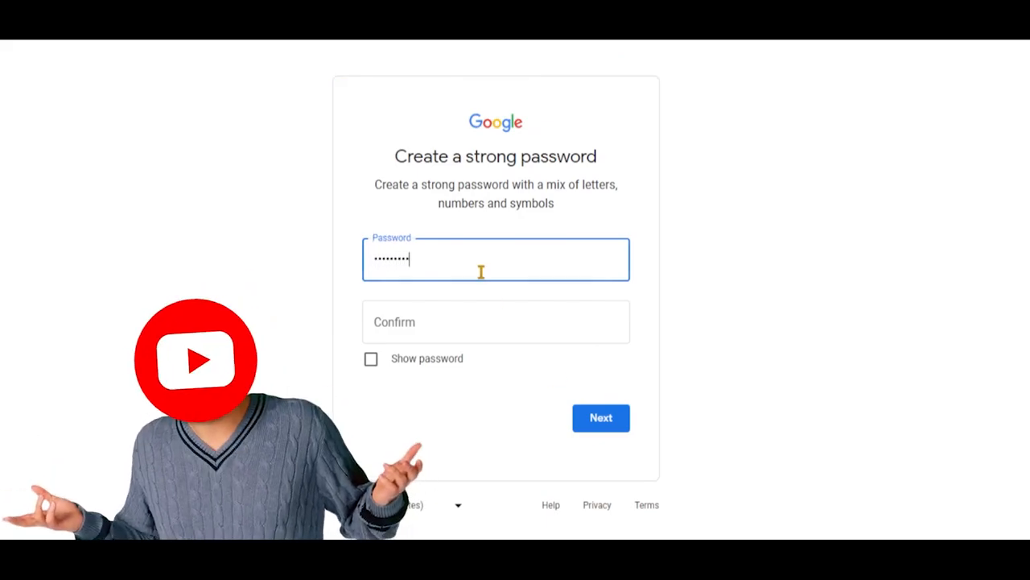
{"action": "left_click", "coordinate": [496, 322]}
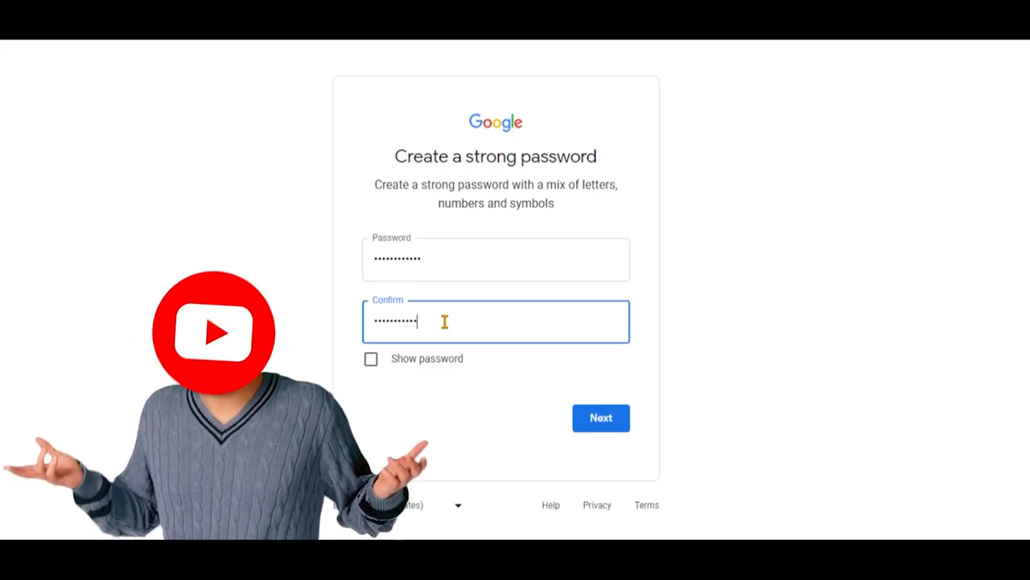
{"action": "left_click", "coordinate": [600, 417]}
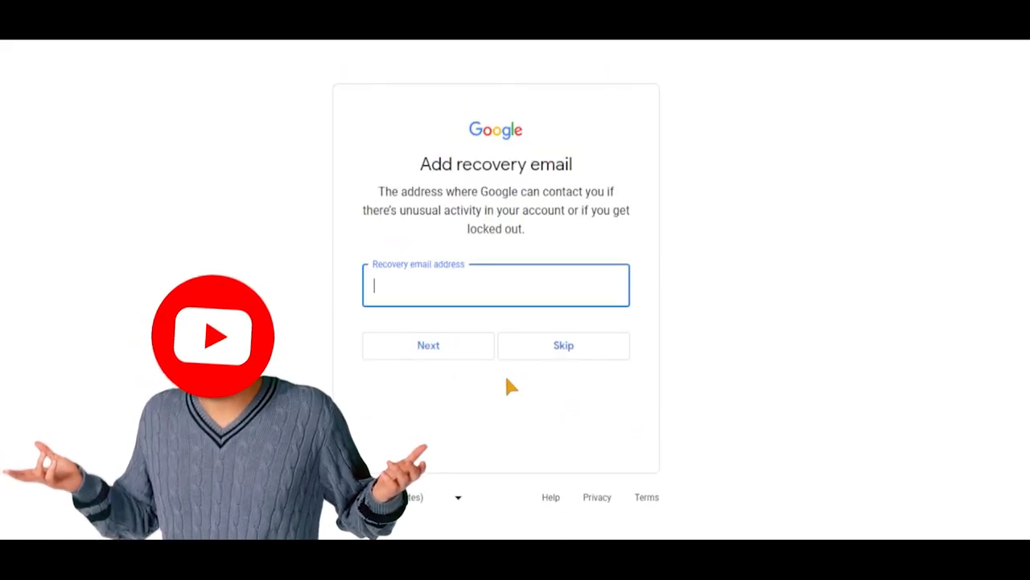
{"action": "left_click", "coordinate": [564, 344]}
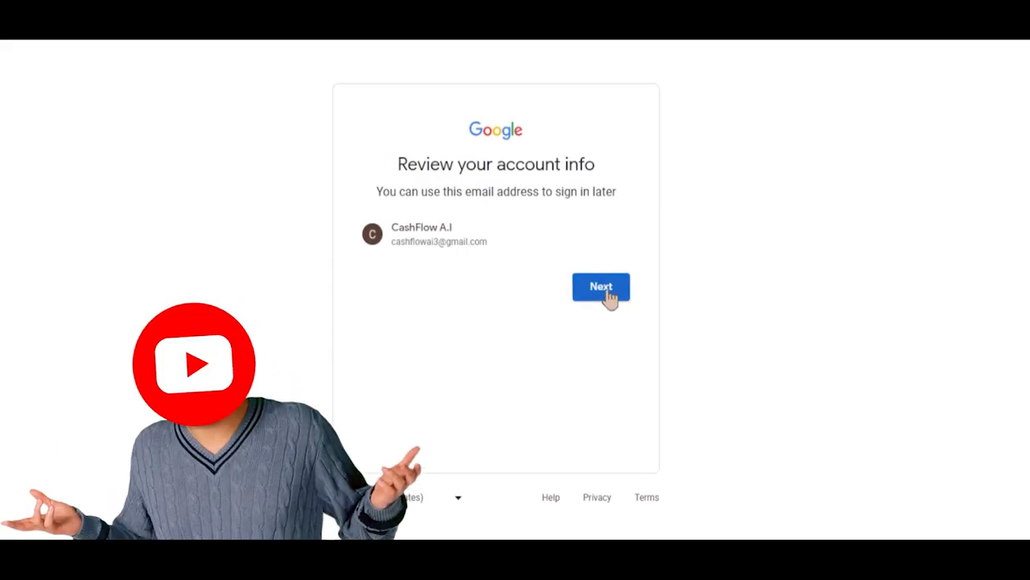
{"action": "left_click", "coordinate": [601, 287]}
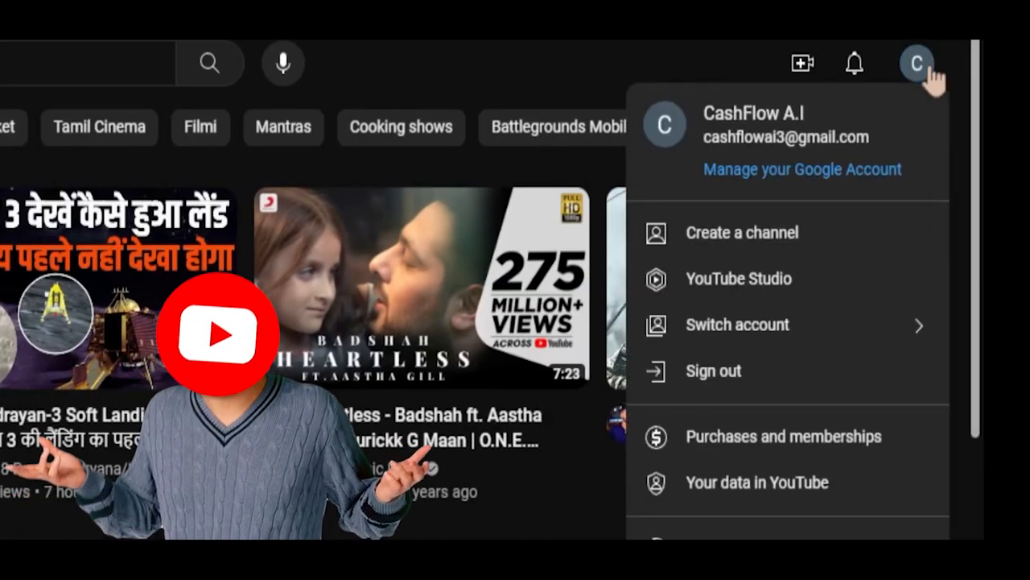
{"action": "mouse_move", "coordinate": [740, 232]}
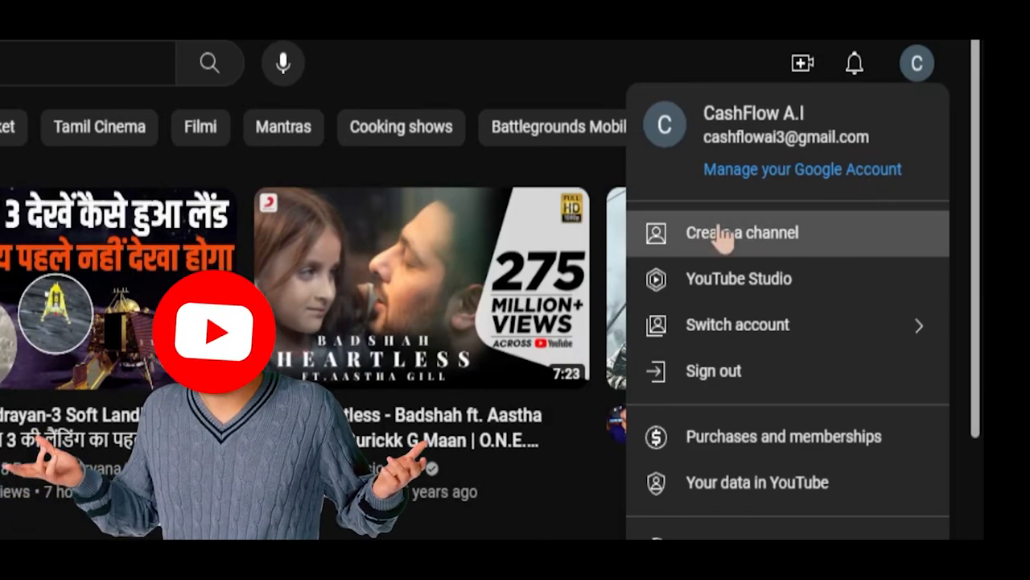
Start creating a YouTube channel for the new CashFlow A.I account.
{"action": "left_click", "coordinate": [740, 231]}
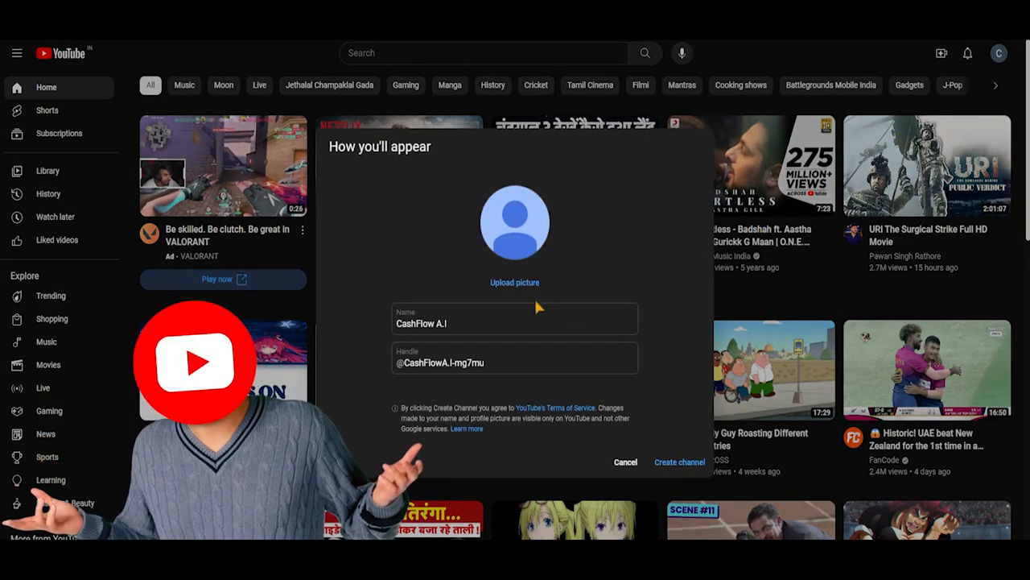
{"action": "mouse_move", "coordinate": [522, 267]}
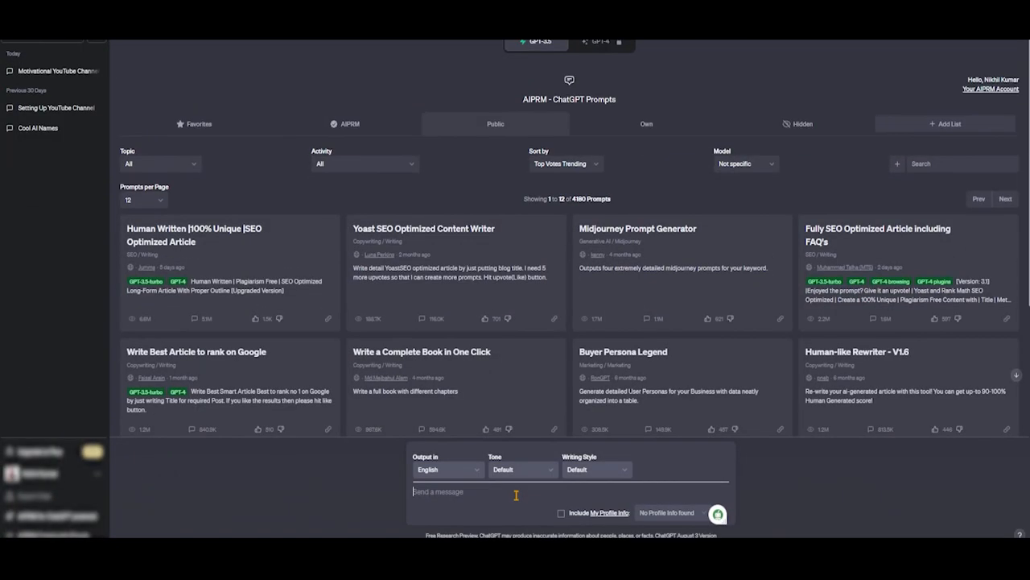
Ask ChatGPT for 20 unique motivational stories channel names and select CourageChronicles.
{"action": "type", "text": "20 unique and original motivational stories YouTube channel names"}
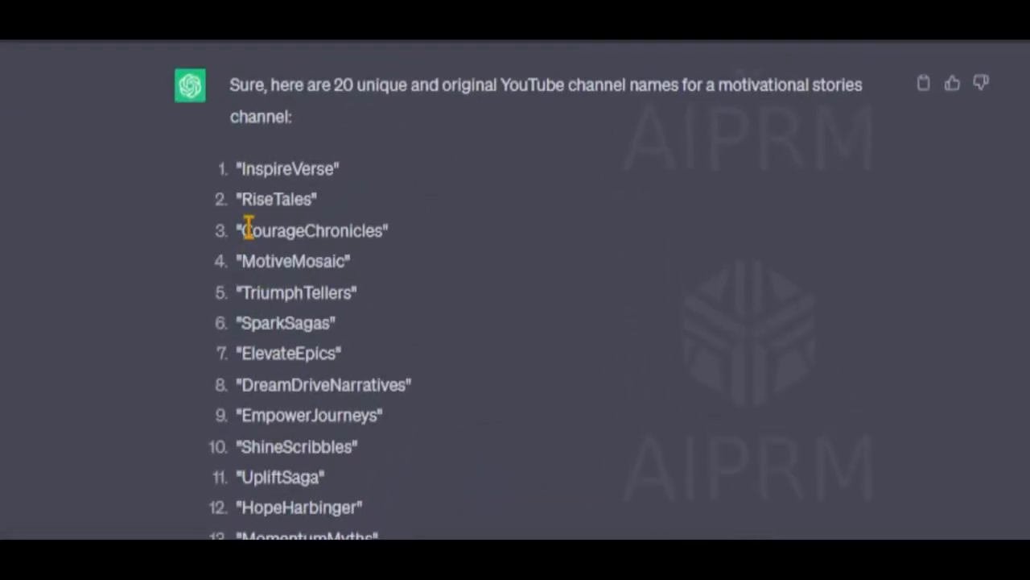
{"action": "double_click", "coordinate": [312, 230]}
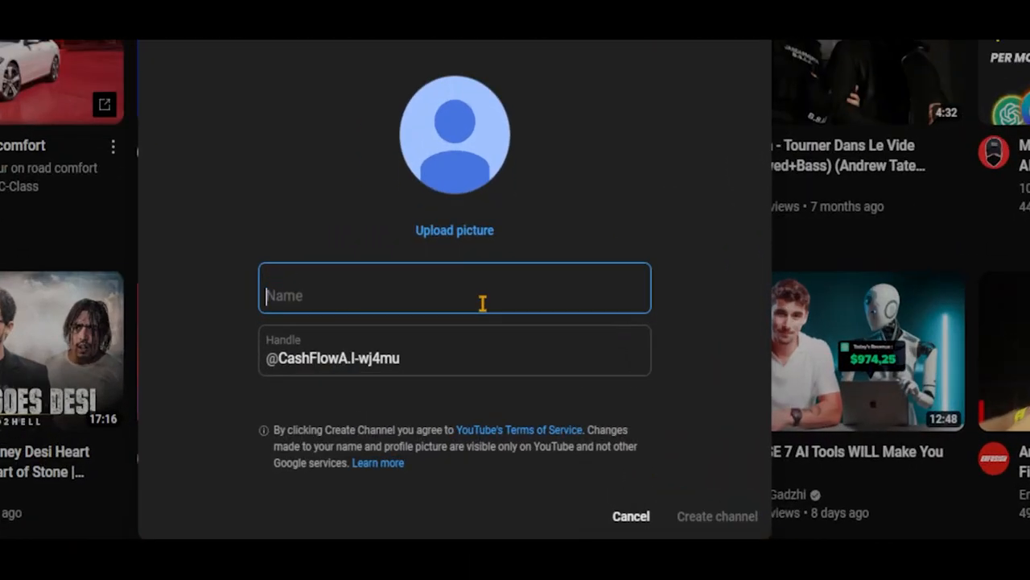
Name the channel Courage Chronicles and create it.
{"action": "type", "text": "Courage"}
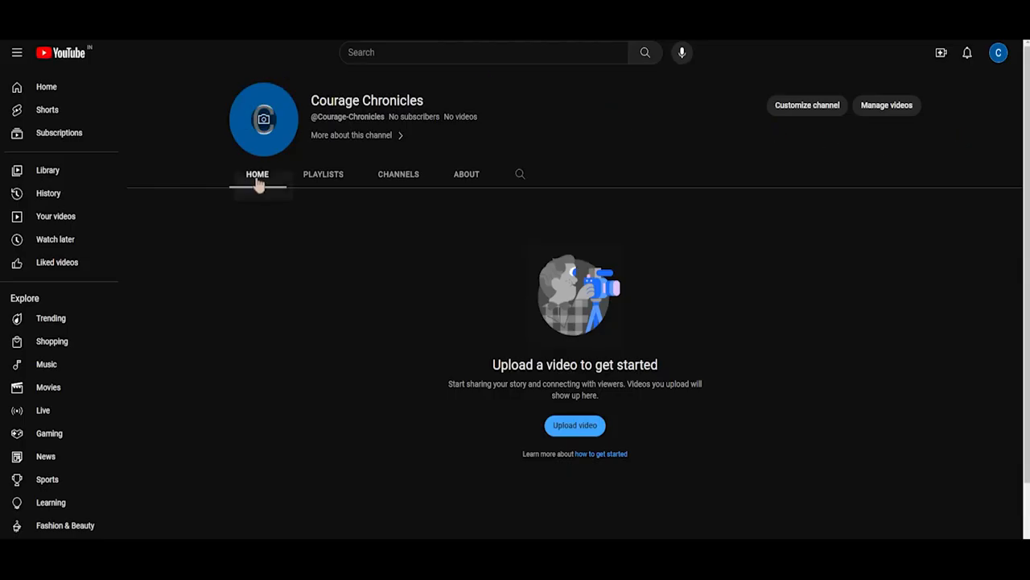
{"action": "mouse_move", "coordinate": [264, 119]}
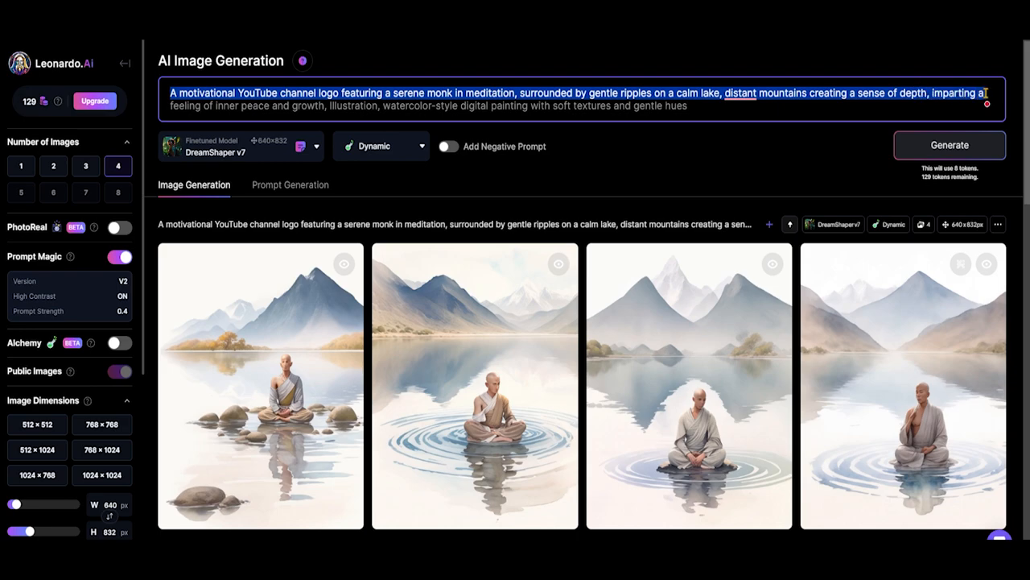
Generate the meditating-monk lake images and HD Crisp upscale the back-view one.
{"action": "left_click", "coordinate": [739, 91]}
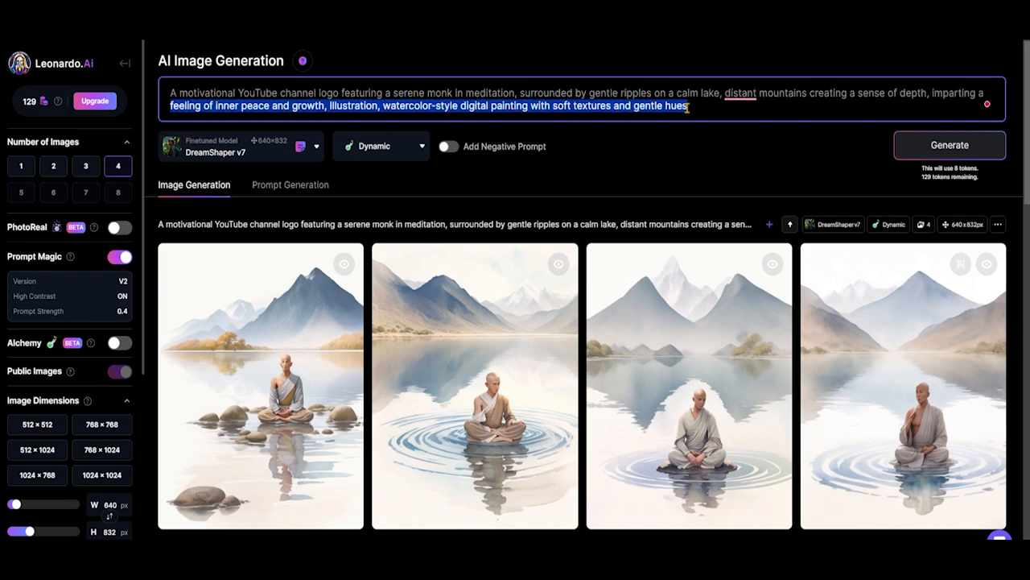
{"action": "left_click", "coordinate": [949, 145]}
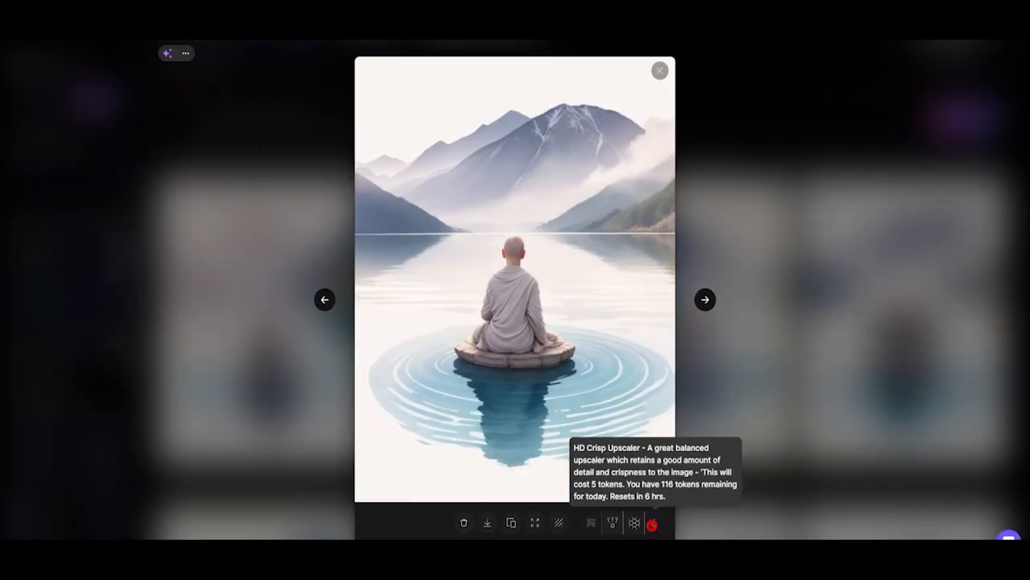
{"action": "left_click", "coordinate": [652, 523]}
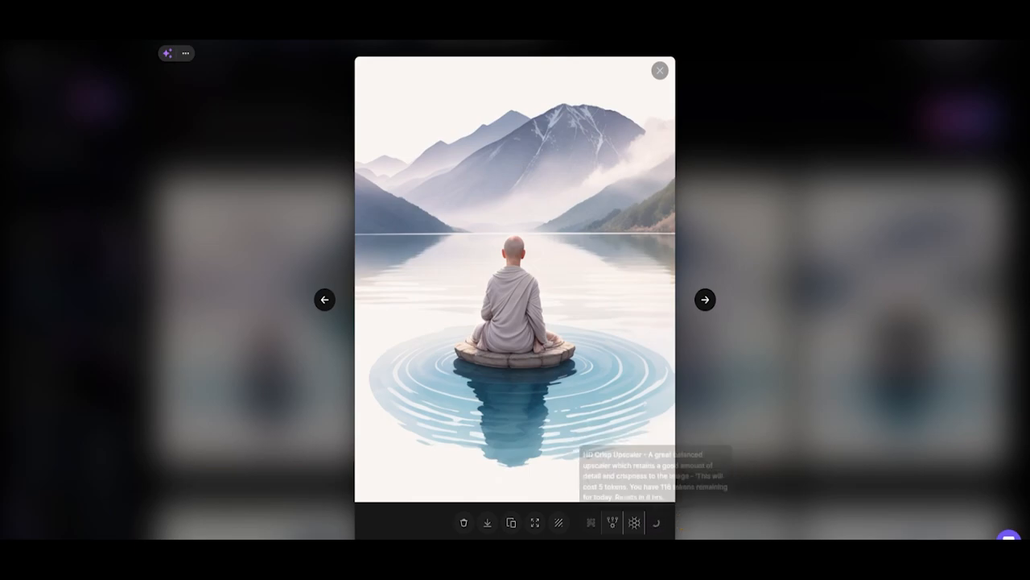
{"action": "mouse_move", "coordinate": [744, 402]}
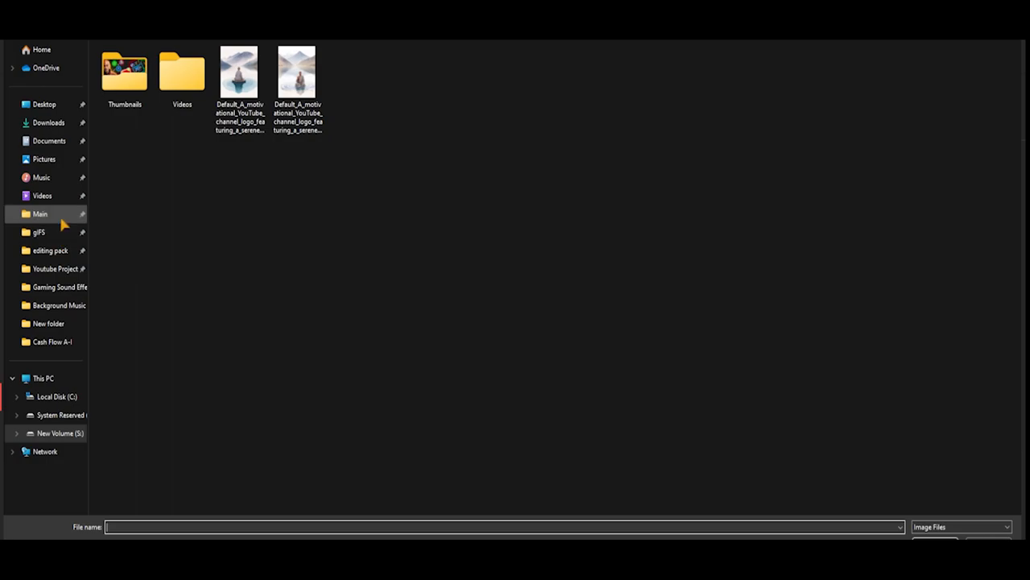
Upload the monk image from the downloads folder as the channel picture and publish it.
{"action": "left_click", "coordinate": [54, 268]}
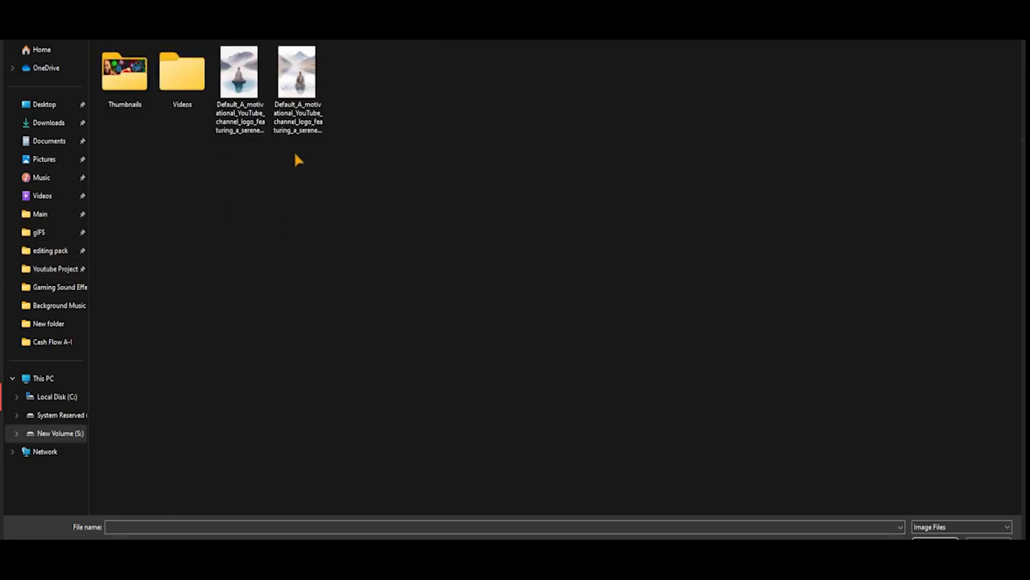
{"action": "left_click", "coordinate": [238, 73]}
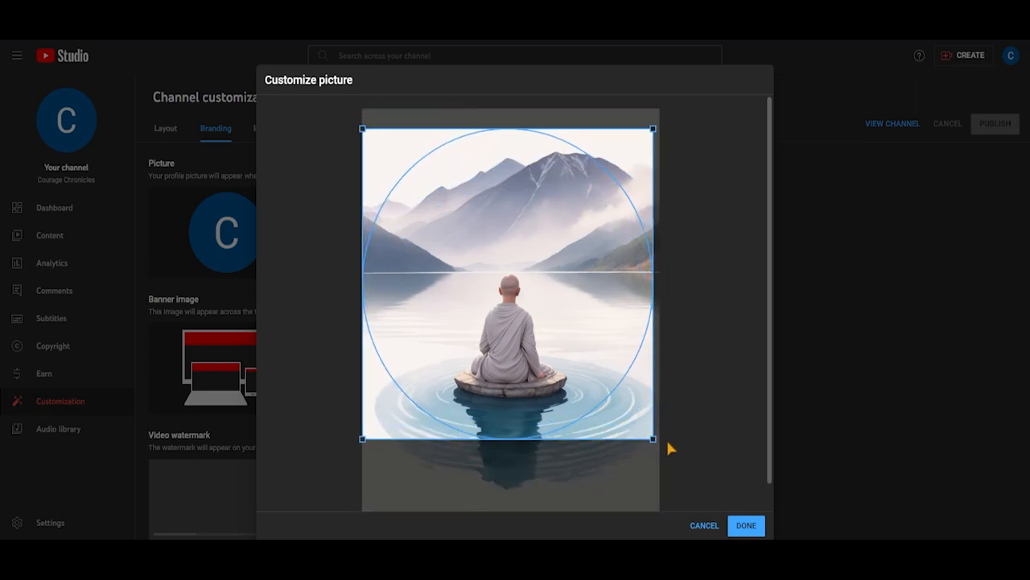
{"action": "left_click", "coordinate": [744, 525]}
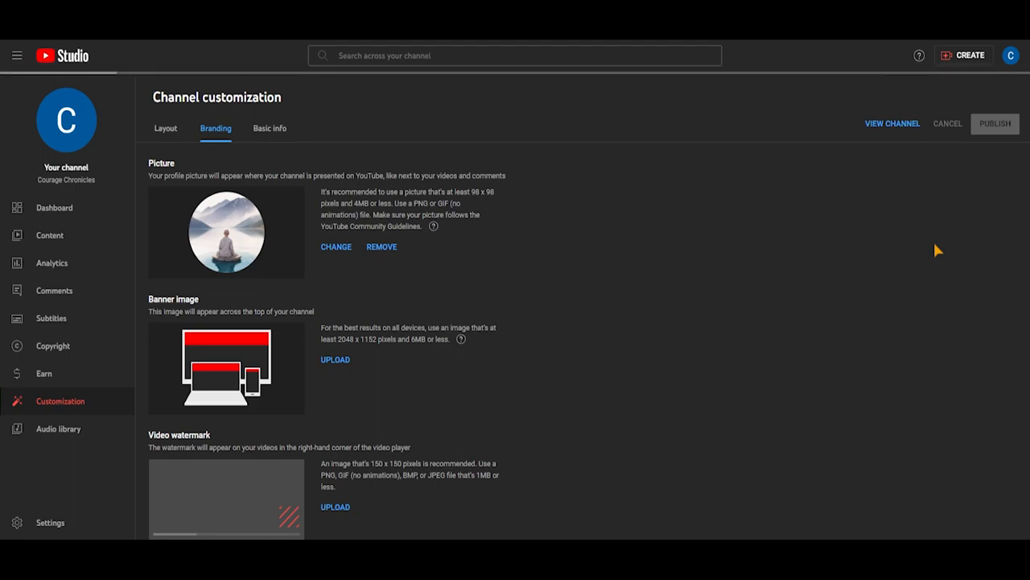
{"action": "left_click", "coordinate": [892, 123]}
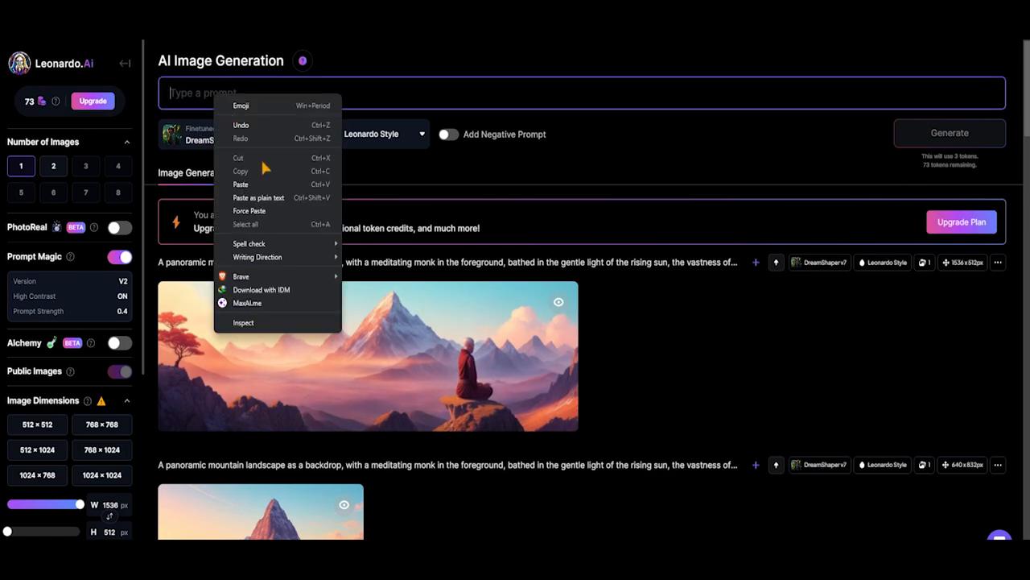
Paste the mountain monk prompt, generate the panoramic image and view it full size.
{"action": "left_click", "coordinate": [242, 183]}
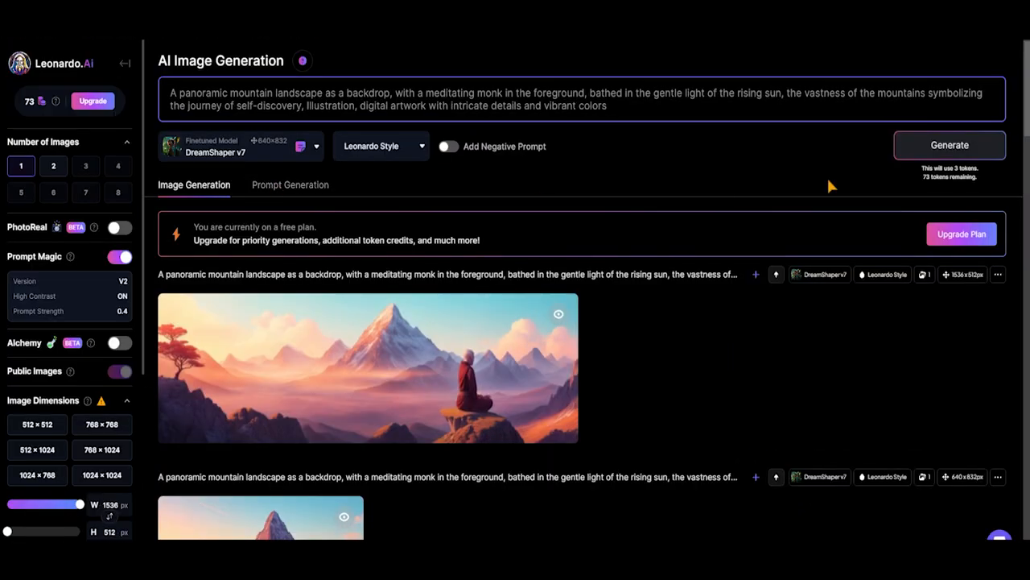
{"action": "left_click", "coordinate": [950, 145]}
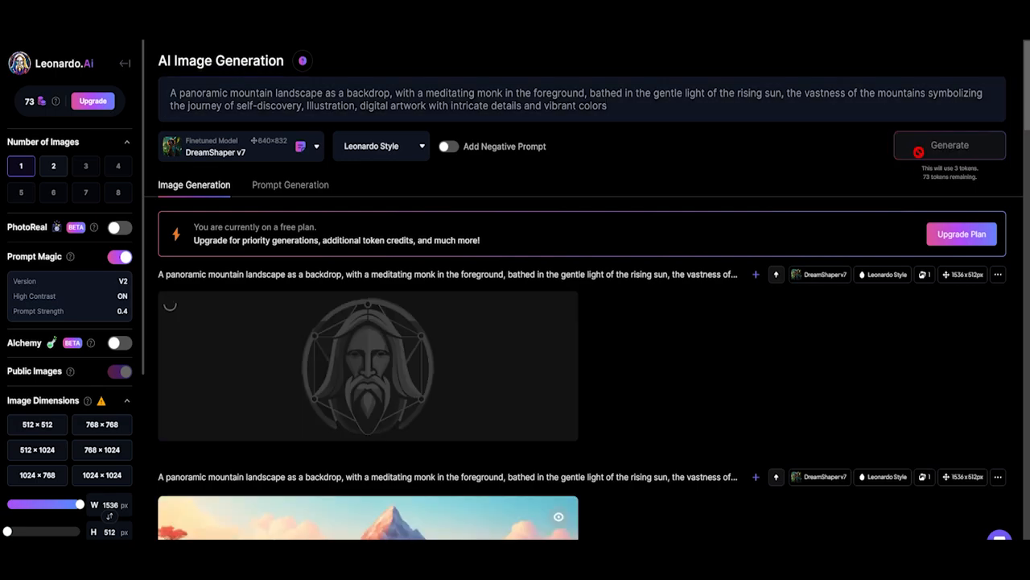
{"action": "left_click", "coordinate": [950, 145]}
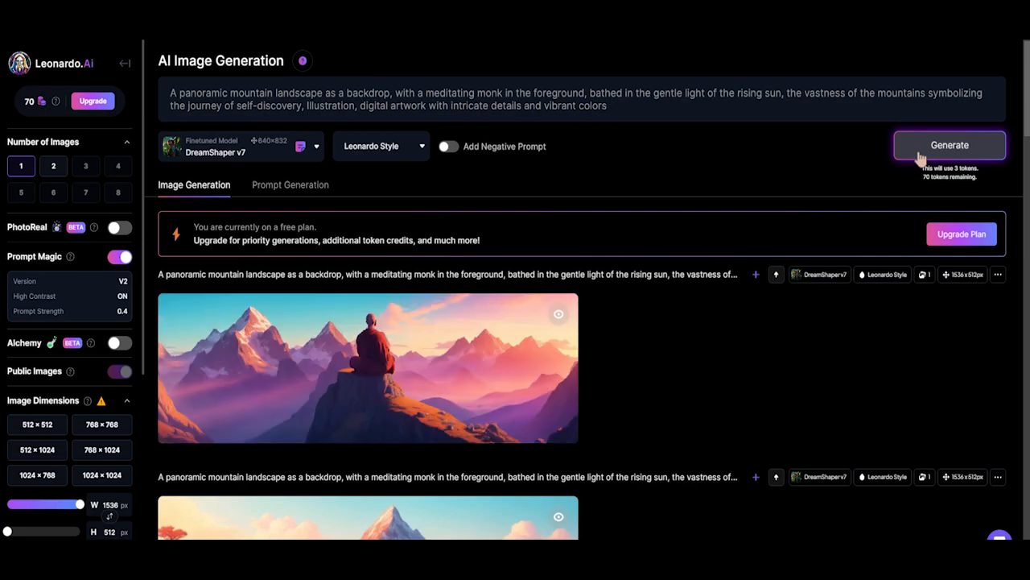
{"action": "mouse_move", "coordinate": [409, 393]}
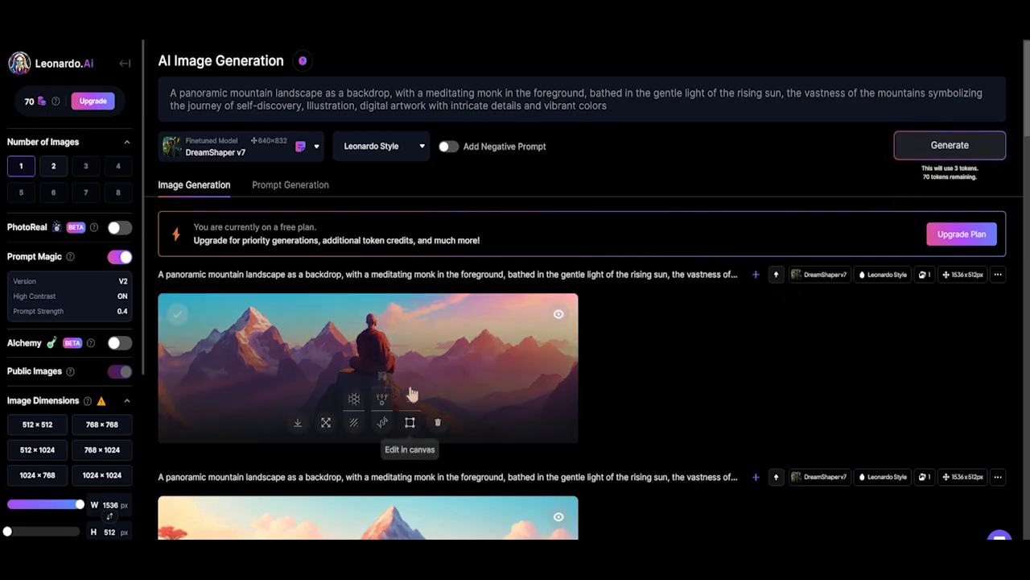
{"action": "left_click", "coordinate": [326, 422]}
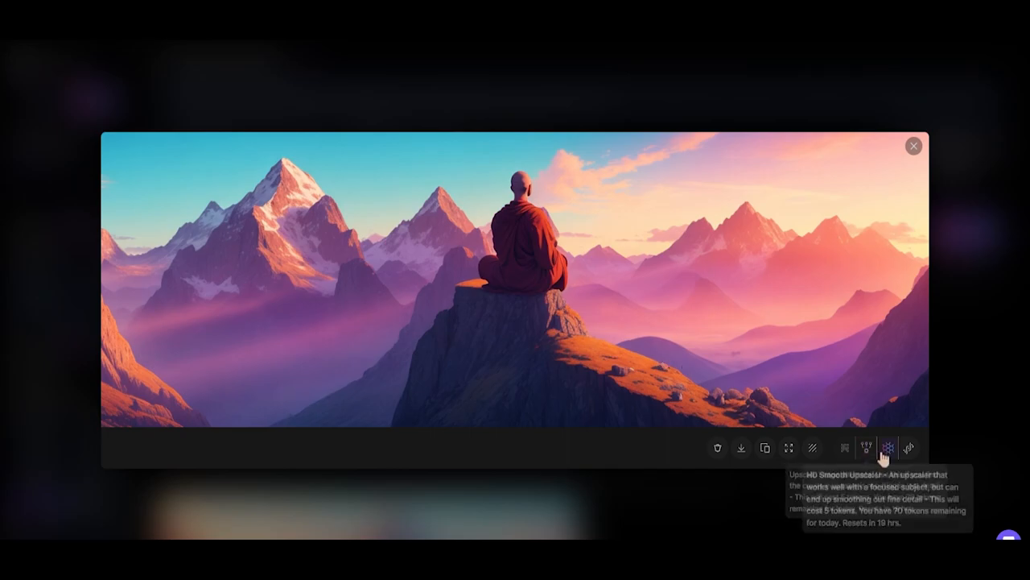
{"action": "mouse_move", "coordinate": [908, 448]}
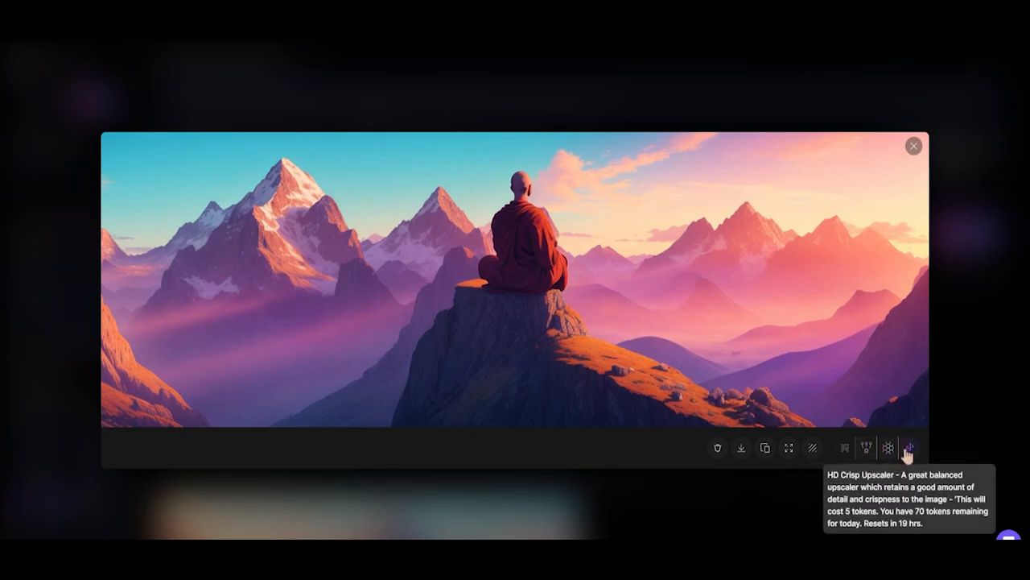
HD Smooth upscale the mountain monk image and download it.
{"action": "left_click", "coordinate": [889, 447]}
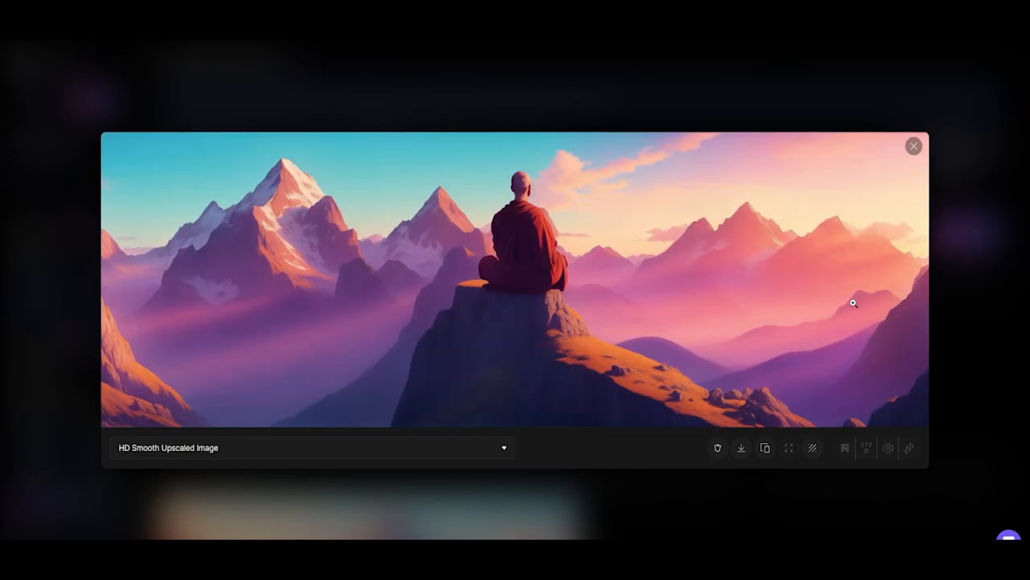
{"action": "mouse_move", "coordinate": [741, 448]}
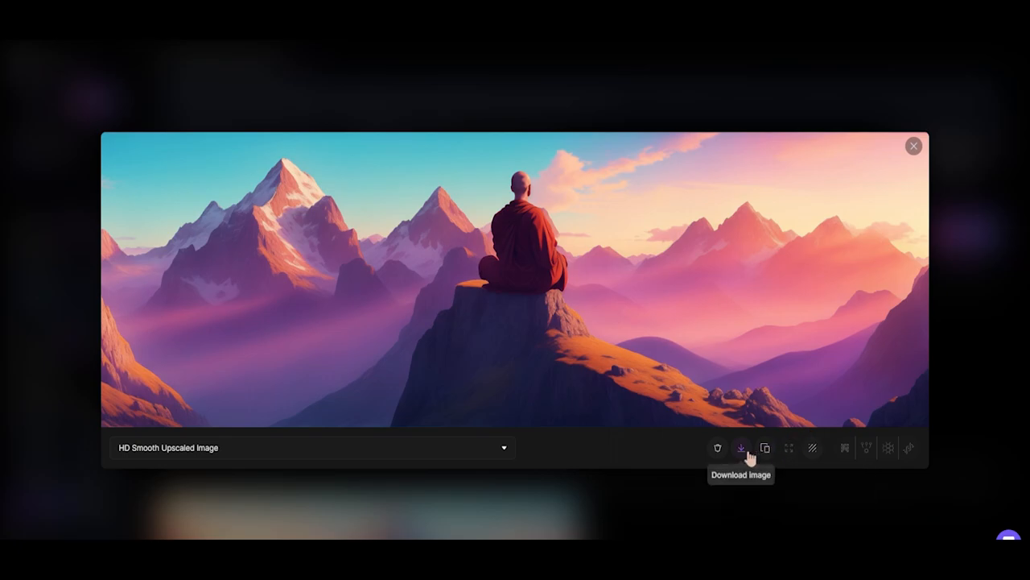
{"action": "left_click", "coordinate": [740, 448]}
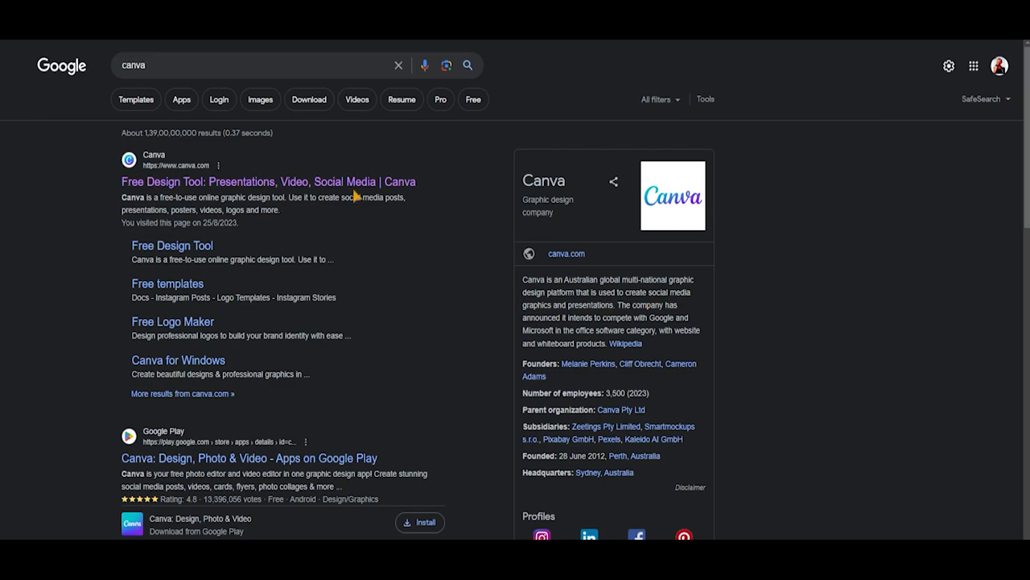
Open the Canva site from Google and log in with the Google account.
{"action": "left_click", "coordinate": [267, 180]}
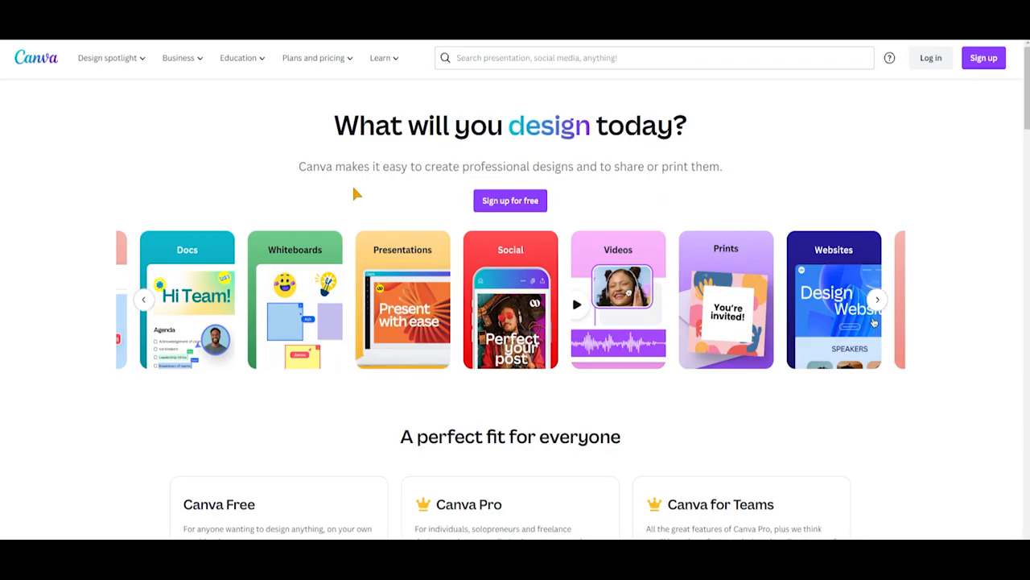
{"action": "scroll", "scroll_direction": "down", "scroll_amount": 3}
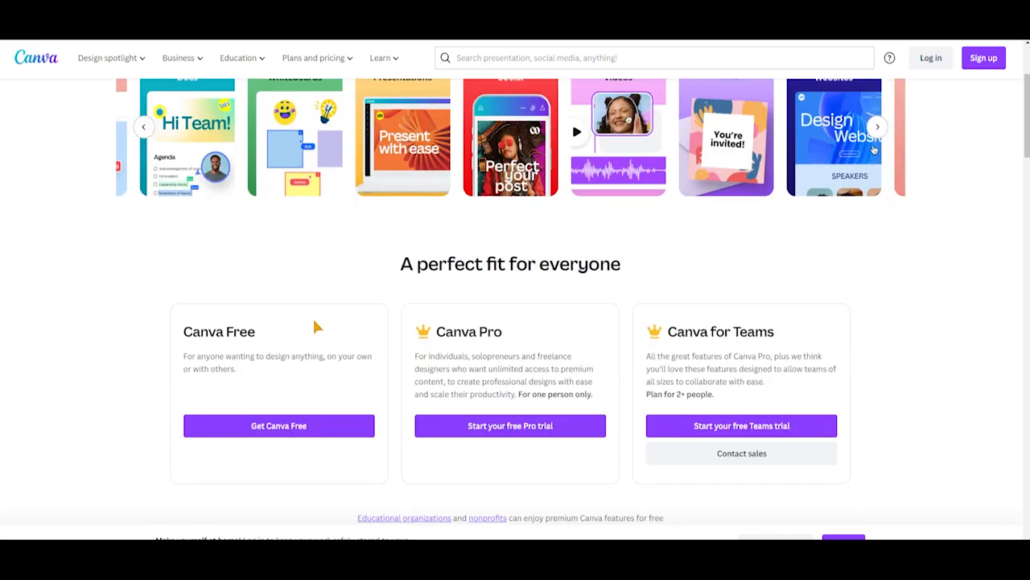
{"action": "scroll", "scroll_direction": "up", "scroll_amount": 3}
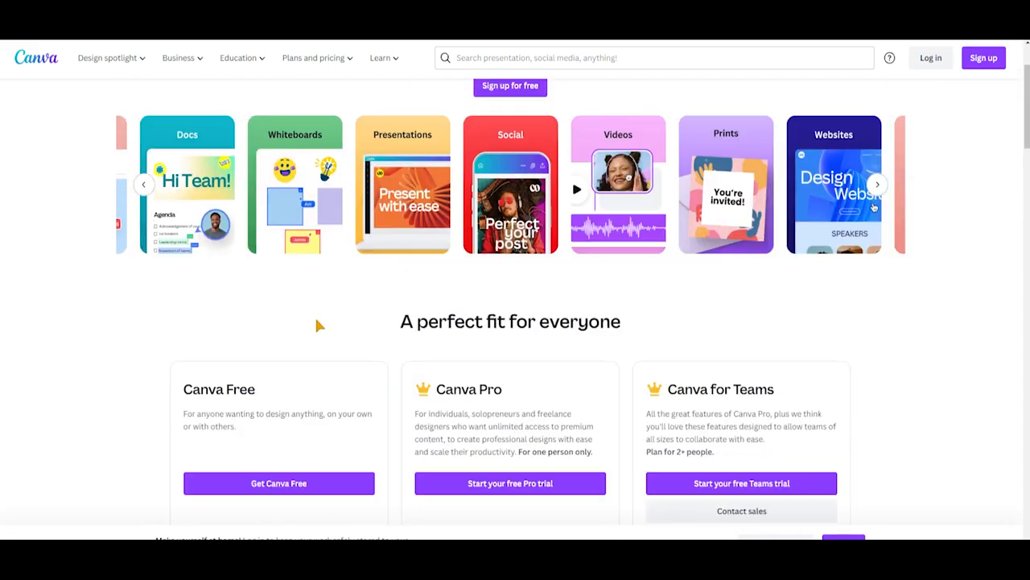
{"action": "scroll", "scroll_direction": "up", "scroll_amount": 3}
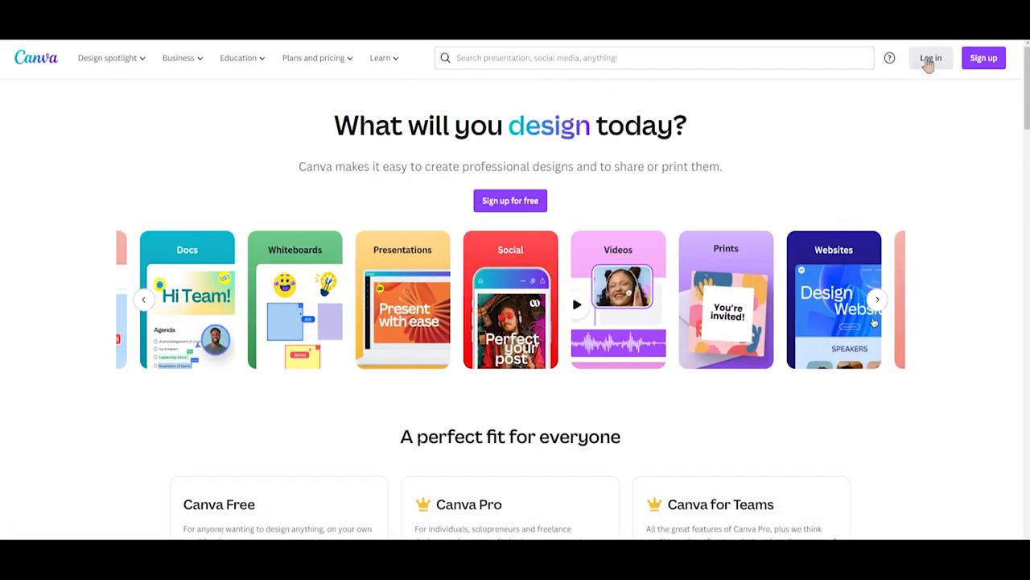
{"action": "left_click", "coordinate": [930, 58]}
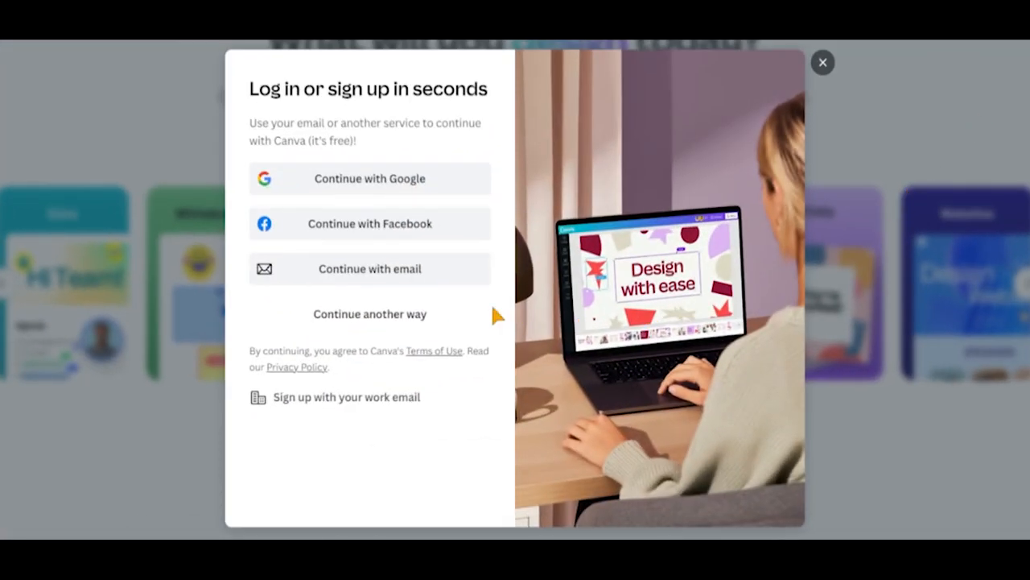
{"action": "left_click", "coordinate": [370, 177]}
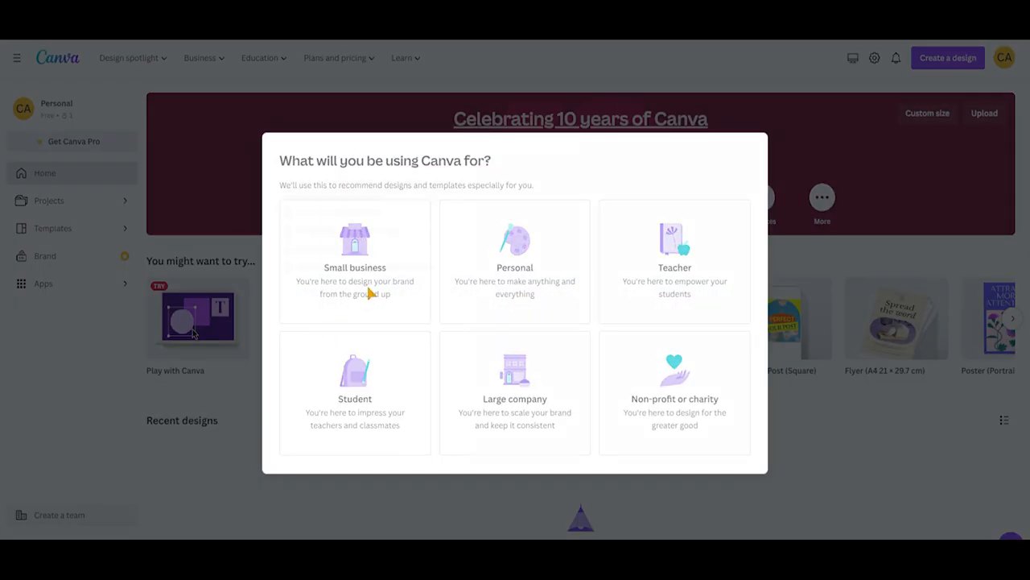
Choose Small business as the Canva use and dismiss the Pro offer.
{"action": "left_click", "coordinate": [354, 261]}
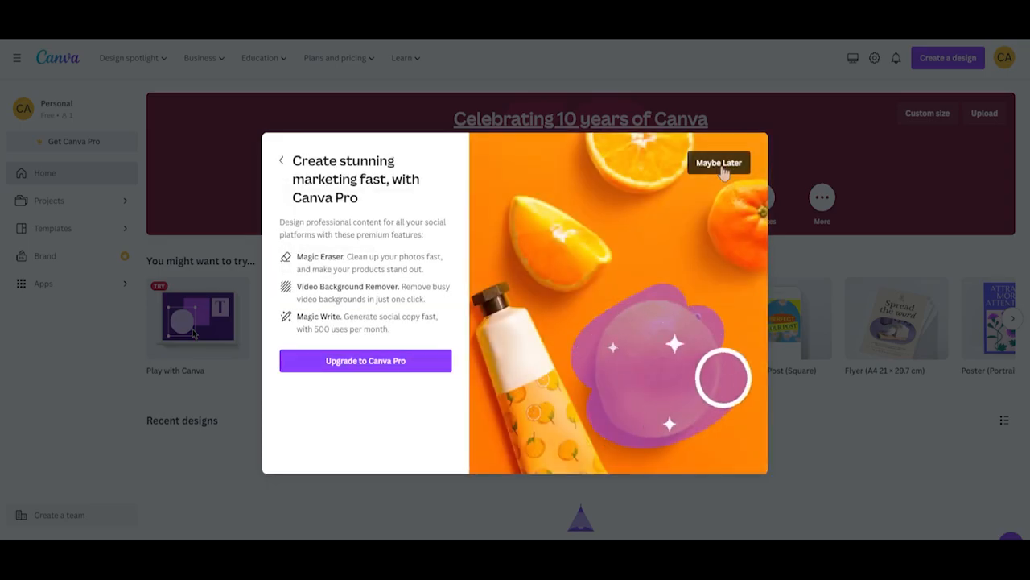
{"action": "left_click", "coordinate": [718, 161]}
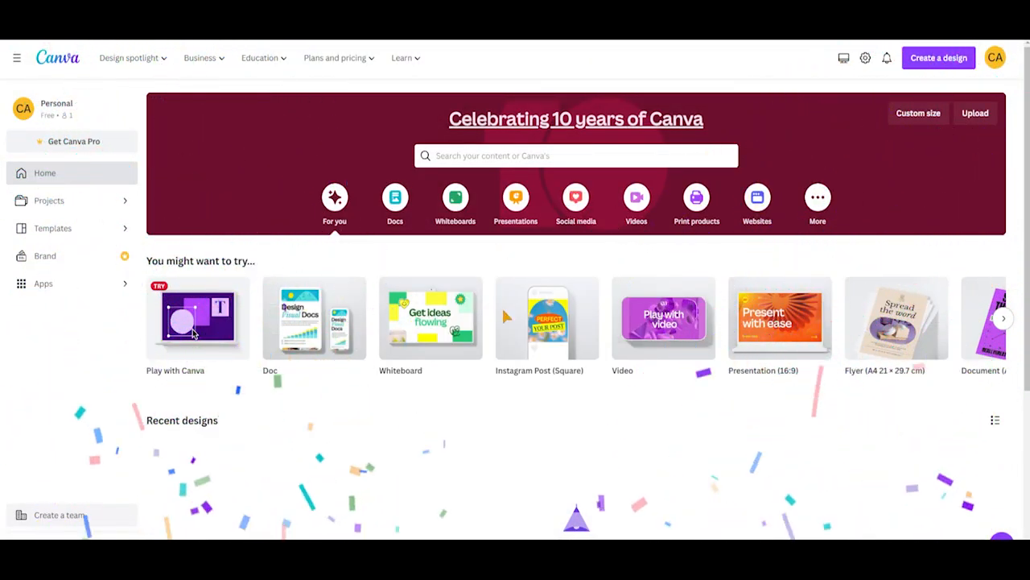
Search 'youtube banner' and start a YouTube Banner design on the Modern Gaming Cover template.
{"action": "left_click", "coordinate": [939, 58]}
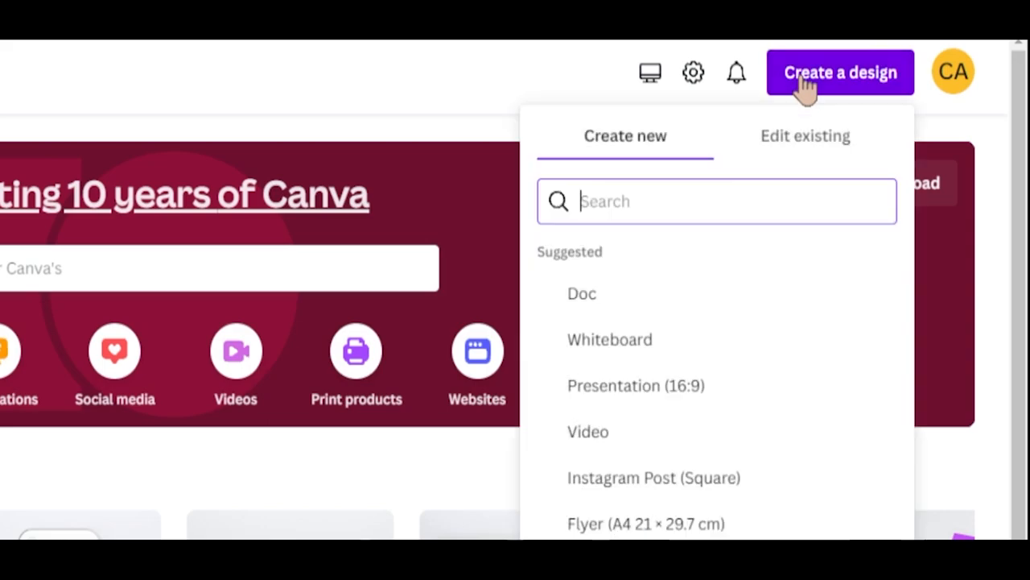
{"action": "type", "text": "you"}
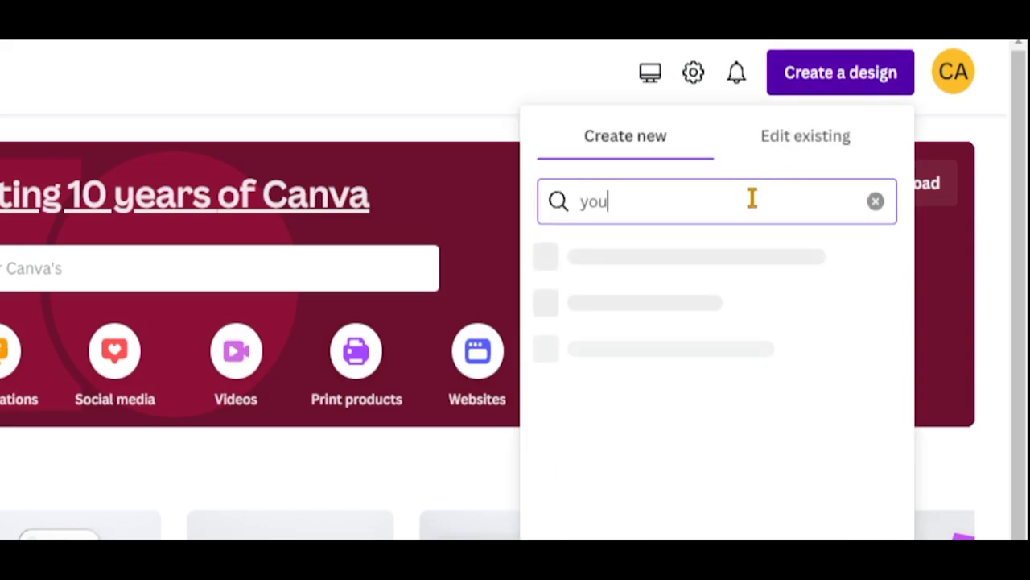
{"action": "type", "text": "tube banner"}
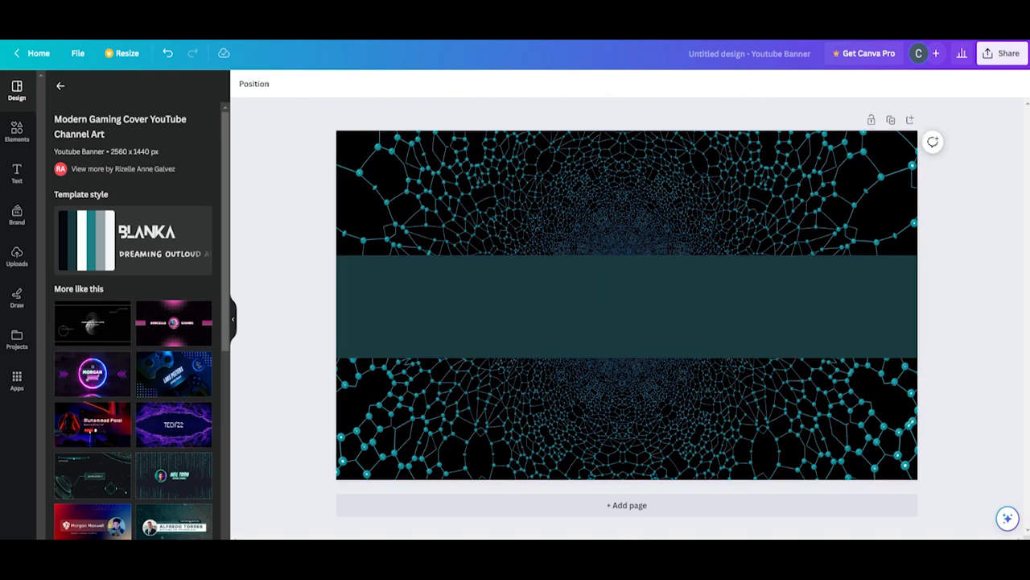
{"action": "left_click", "coordinate": [16, 256]}
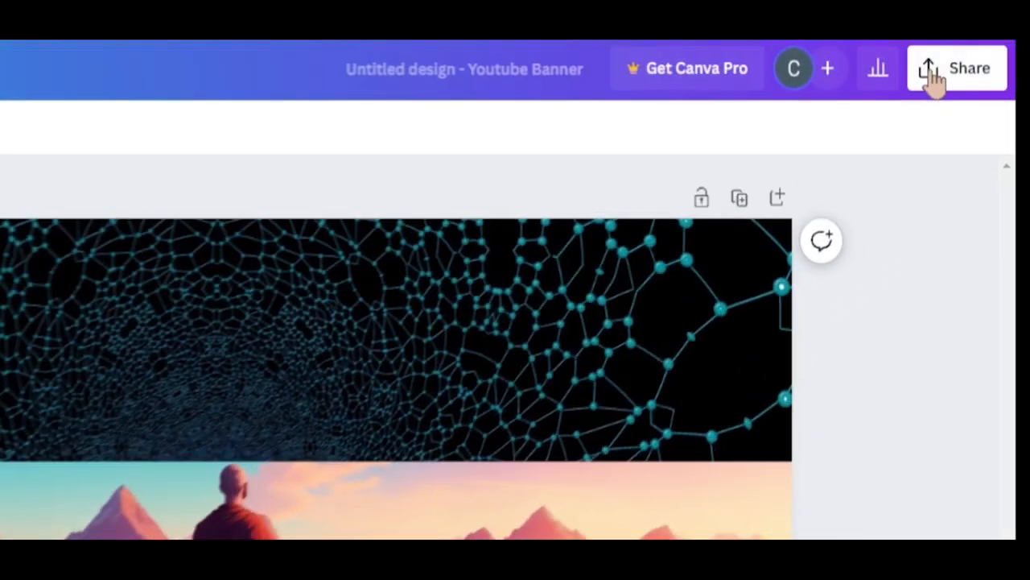
Download the banner design from Share as a 2,560 × 1,440 px PNG.
{"action": "left_click", "coordinate": [956, 67]}
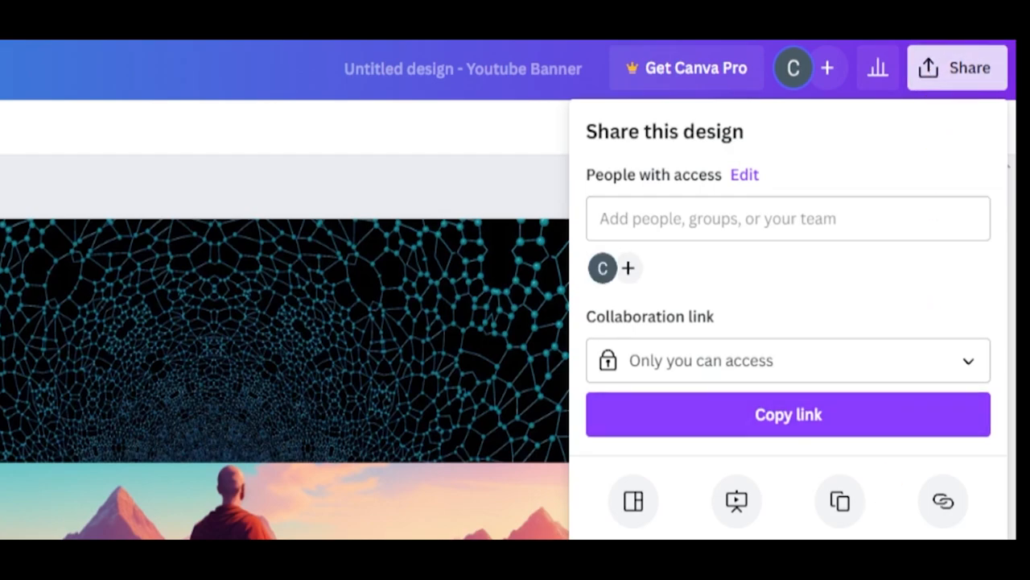
{"action": "left_click", "coordinate": [840, 500]}
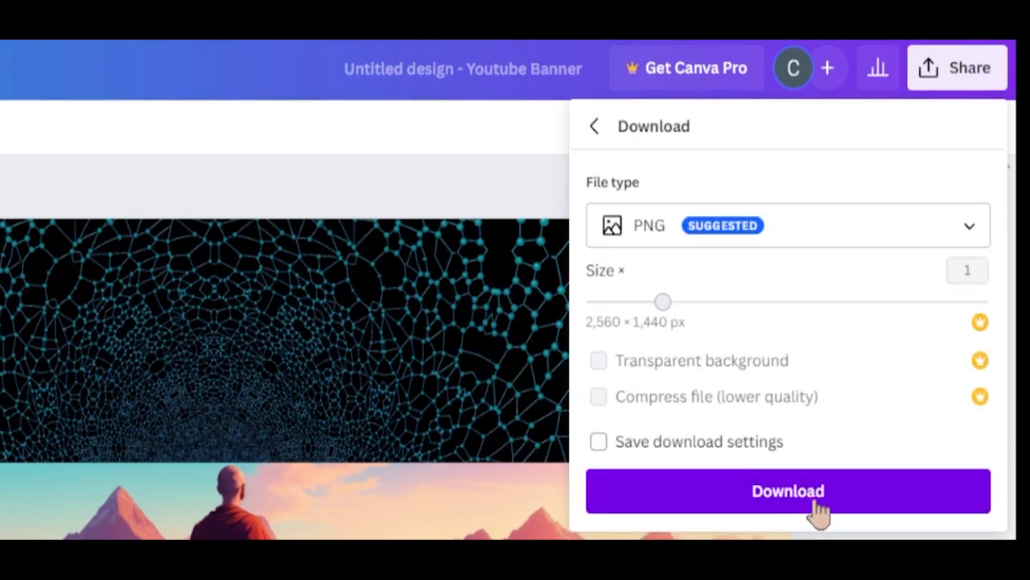
{"action": "left_click", "coordinate": [787, 490]}
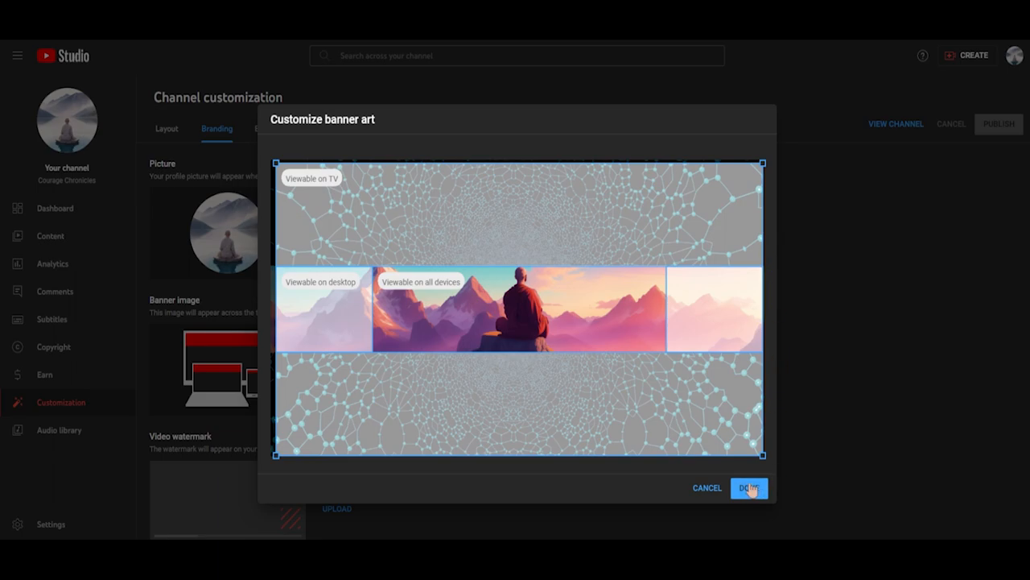
Confirm the monk mountain banner crop and view it on the Courage Chronicles channel page.
{"action": "left_click", "coordinate": [747, 486]}
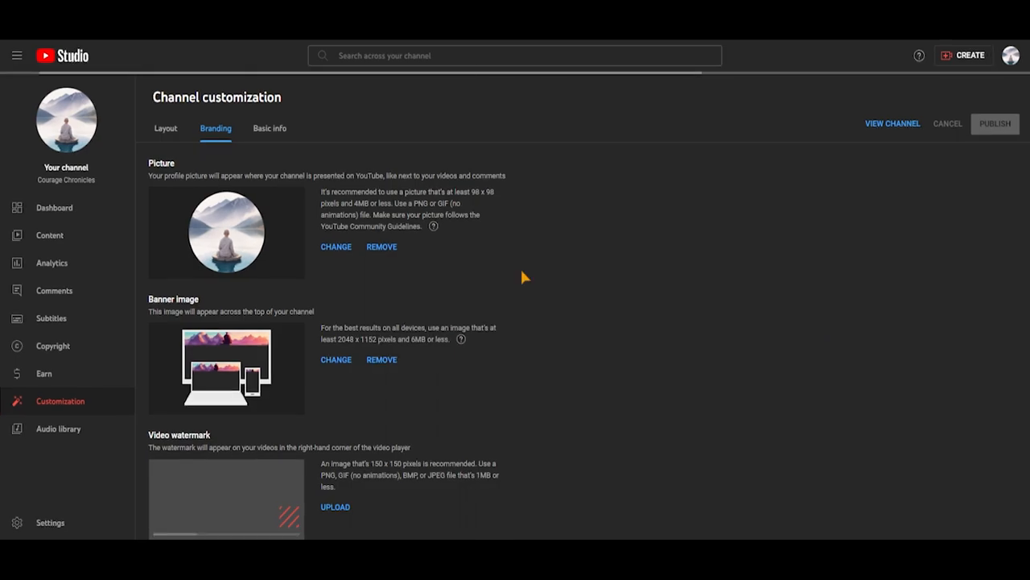
{"action": "left_click", "coordinate": [892, 122]}
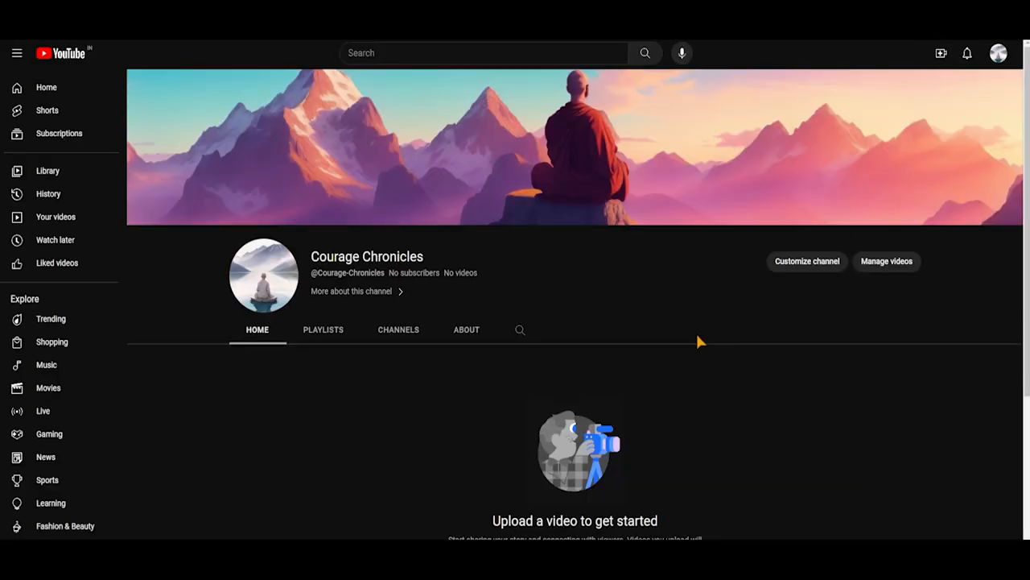
{"action": "mouse_move", "coordinate": [325, 409]}
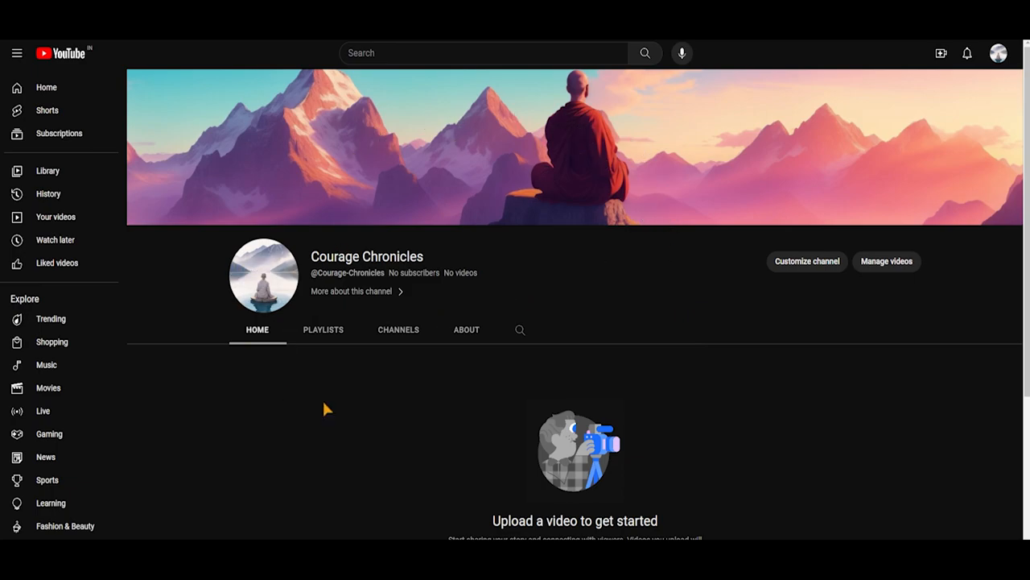
{"action": "mouse_move", "coordinate": [620, 346]}
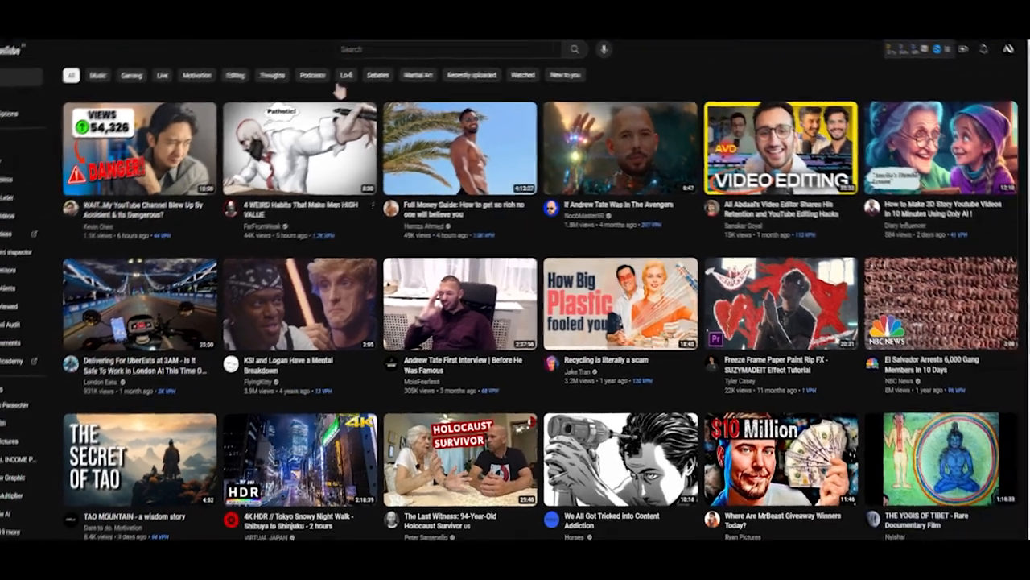
Search YouTube for 'Dare to do motivation' and browse the channel's zen short-story videos.
{"action": "type", "text": "Dare to do motivation"}
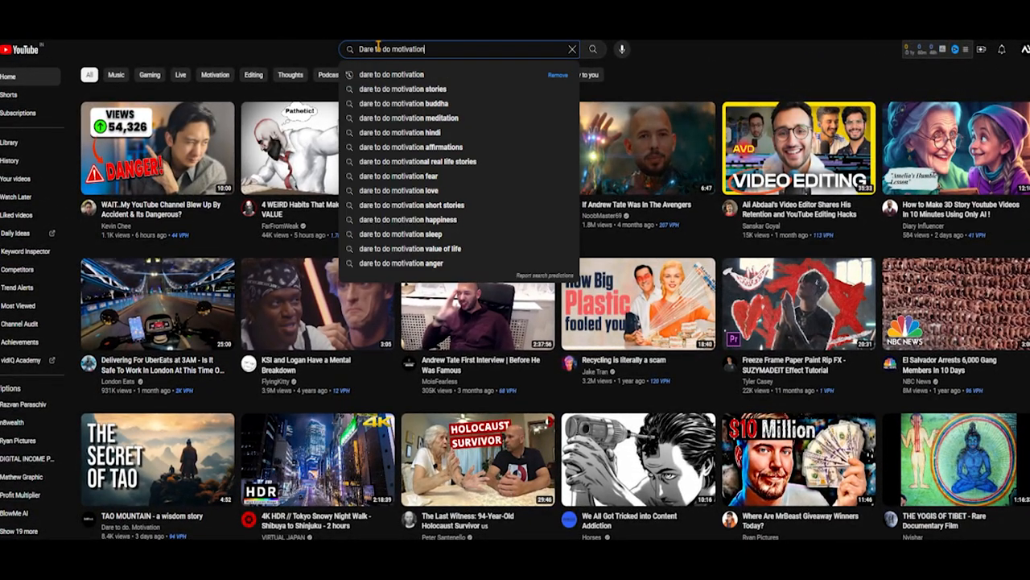
{"action": "left_click", "coordinate": [592, 48]}
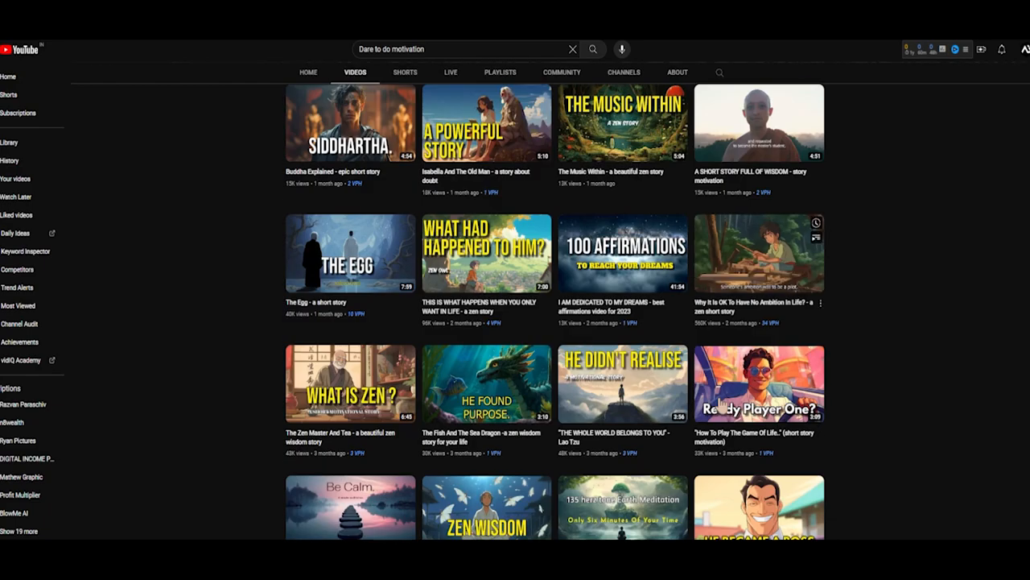
{"action": "scroll", "scroll_direction": "down", "scroll_amount": 3}
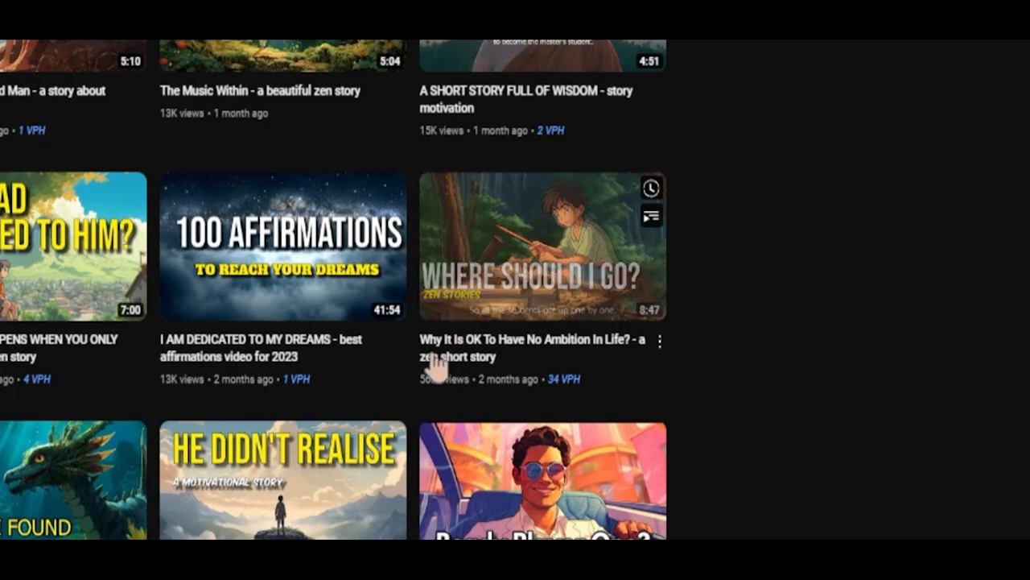
{"action": "mouse_move", "coordinate": [544, 245]}
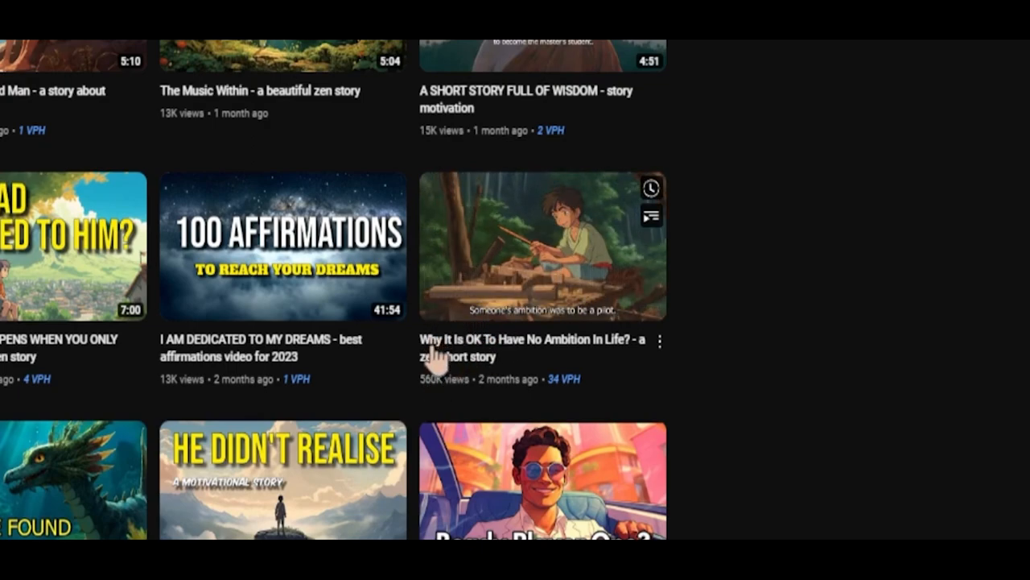
{"action": "mouse_move", "coordinate": [496, 374]}
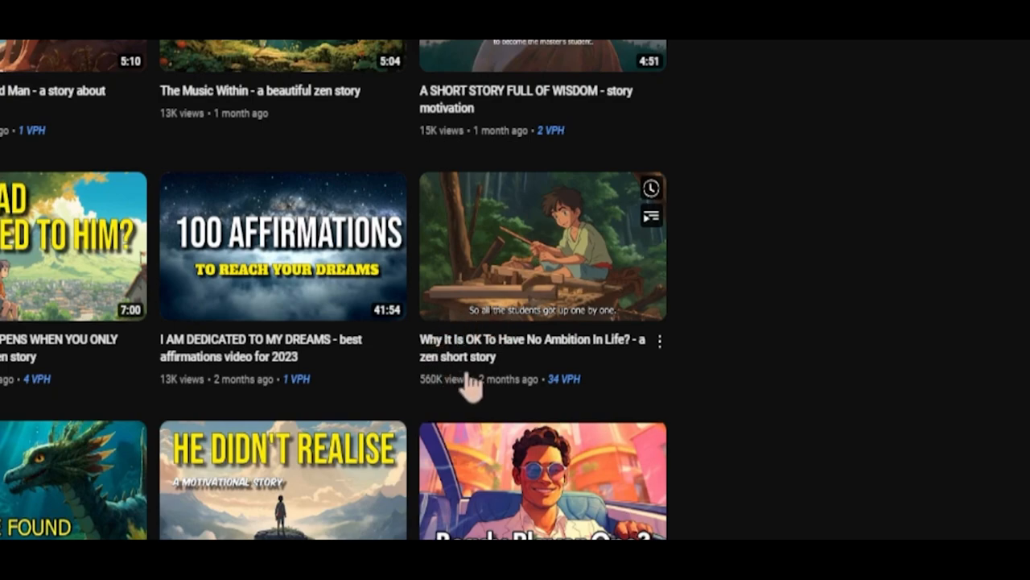
{"action": "mouse_move", "coordinate": [499, 383]}
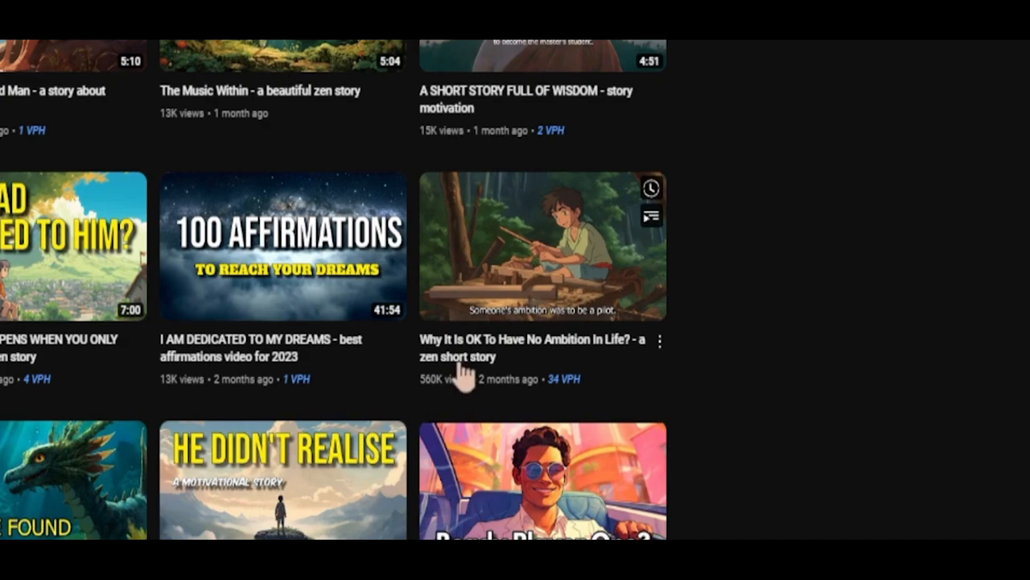
{"action": "mouse_move", "coordinate": [457, 354]}
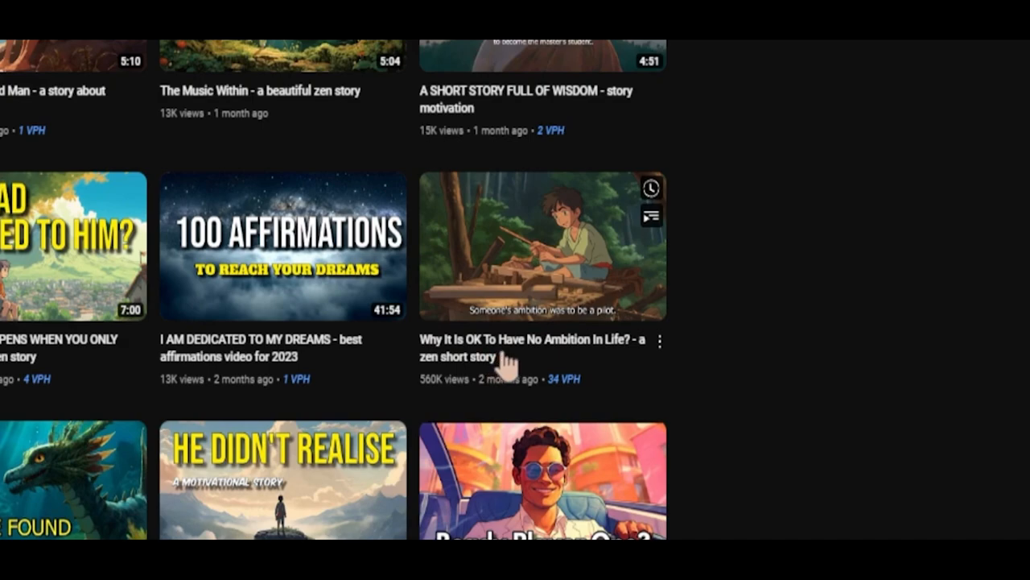
{"action": "mouse_move", "coordinate": [544, 245]}
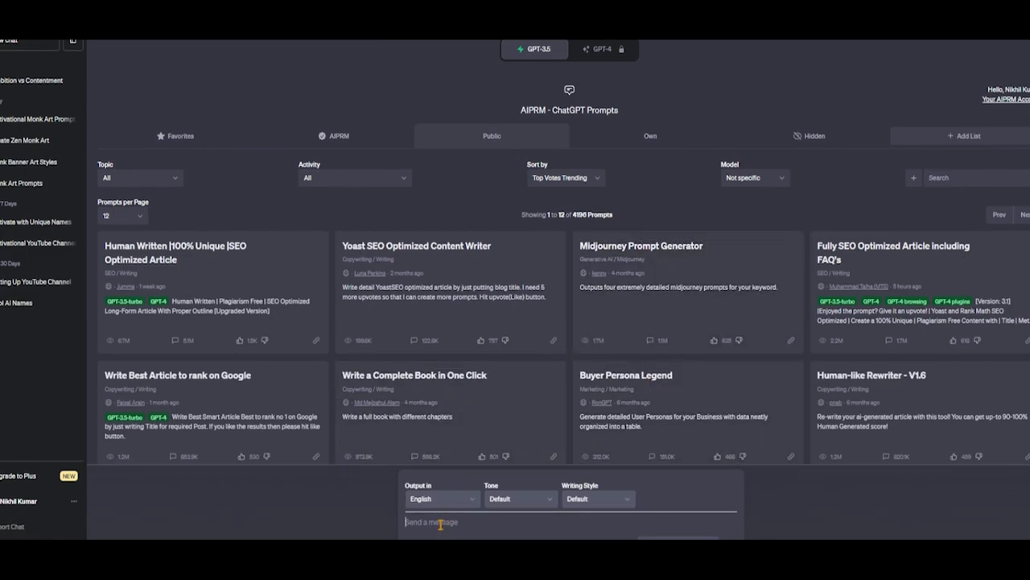
Ask ChatGPT for an original 1,000-word story on 'Why It Is OK To Have No Ambition In Life' and read it.
{"action": "type", "text": "write me an original and interesting 1,000 word Why It Is OK To Have No Ambition In life? a zen short story in the third person perspective."}
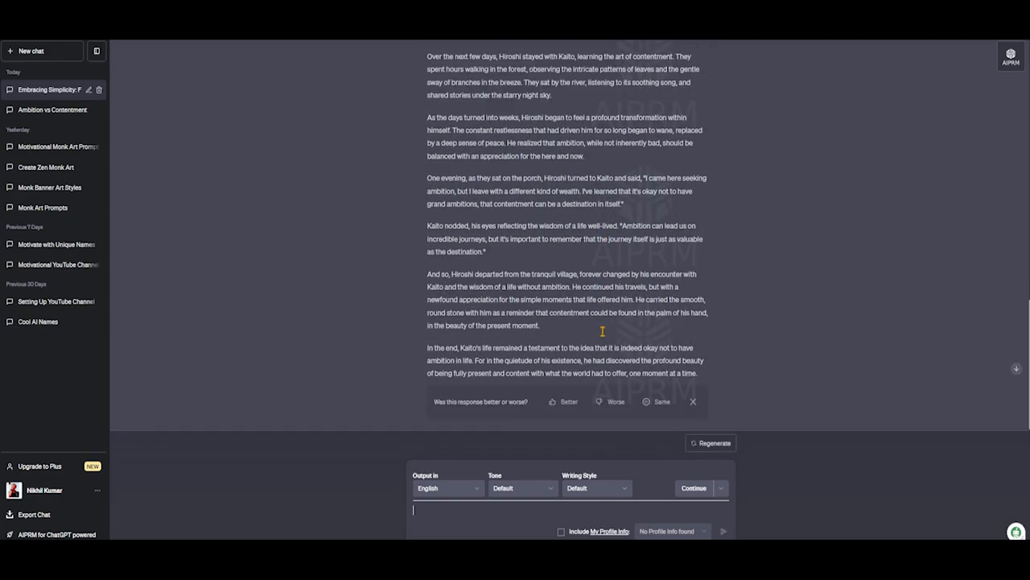
{"action": "scroll", "scroll_direction": "up", "scroll_amount": 3}
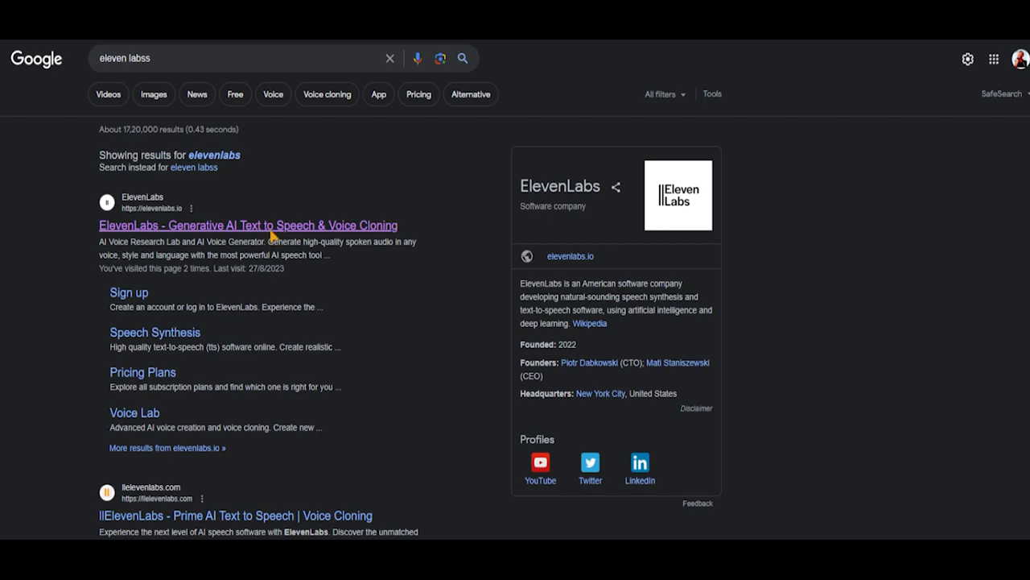
Go to the ElevenLabs site from Google and sign up for a new account.
{"action": "left_click", "coordinate": [248, 225]}
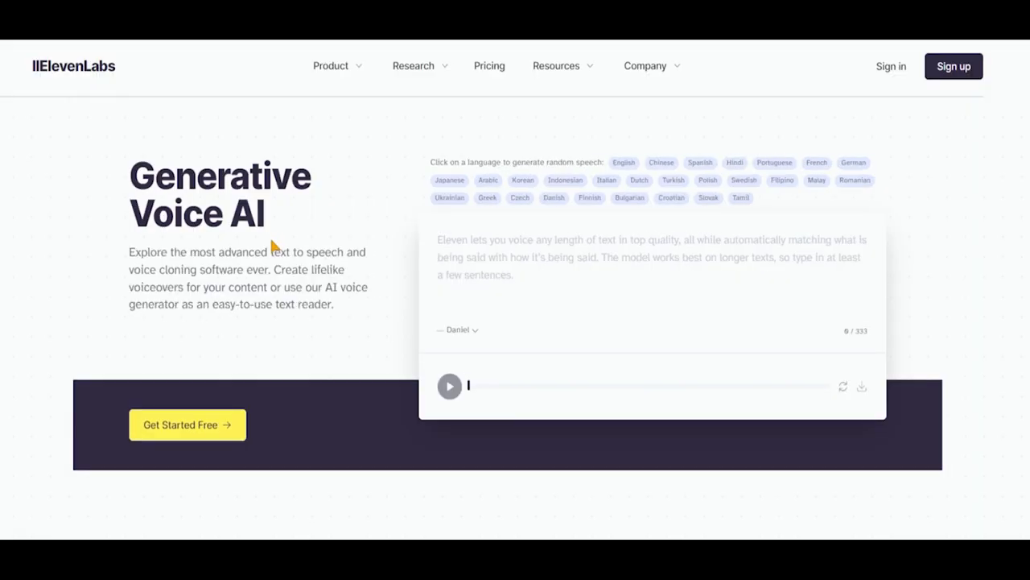
{"action": "mouse_move", "coordinate": [615, 383]}
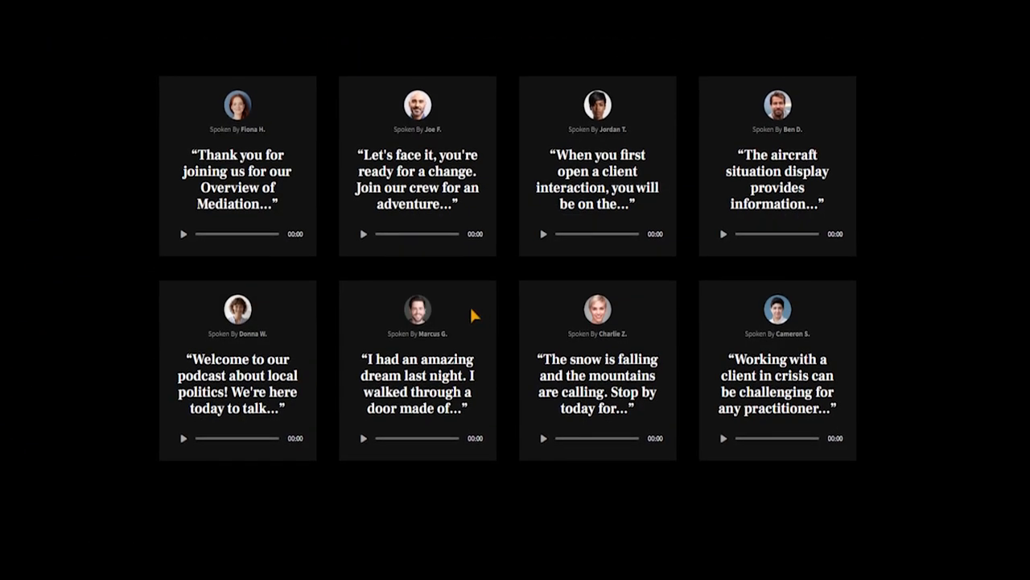
{"action": "scroll", "scroll_direction": "down", "scroll_amount": 3}
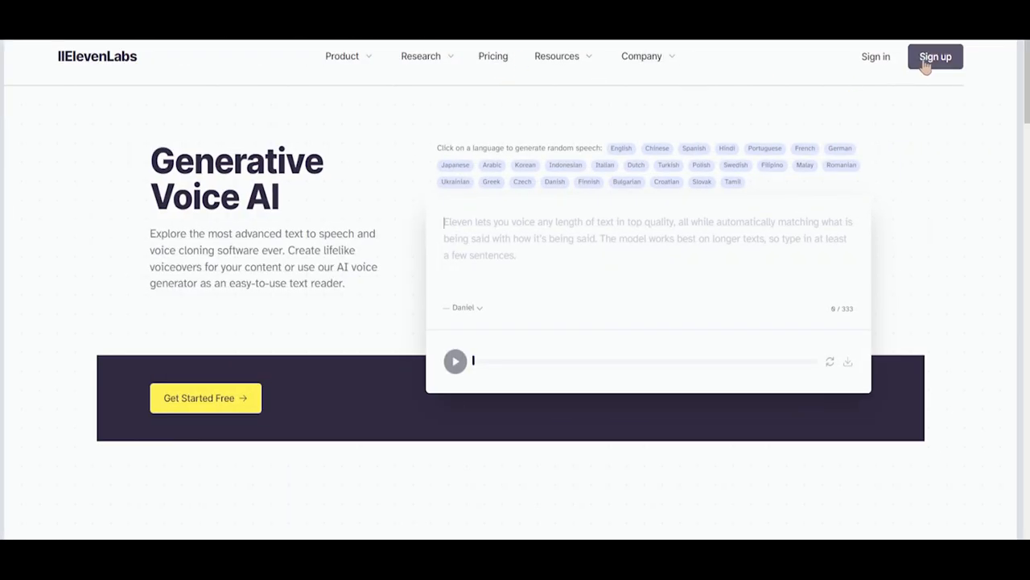
{"action": "left_click", "coordinate": [935, 56]}
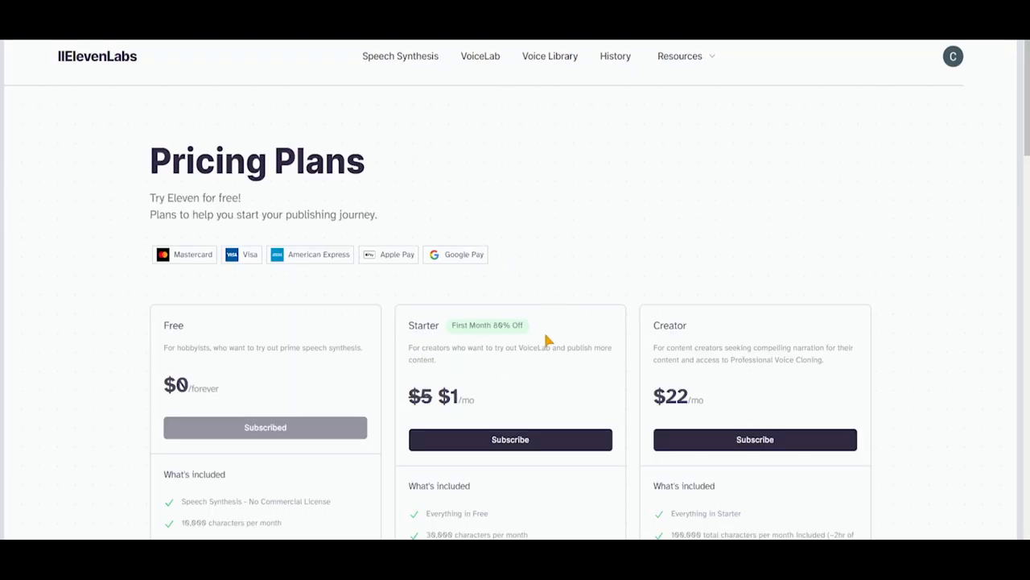
Review the Free, Starter and Creator plan features and subscribe to the Starter plan.
{"action": "scroll", "scroll_direction": "down", "scroll_amount": 3}
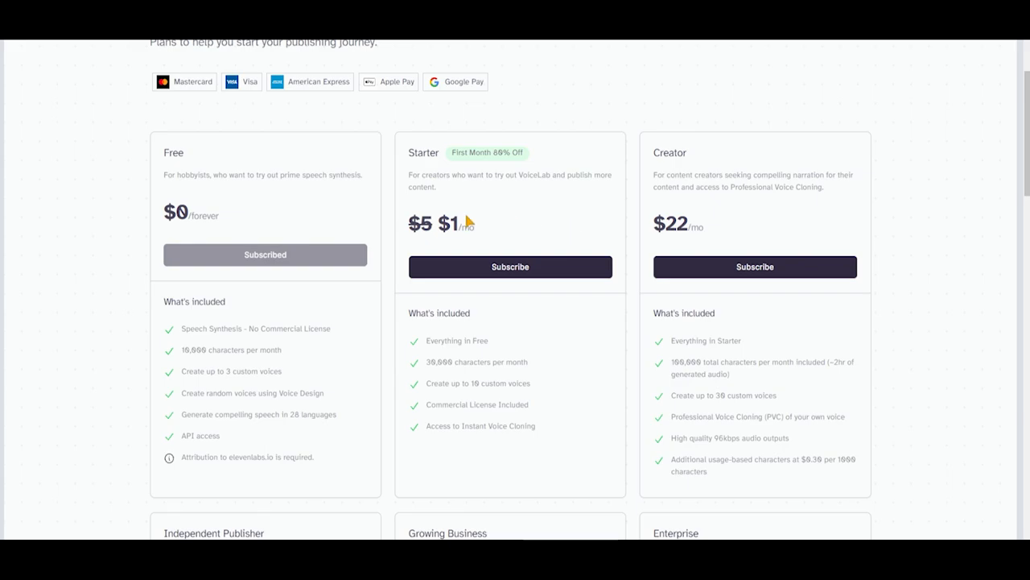
{"action": "mouse_move", "coordinate": [483, 383]}
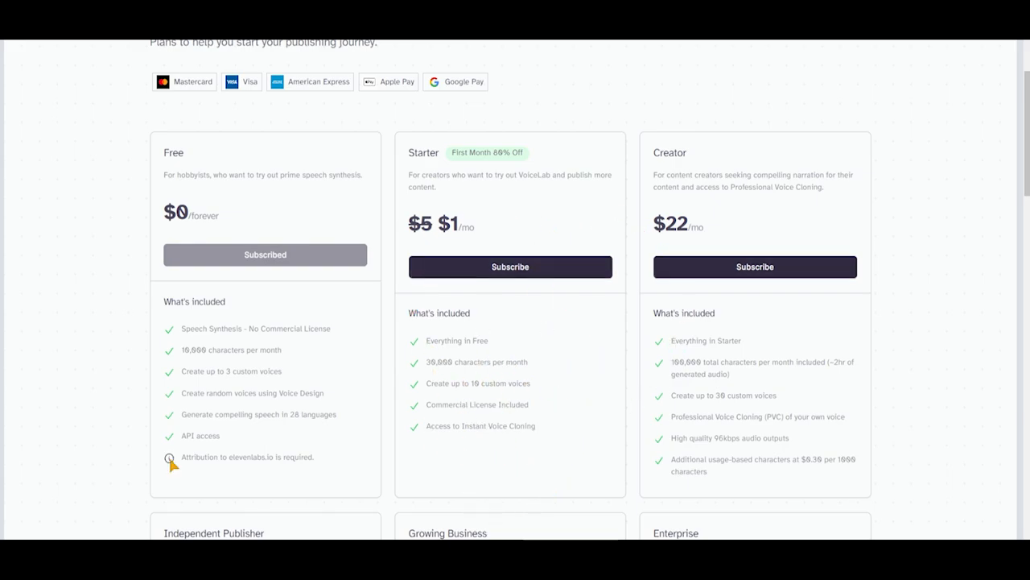
{"action": "double_click", "coordinate": [229, 457]}
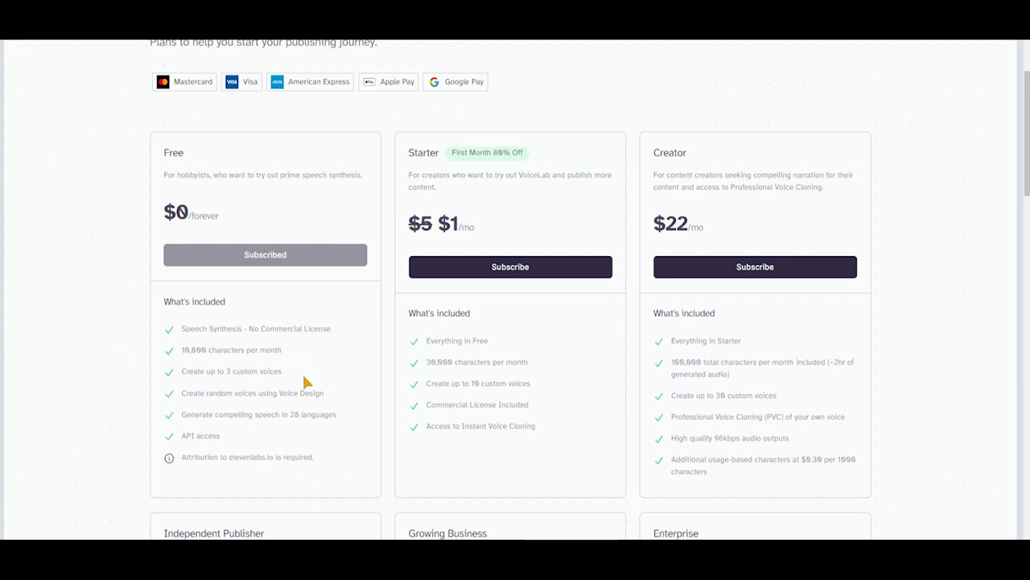
{"action": "double_click", "coordinate": [254, 329]}
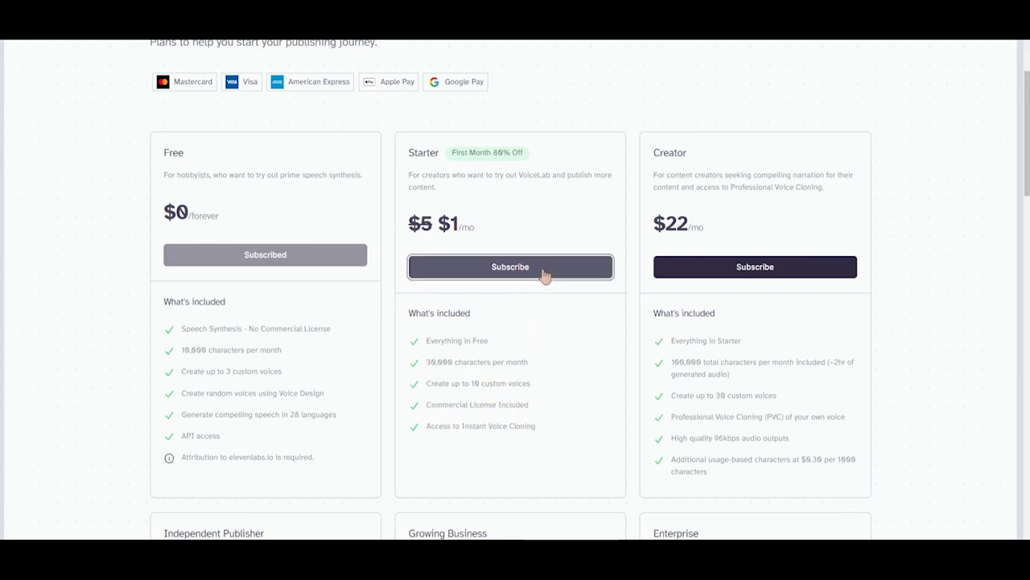
{"action": "left_click", "coordinate": [510, 267]}
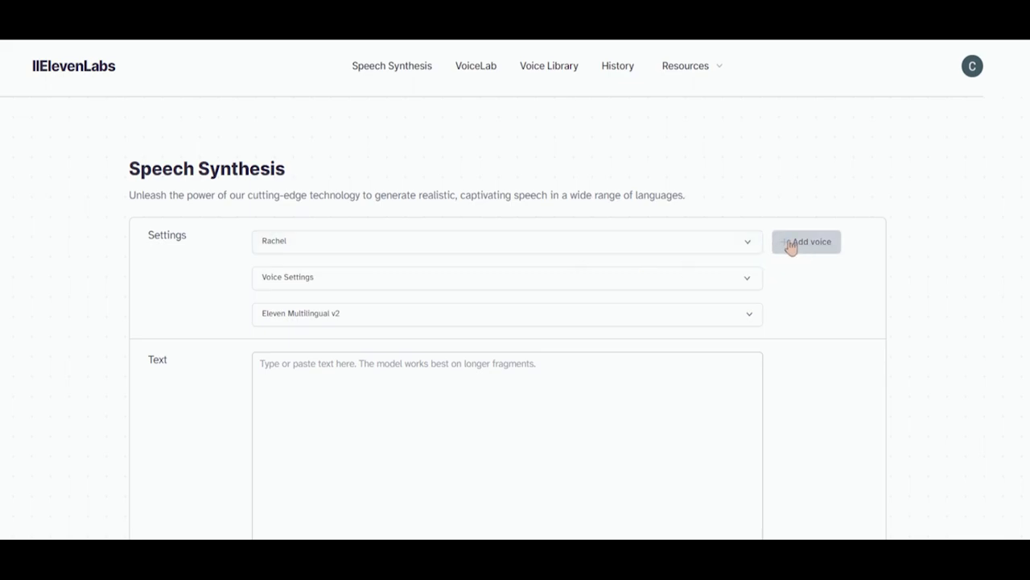
Design a new male, young, American voice with accent strength raised to high and generate a sample.
{"action": "left_click", "coordinate": [807, 241]}
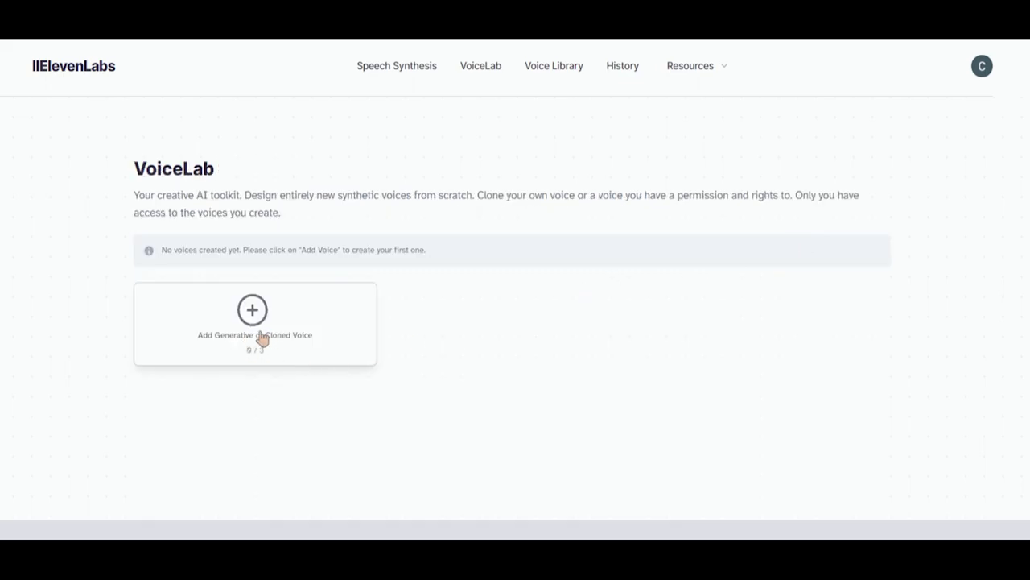
{"action": "left_click", "coordinate": [251, 309]}
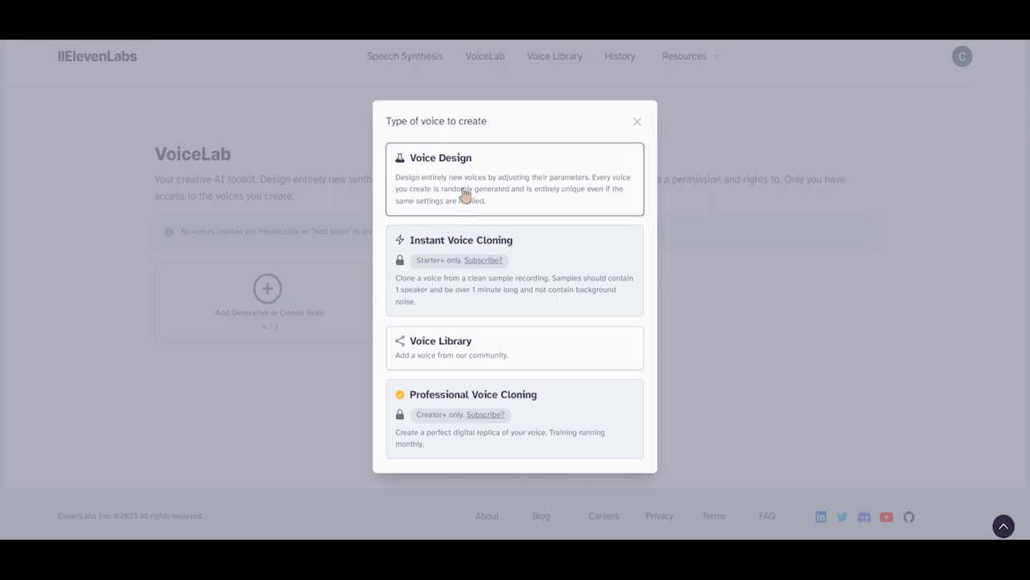
{"action": "mouse_move", "coordinate": [377, 193]}
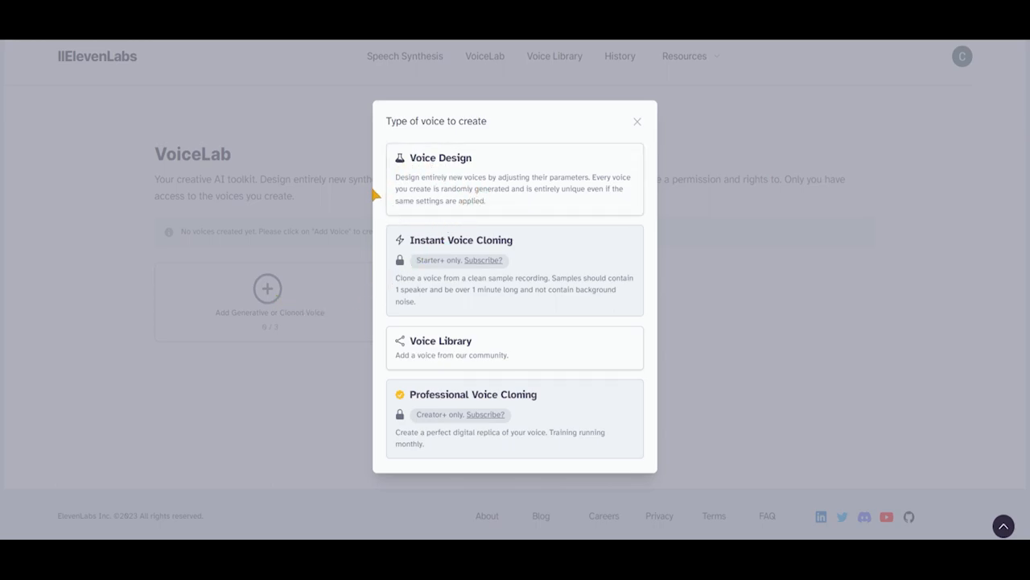
{"action": "mouse_move", "coordinate": [470, 193]}
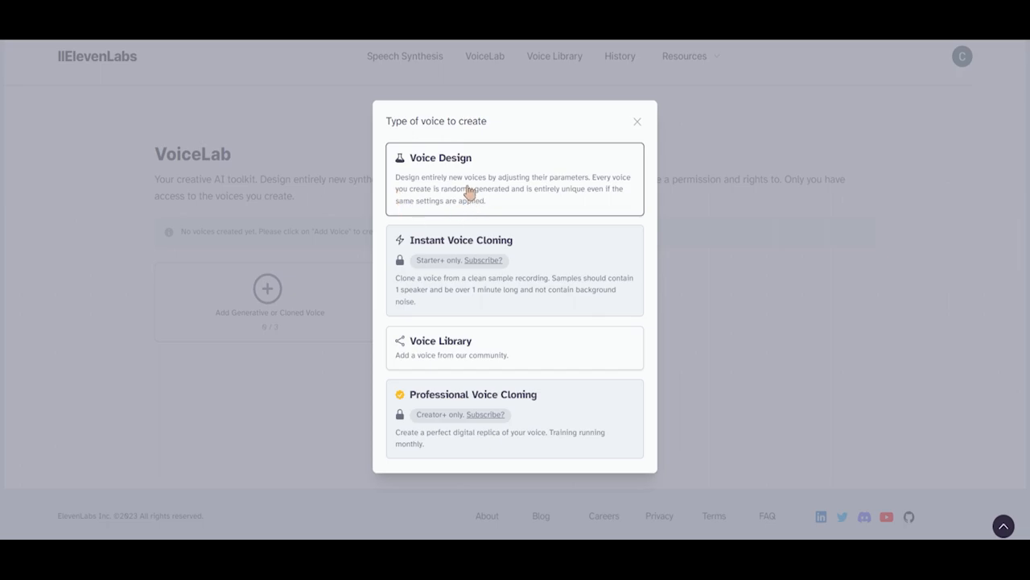
{"action": "left_click", "coordinate": [515, 177]}
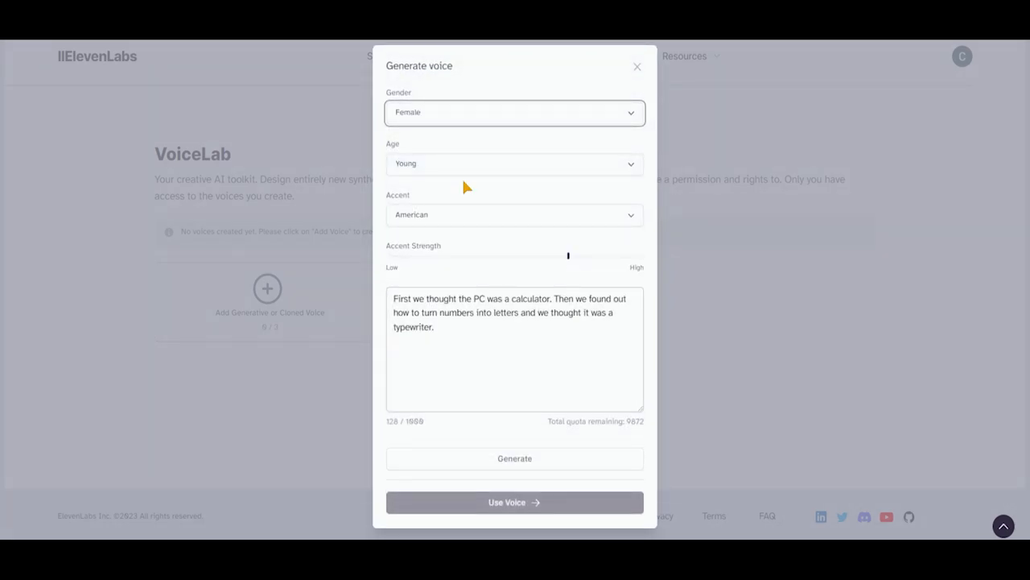
{"action": "left_click", "coordinate": [515, 113]}
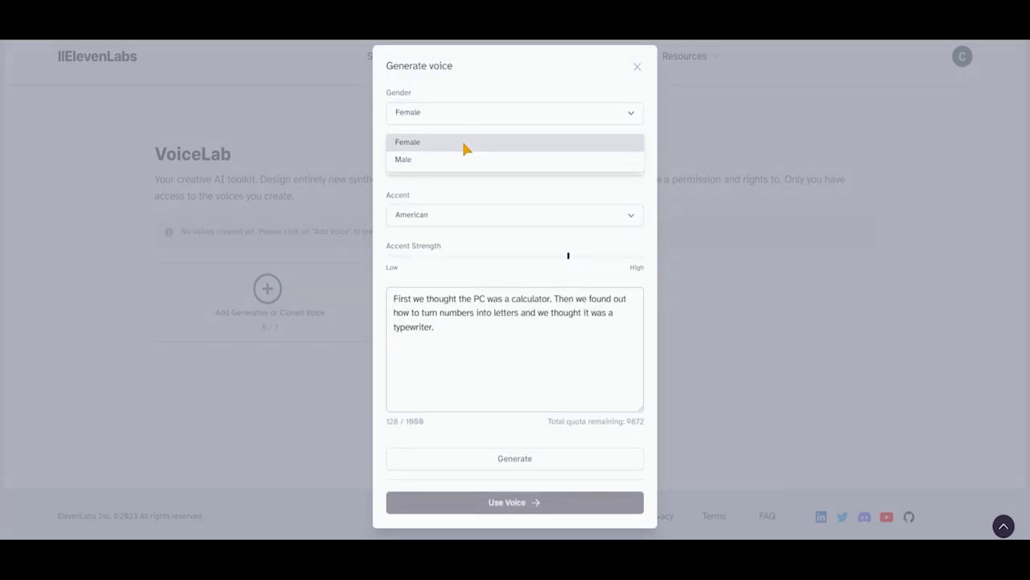
{"action": "left_click", "coordinate": [402, 160]}
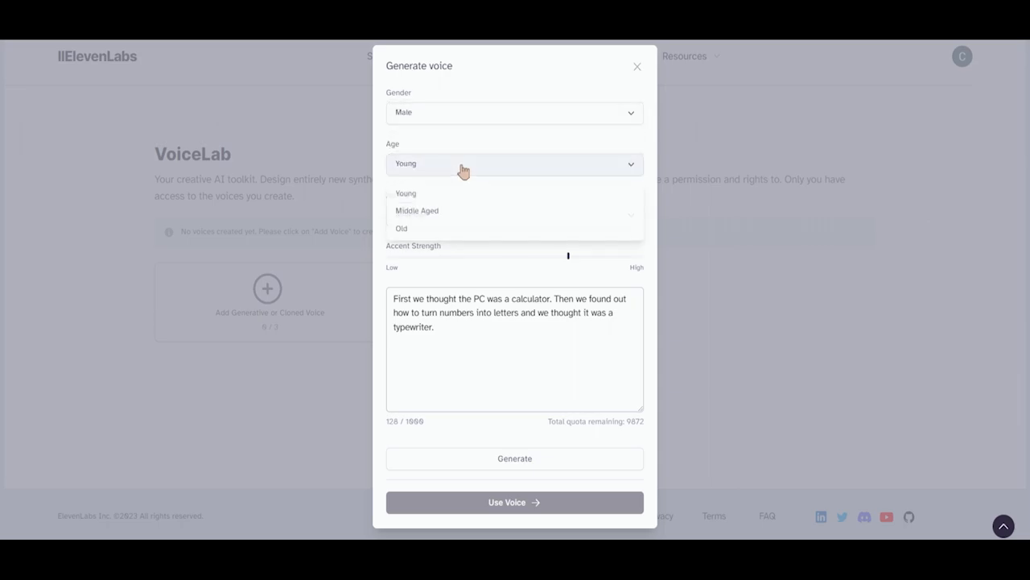
{"action": "left_click", "coordinate": [417, 209]}
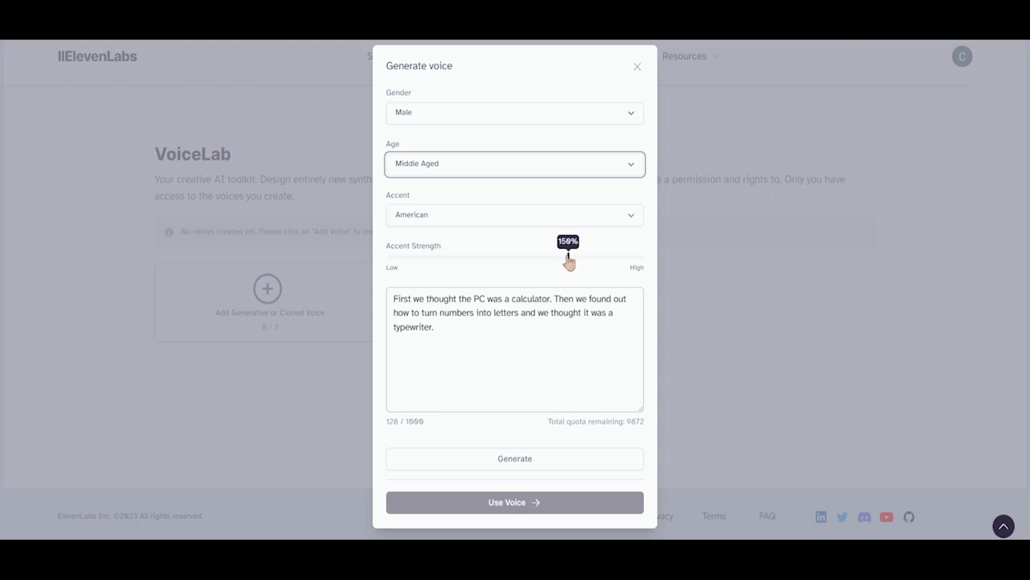
{"action": "left_click_drag", "start_coordinate": [568, 261], "coordinate": [610, 260]}
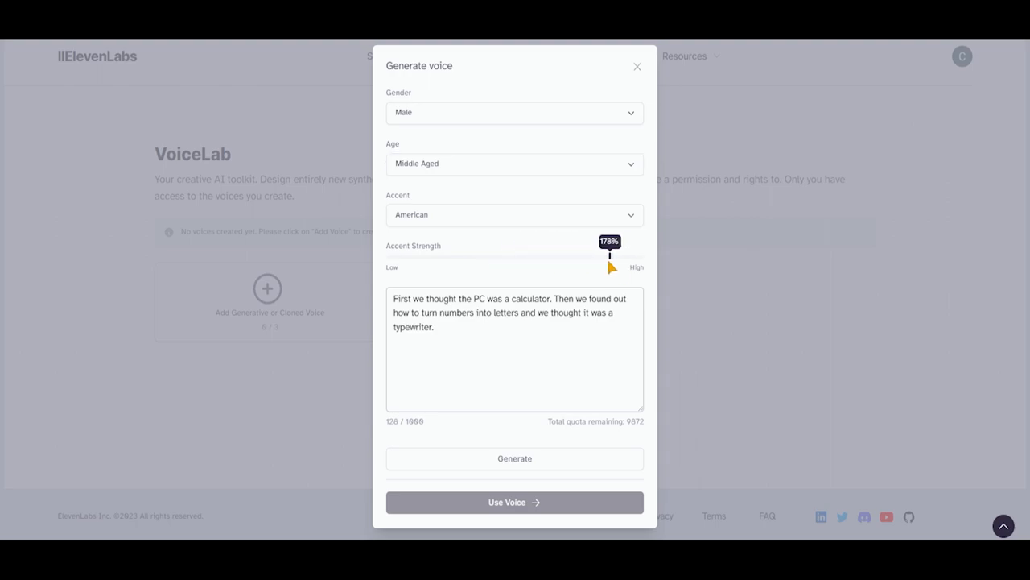
{"action": "mouse_move", "coordinate": [472, 402]}
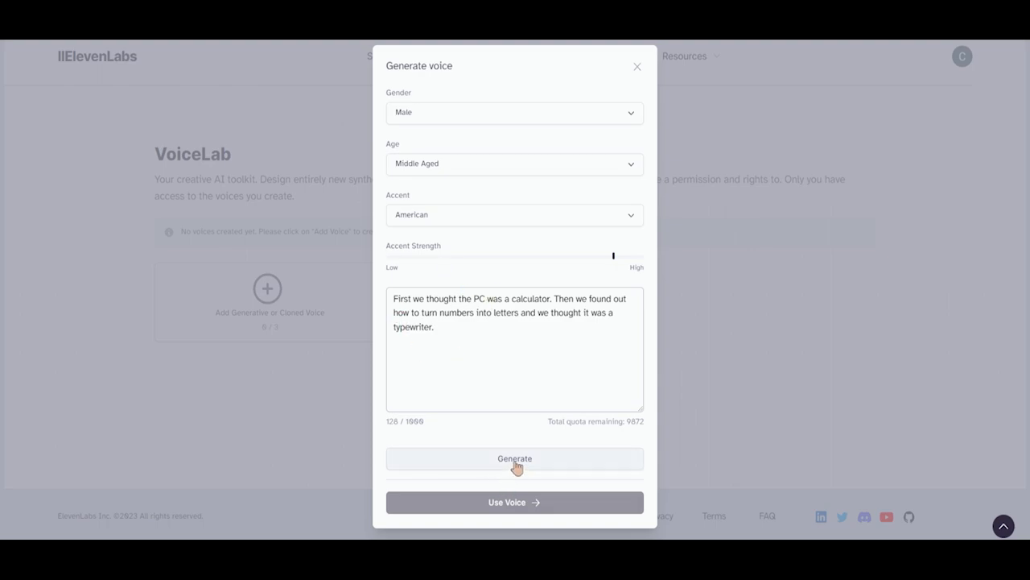
{"action": "left_click", "coordinate": [515, 457]}
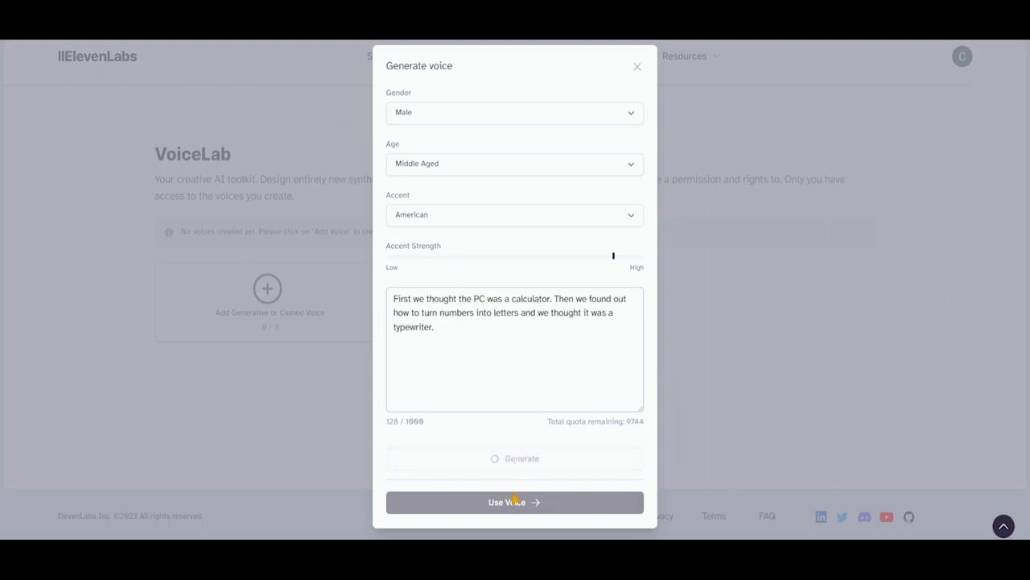
{"action": "mouse_move", "coordinate": [486, 470]}
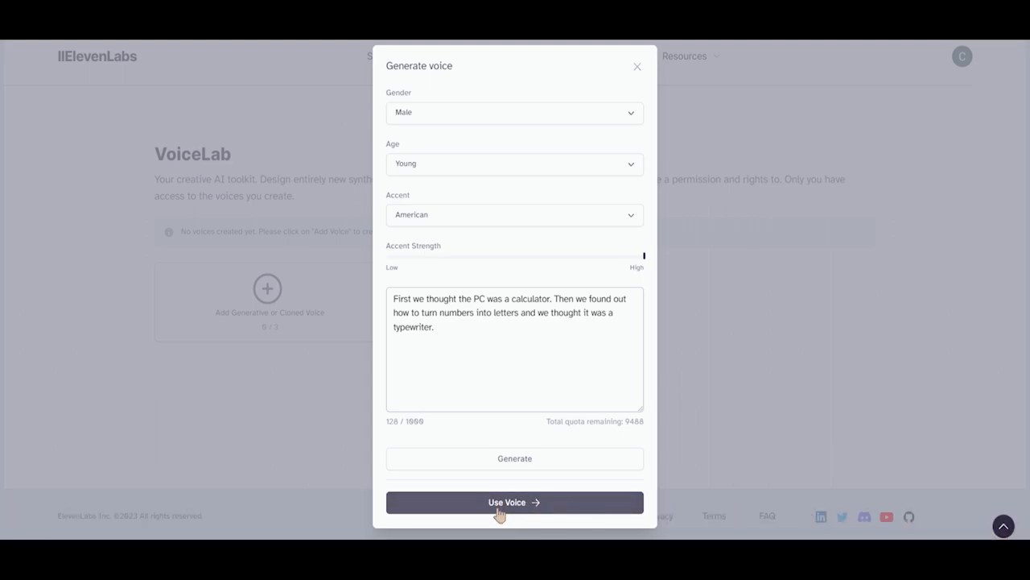
{"action": "left_click", "coordinate": [515, 502]}
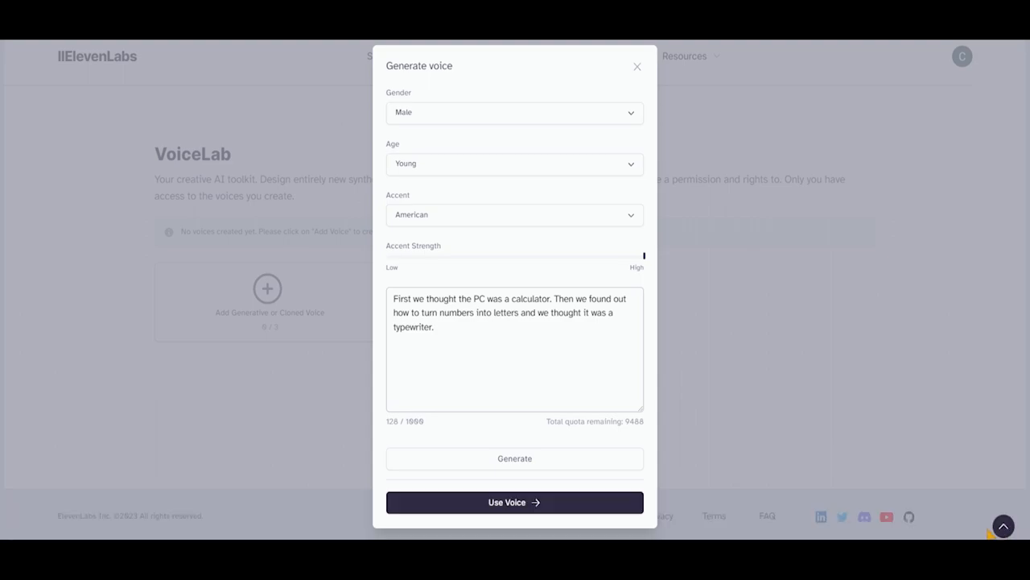
{"action": "mouse_move", "coordinate": [577, 512]}
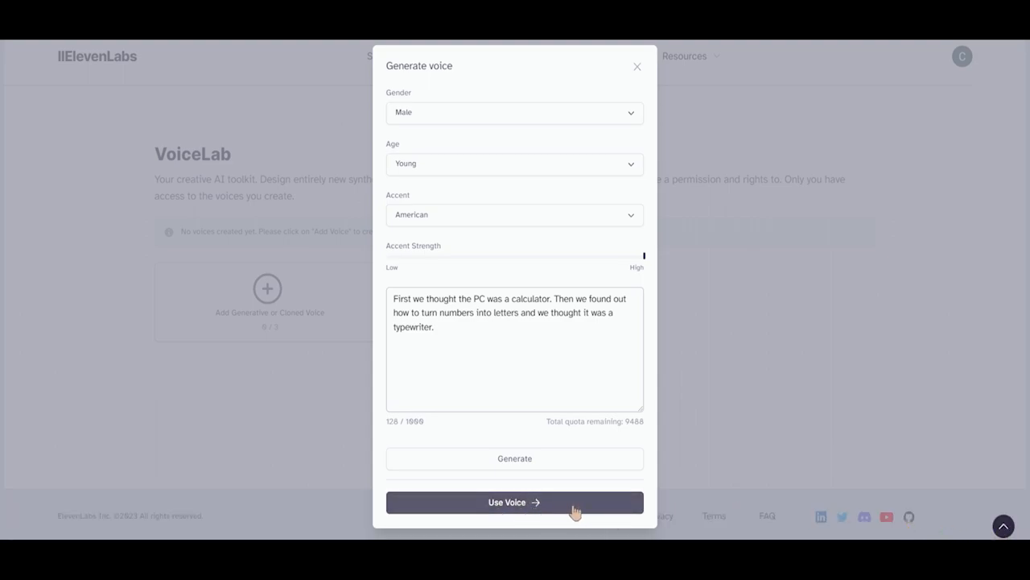
Save the designed voice as Mighty Voice and select it for speech synthesis.
{"action": "left_click", "coordinate": [515, 502]}
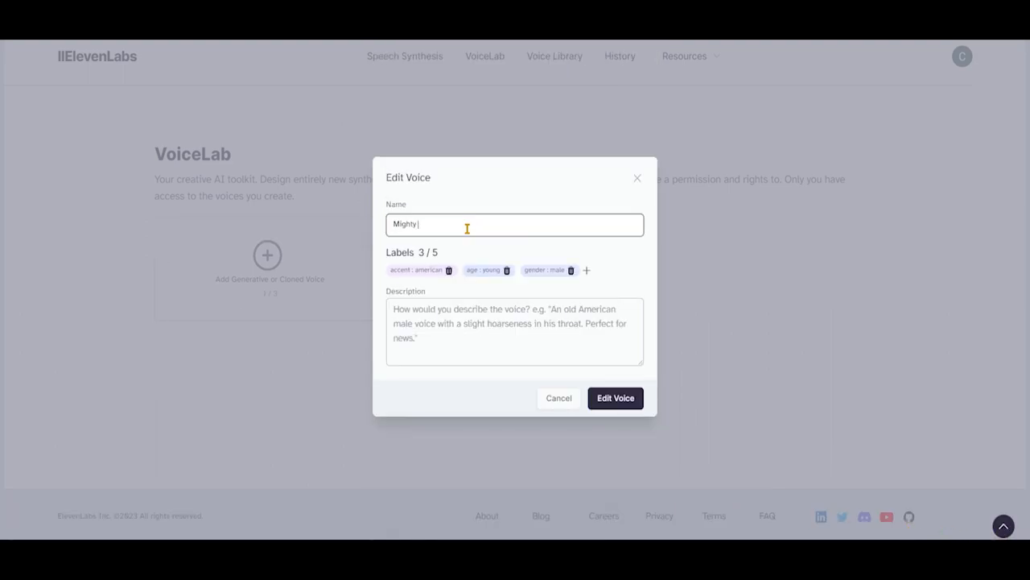
{"action": "type", "text": "Voice"}
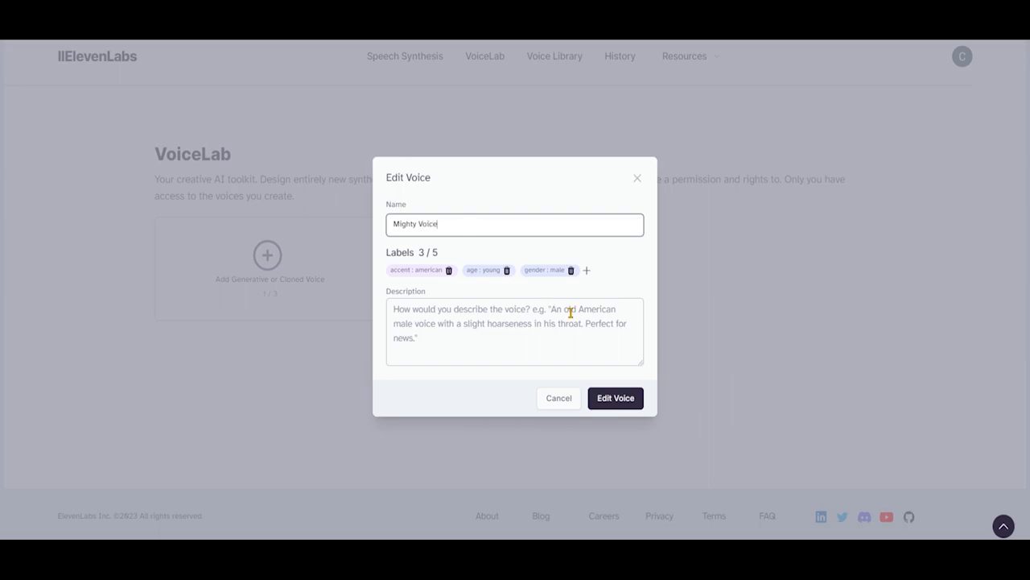
{"action": "left_click", "coordinate": [615, 398]}
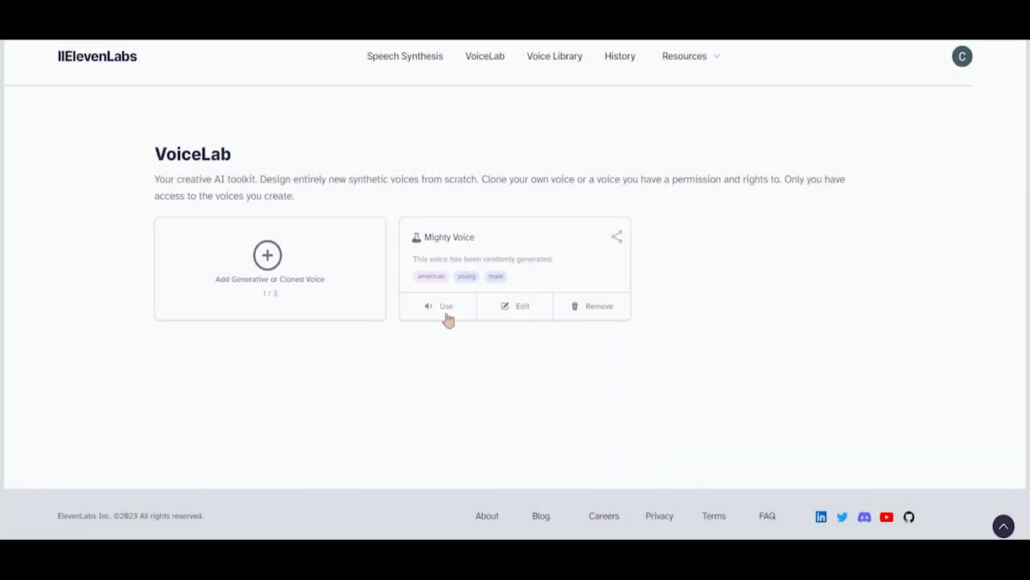
{"action": "mouse_move", "coordinate": [457, 315]}
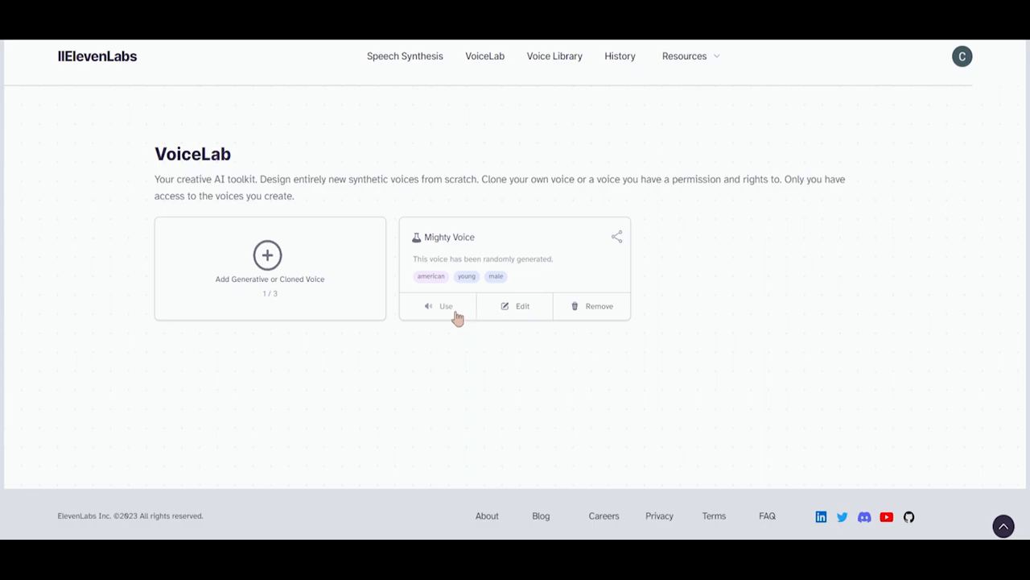
{"action": "left_click", "coordinate": [444, 306]}
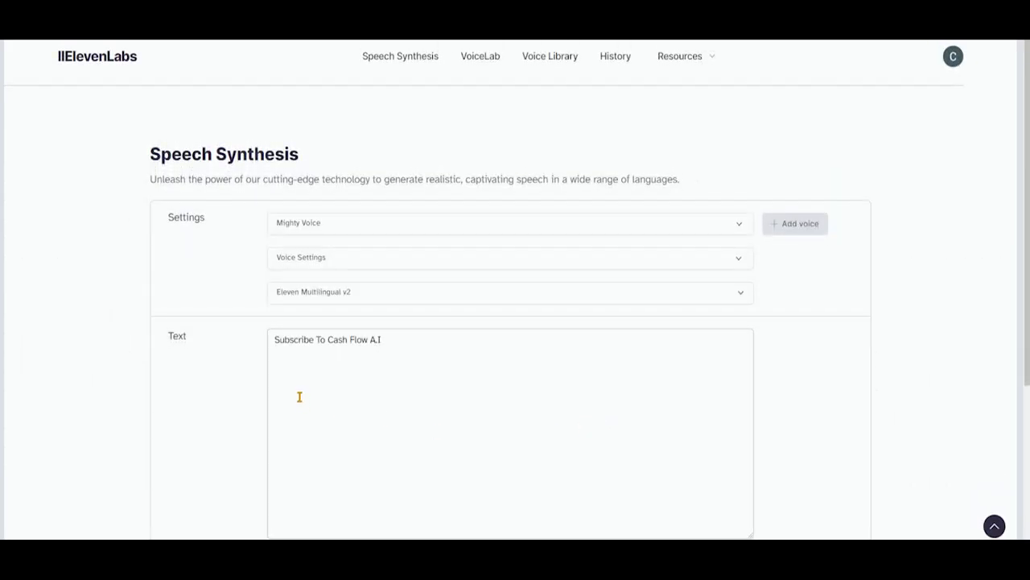
Generate a short test clip from the existing sample text in Mighty Voice.
{"action": "triple_click", "coordinate": [327, 338]}
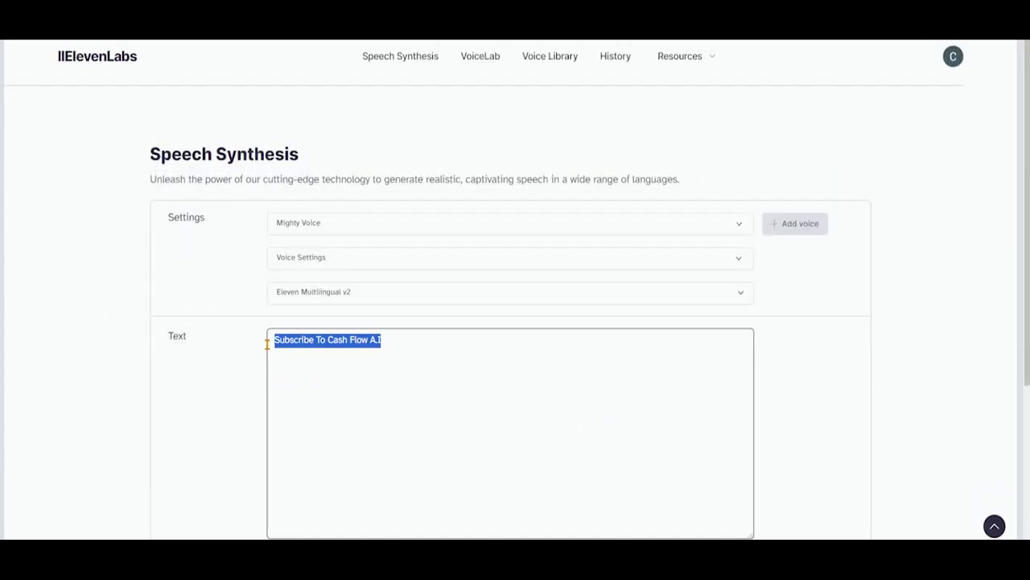
{"action": "scroll", "scroll_direction": "down", "scroll_amount": 3}
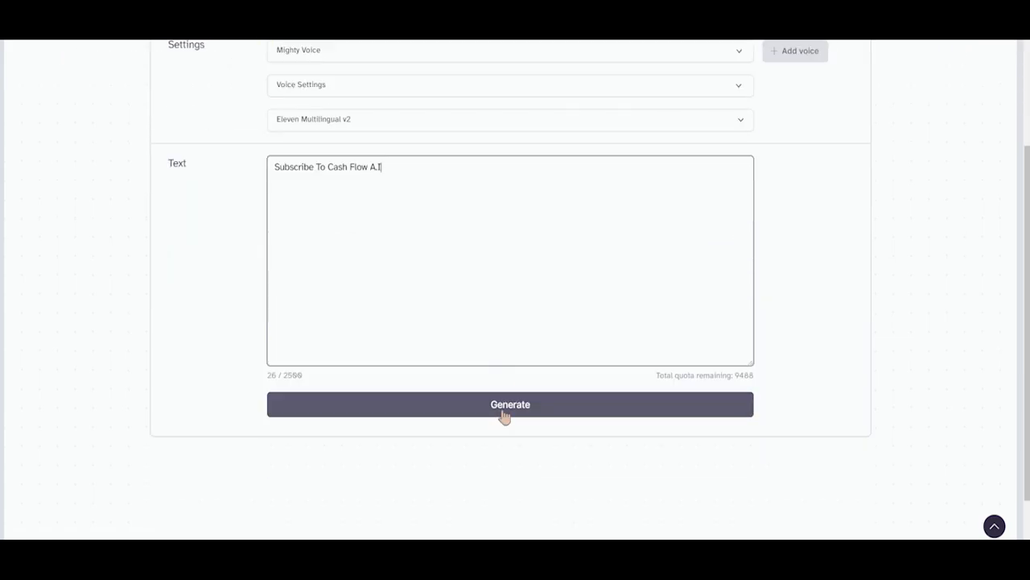
{"action": "left_click", "coordinate": [510, 404]}
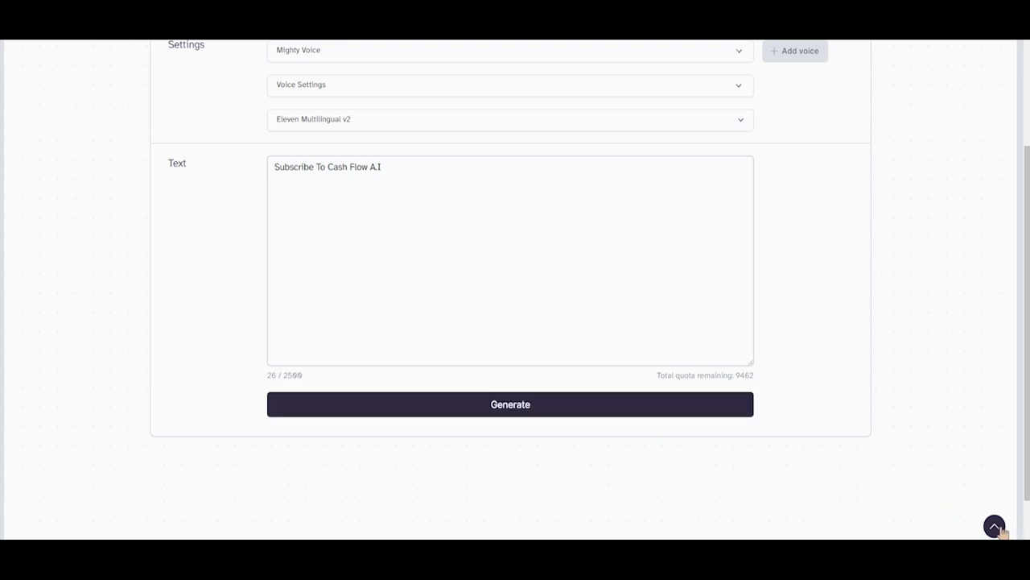
{"action": "left_click", "coordinate": [510, 404]}
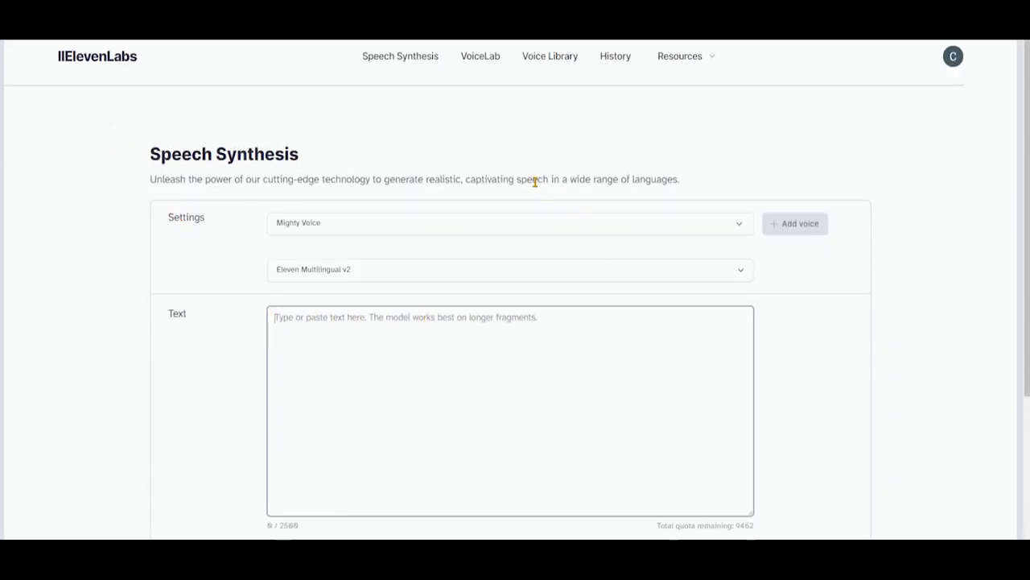
Paste the 'Once upon a time in a tranquil village...' story and generate its Mighty Voice narration.
{"action": "scroll", "scroll_direction": "down", "scroll_amount": 3}
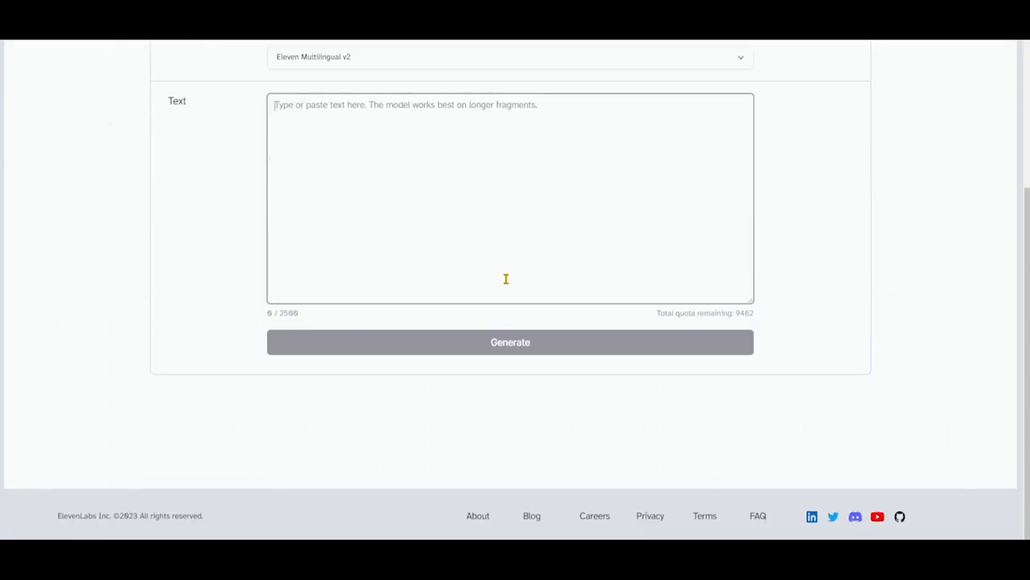
{"action": "type", "text": "Once upon a time in a tranquil village..."}
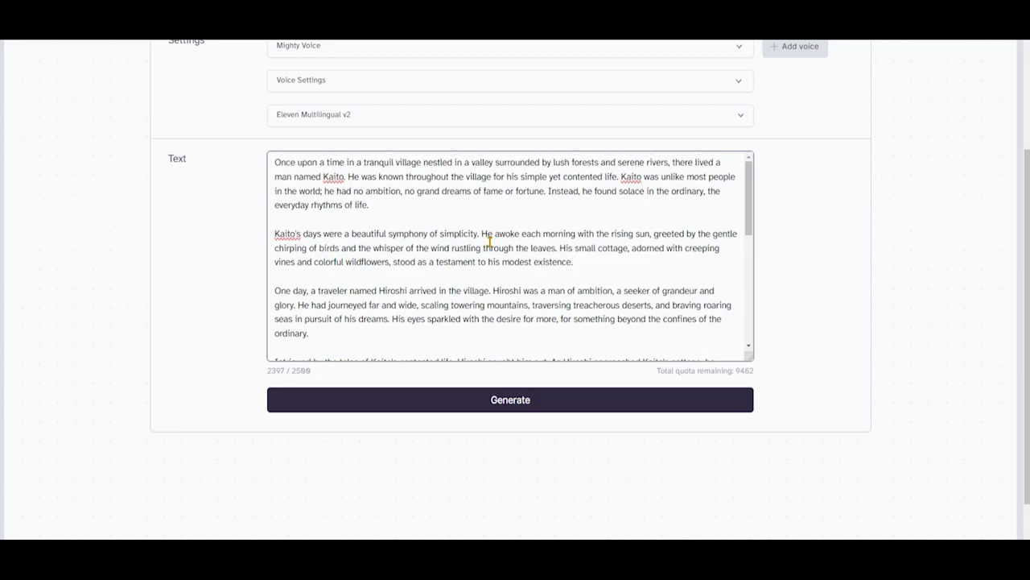
{"action": "scroll", "scroll_direction": "down", "scroll_amount": 3}
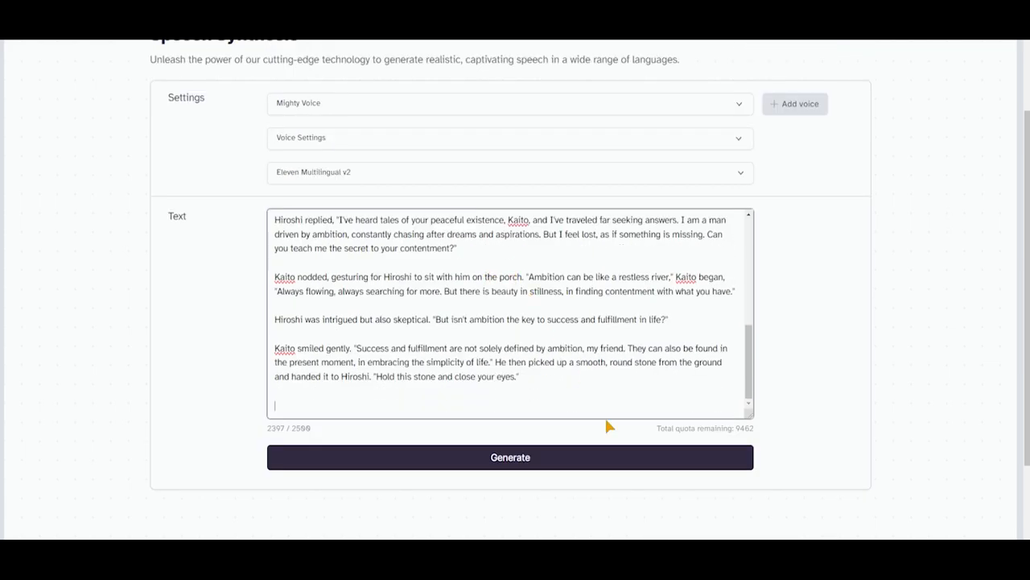
{"action": "left_click", "coordinate": [510, 457]}
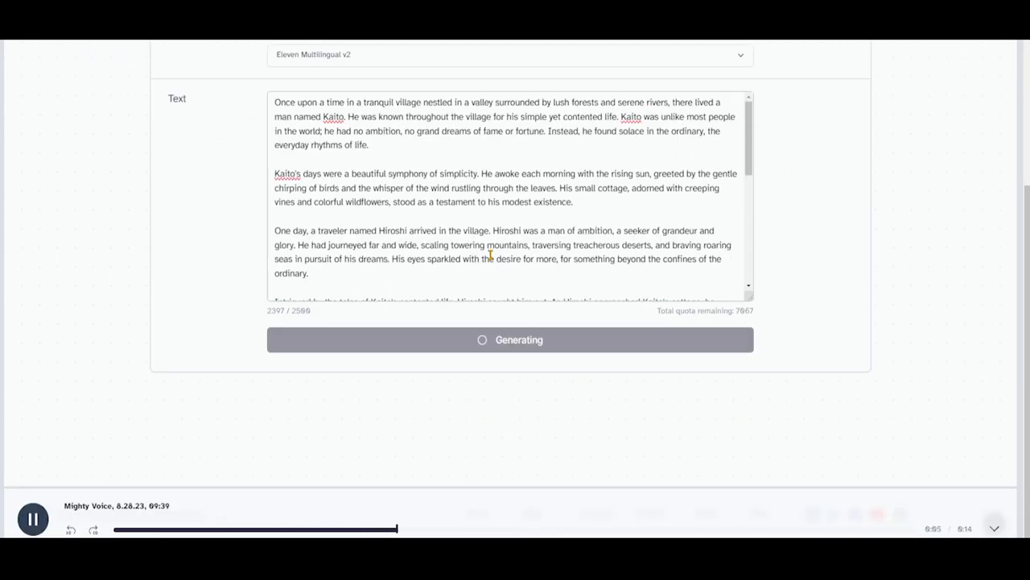
{"action": "scroll", "scroll_direction": "up", "scroll_amount": 3}
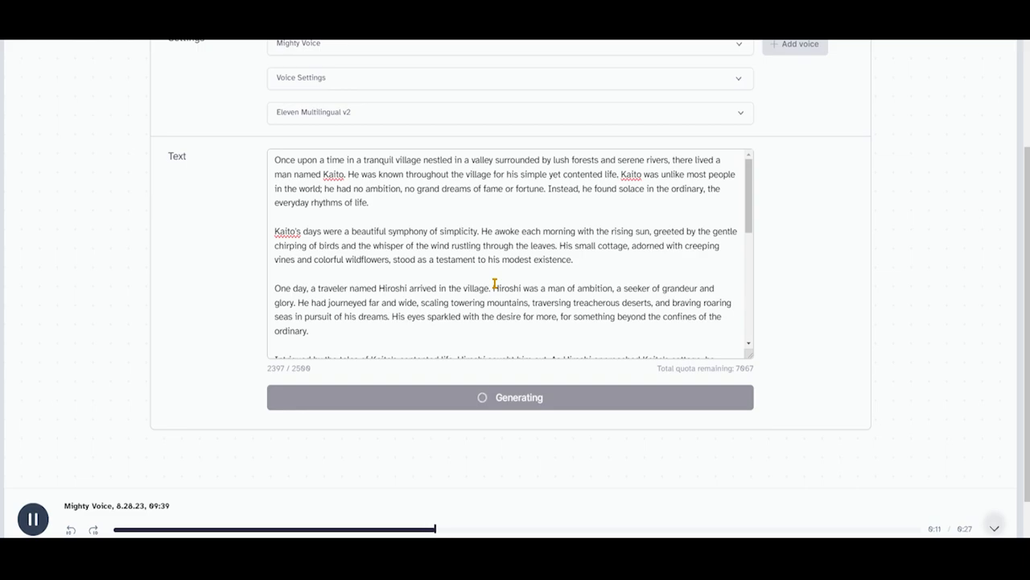
{"action": "scroll", "scroll_direction": "down", "scroll_amount": 3}
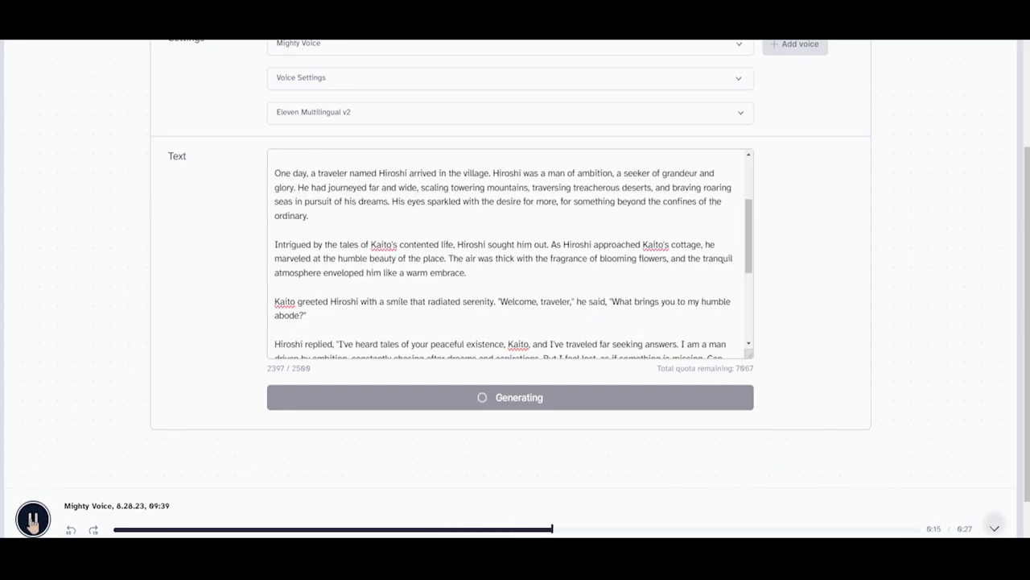
{"action": "scroll", "scroll_direction": "up", "scroll_amount": 3}
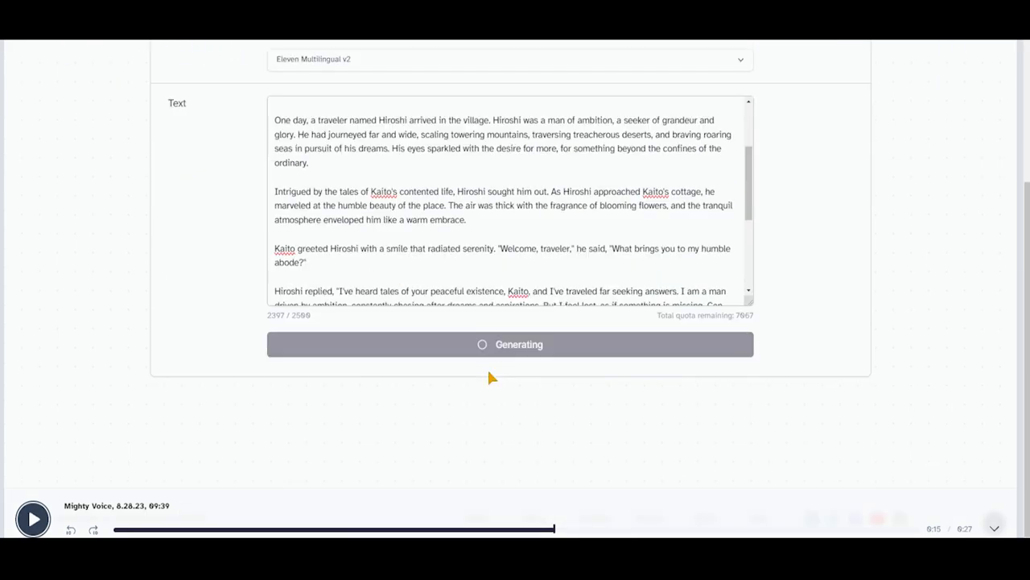
{"action": "scroll", "scroll_direction": "up", "scroll_amount": 3}
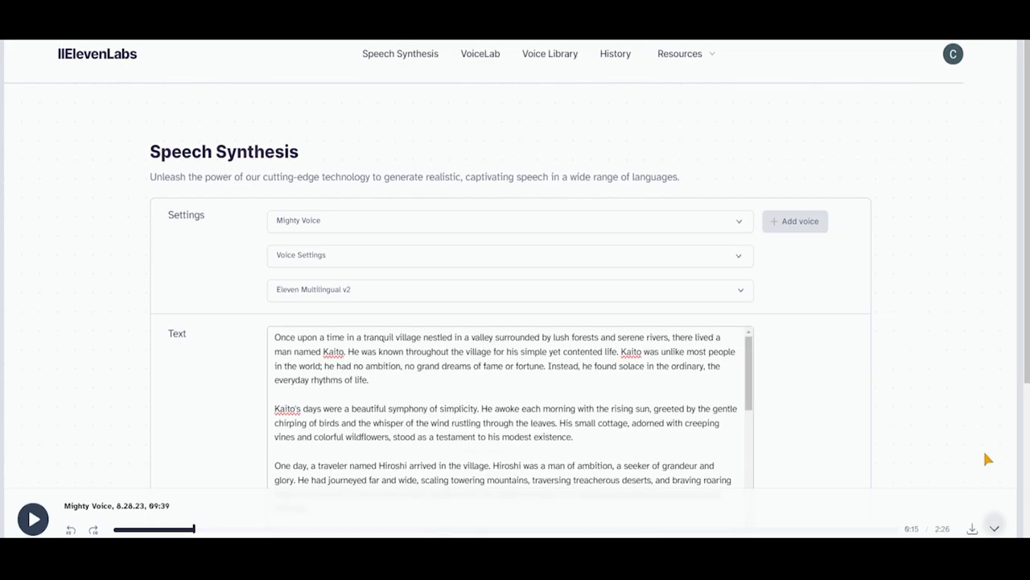
{"action": "mouse_move", "coordinate": [972, 528]}
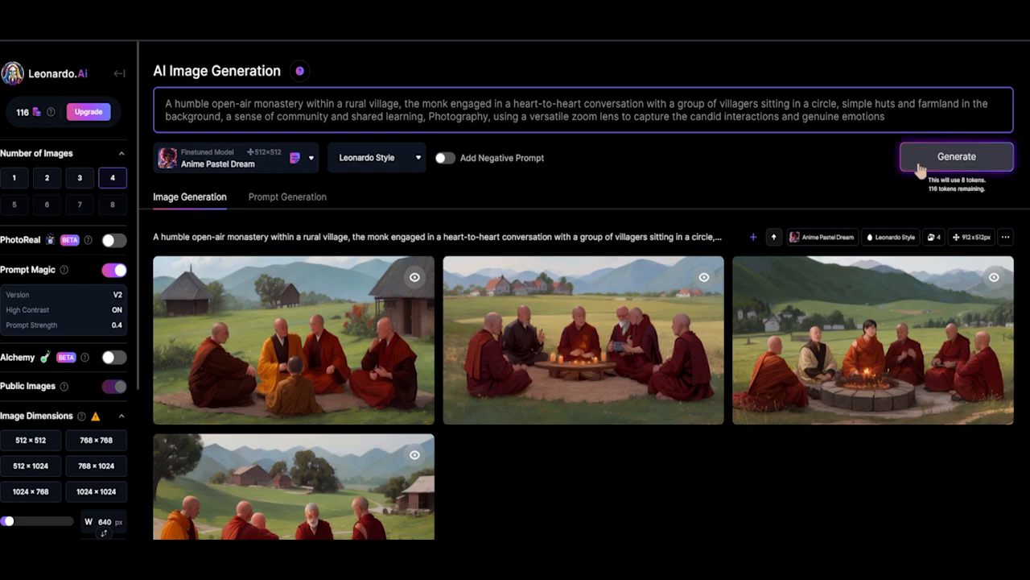
Generate four Anime Pastel Dream images of monks talking with villagers in a circle.
{"action": "left_click", "coordinate": [956, 156]}
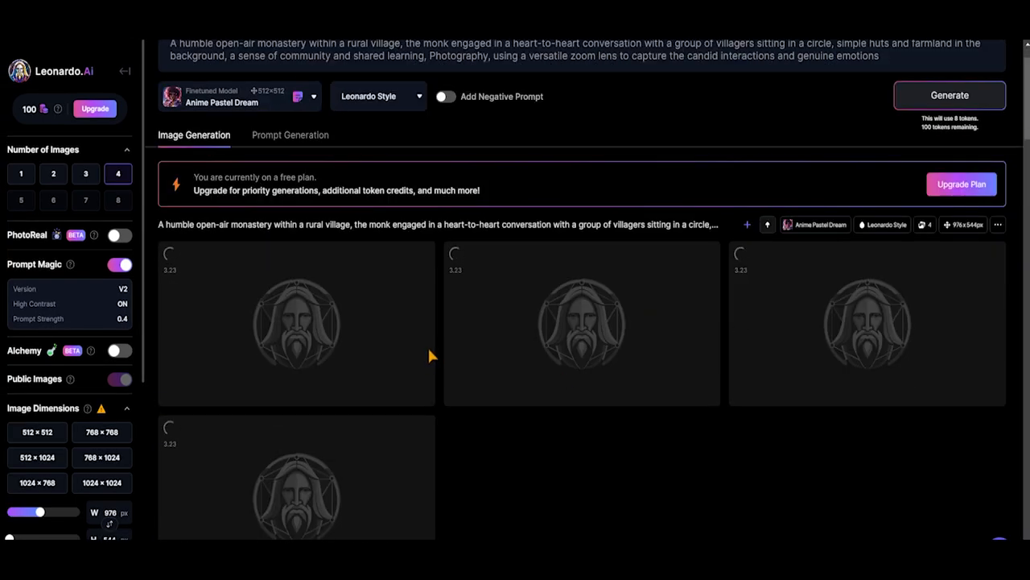
{"action": "scroll", "scroll_direction": "down", "scroll_amount": 3}
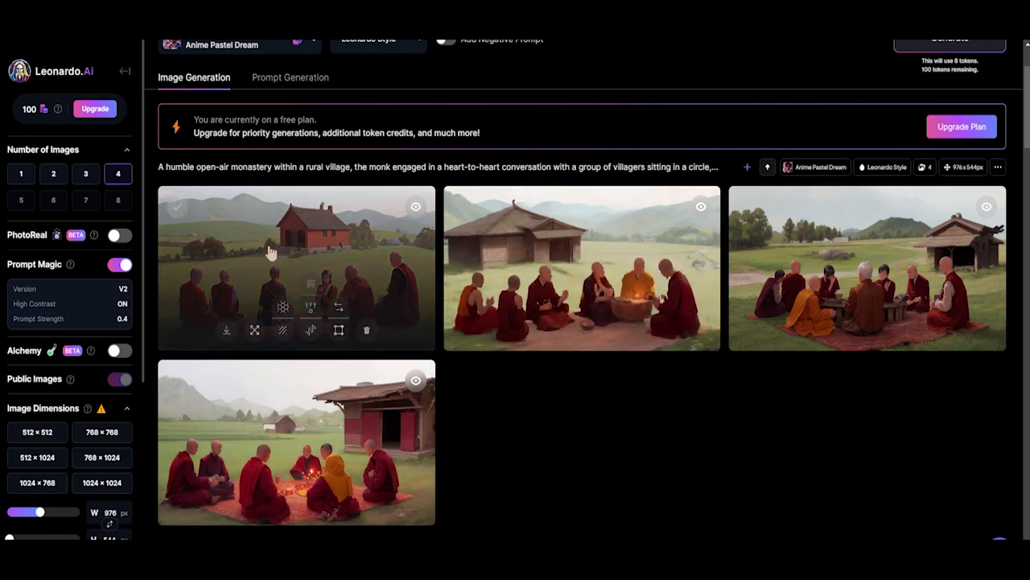
{"action": "mouse_move", "coordinate": [684, 441]}
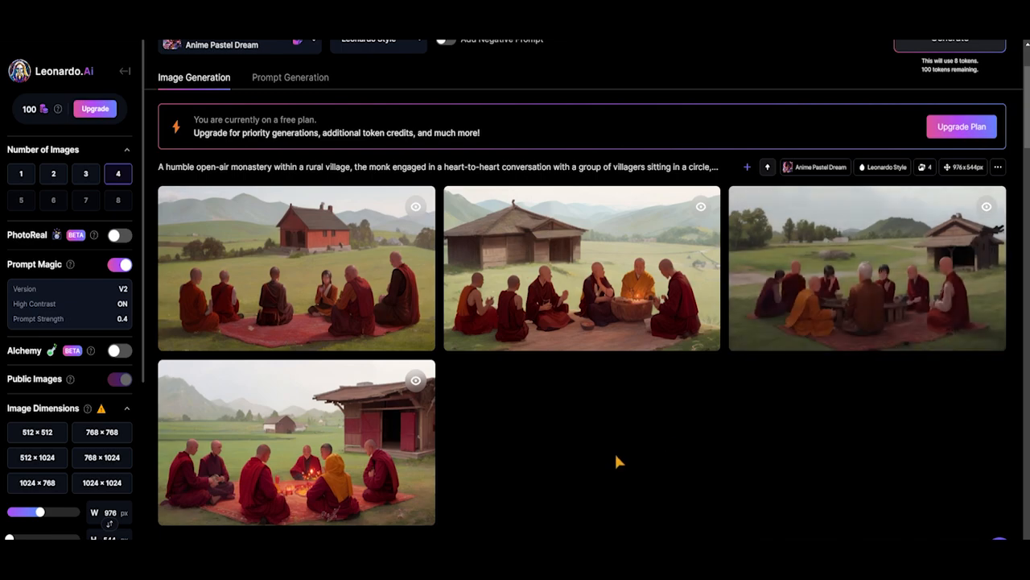
{"action": "mouse_move", "coordinate": [825, 348]}
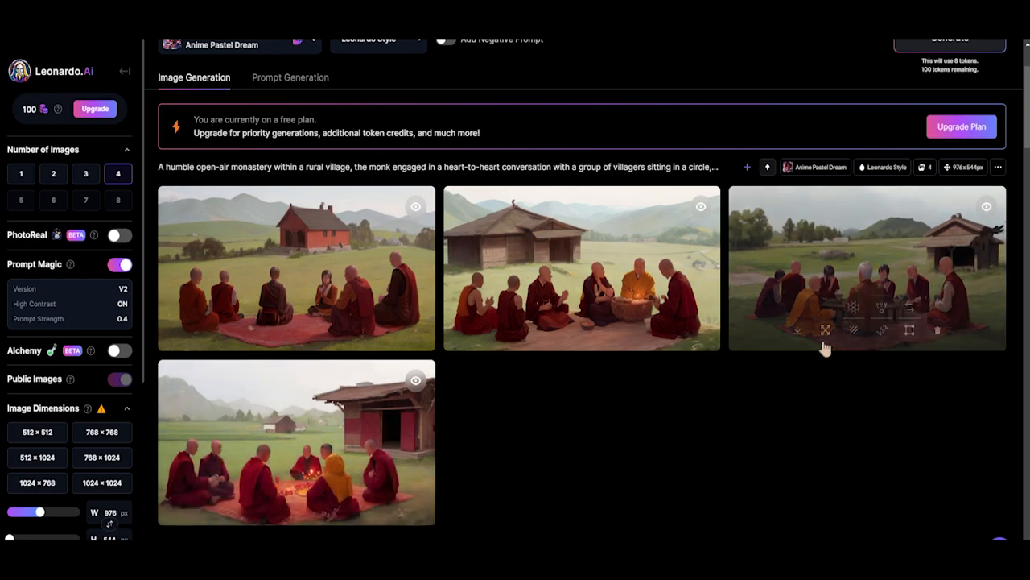
{"action": "mouse_move", "coordinate": [873, 431]}
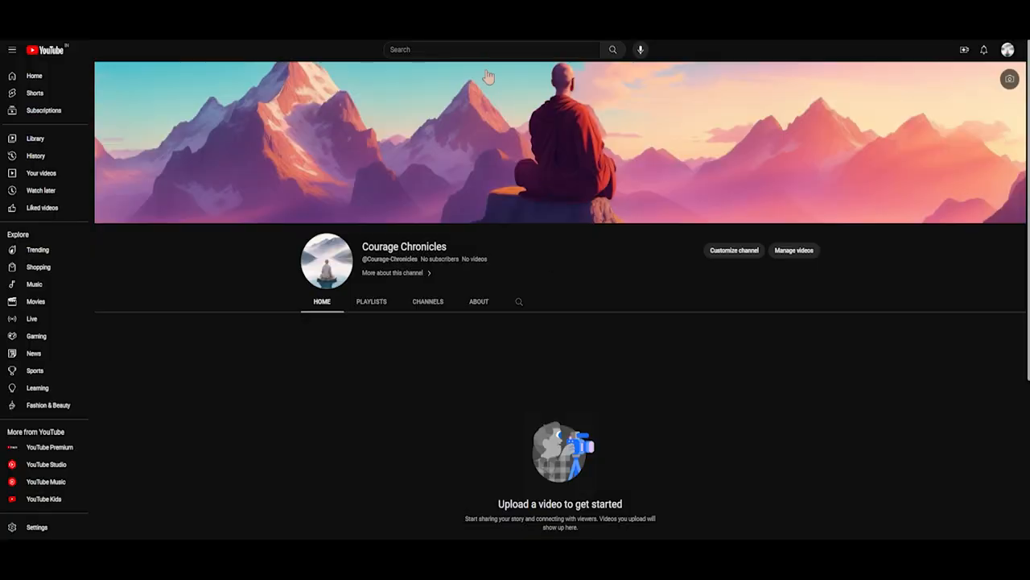
Search YouTube for 'no copyright zen music' and pick a royalty-free meditation track.
{"action": "type", "text": "no copyright zen"}
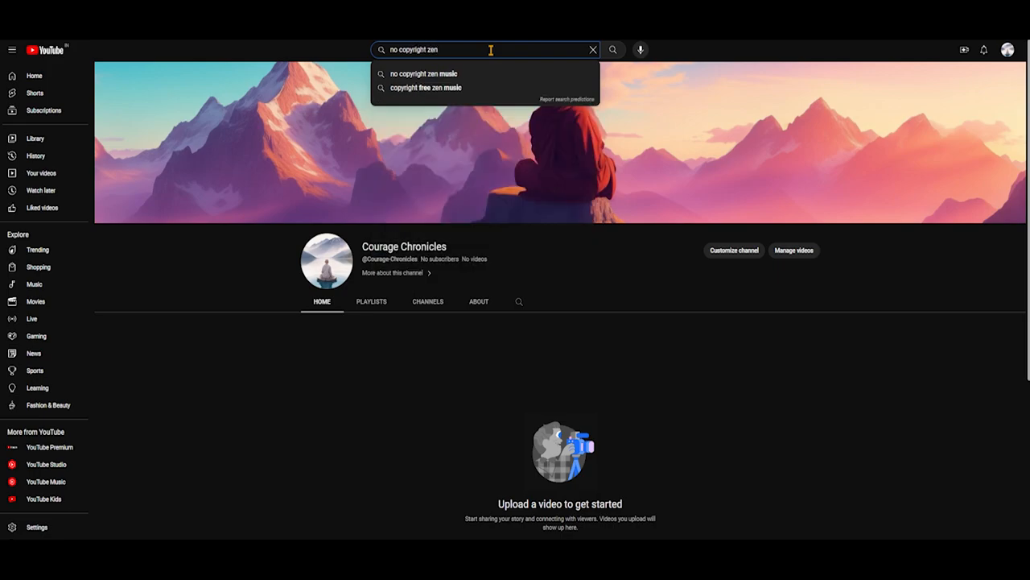
{"action": "left_click", "coordinate": [425, 74]}
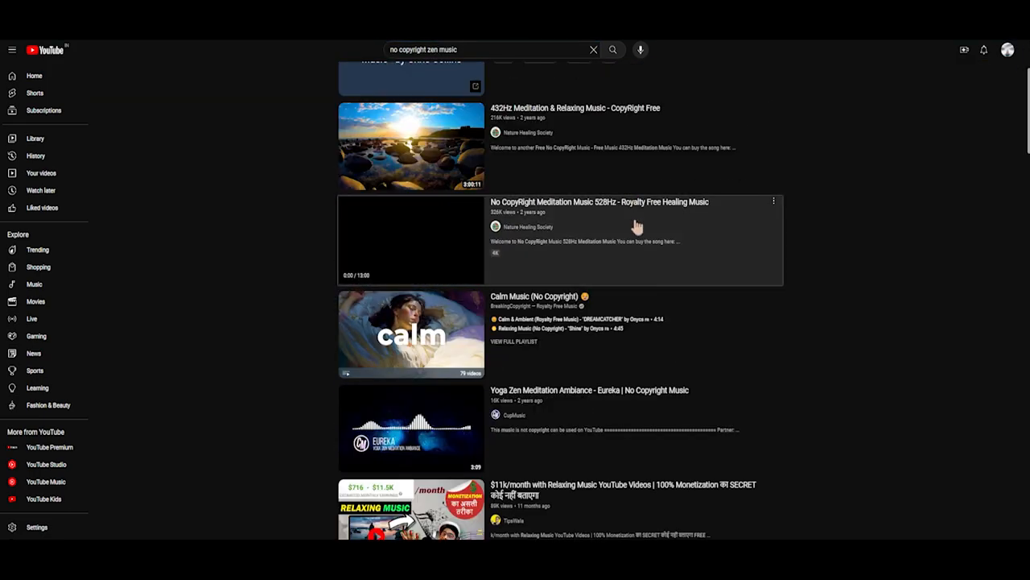
{"action": "left_click", "coordinate": [411, 238]}
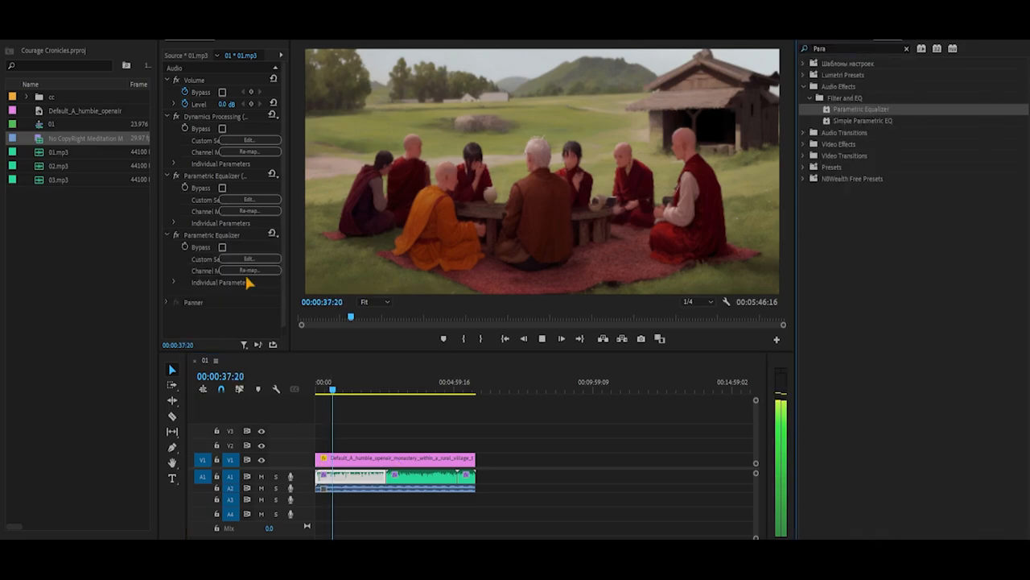
Apply the Loudness Maximizer parametric equalizer preset to the 01.mp3 voiceover clip.
{"action": "left_click", "coordinate": [248, 258]}
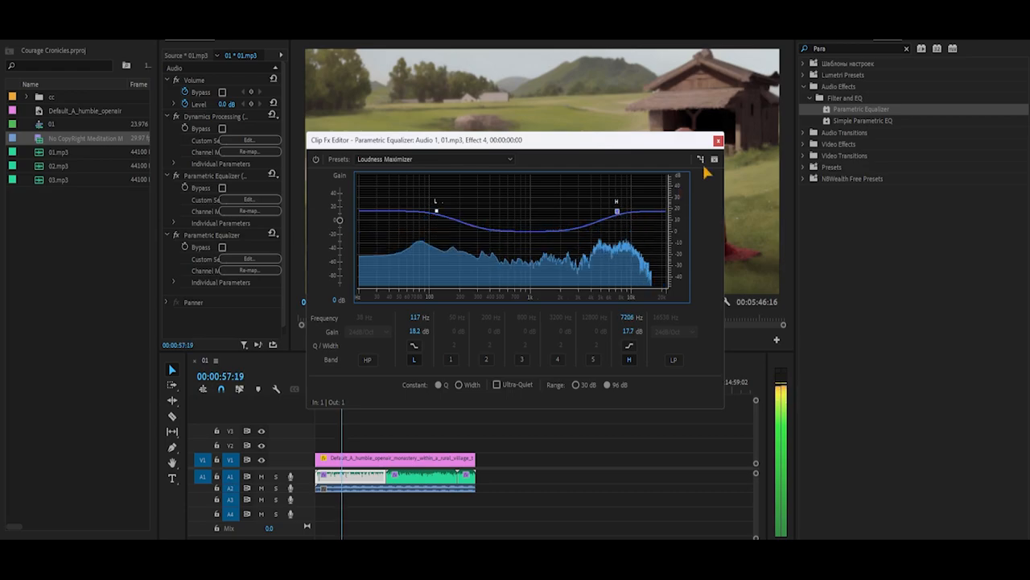
{"action": "left_click", "coordinate": [716, 140]}
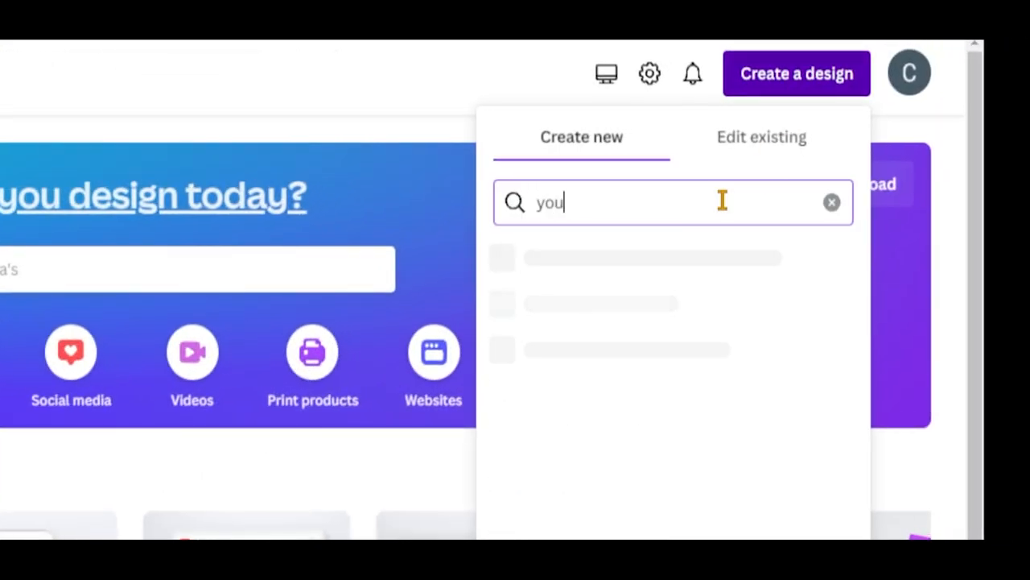
Start a YouTube Thumbnail design and fill it with the monk village image from Youtube Projects.
{"action": "type", "text": "tube thumbnai"}
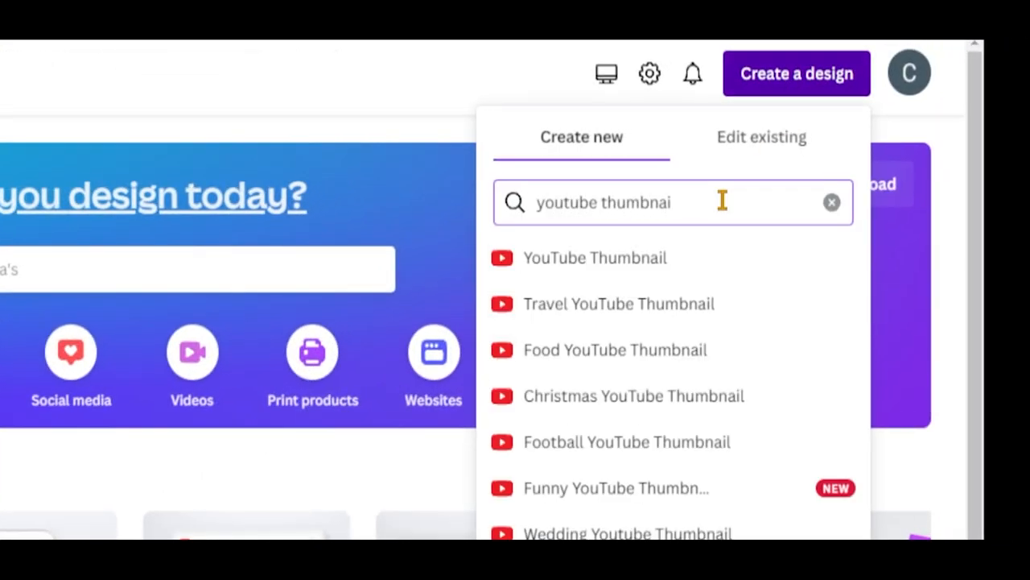
{"action": "left_click", "coordinate": [595, 257]}
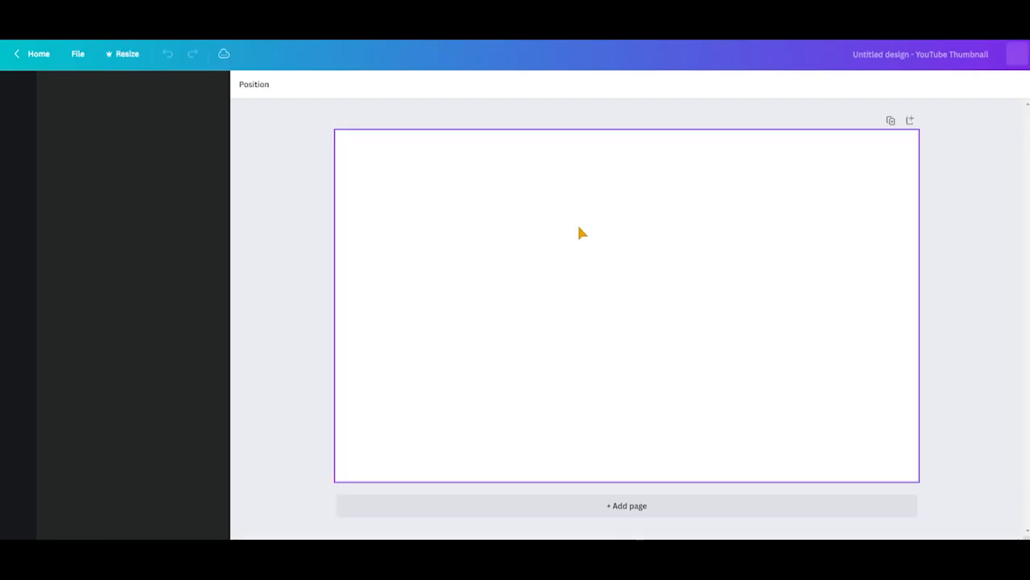
{"action": "left_click", "coordinate": [16, 90]}
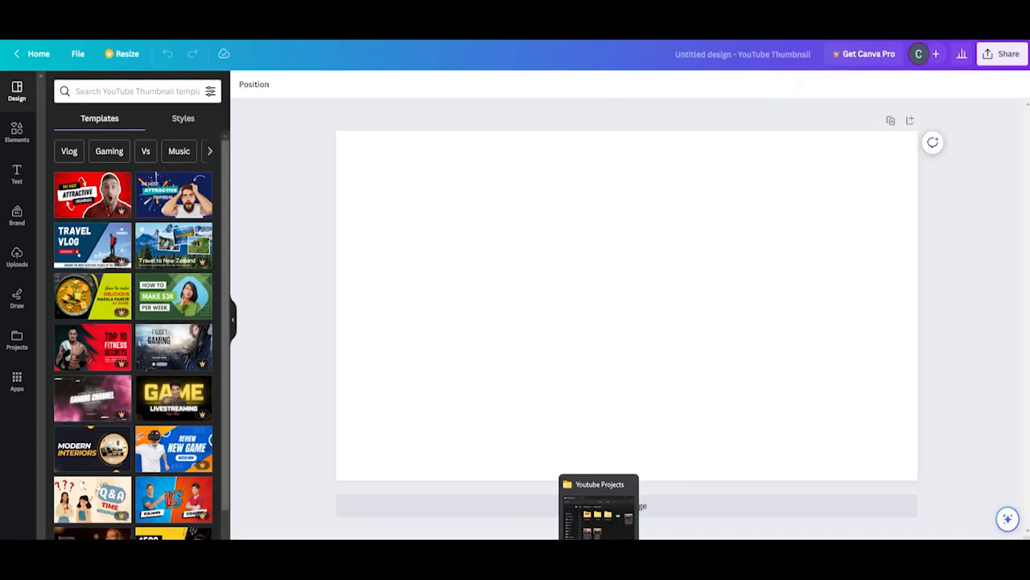
{"action": "left_click", "coordinate": [599, 507]}
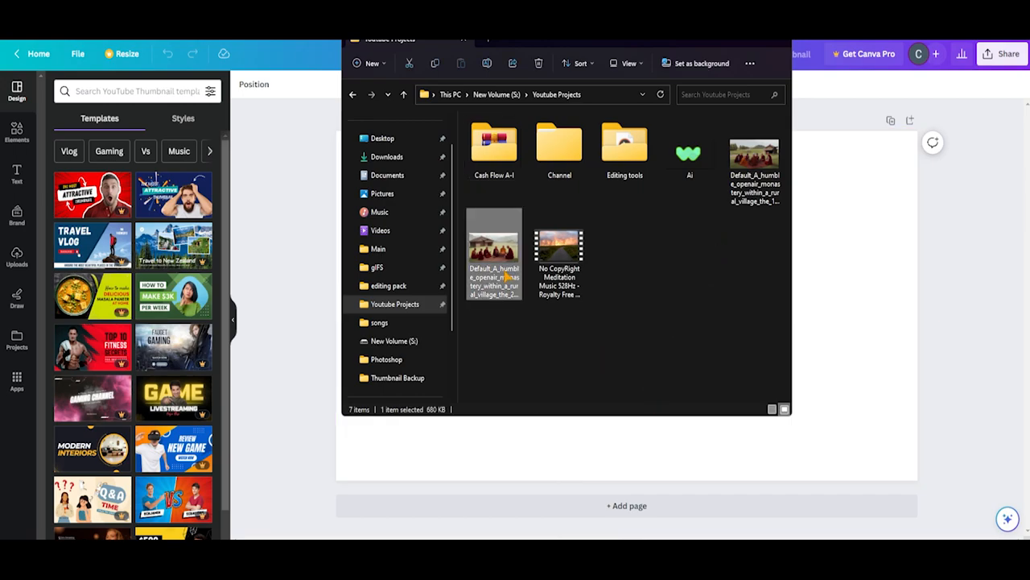
{"action": "double_click", "coordinate": [493, 249]}
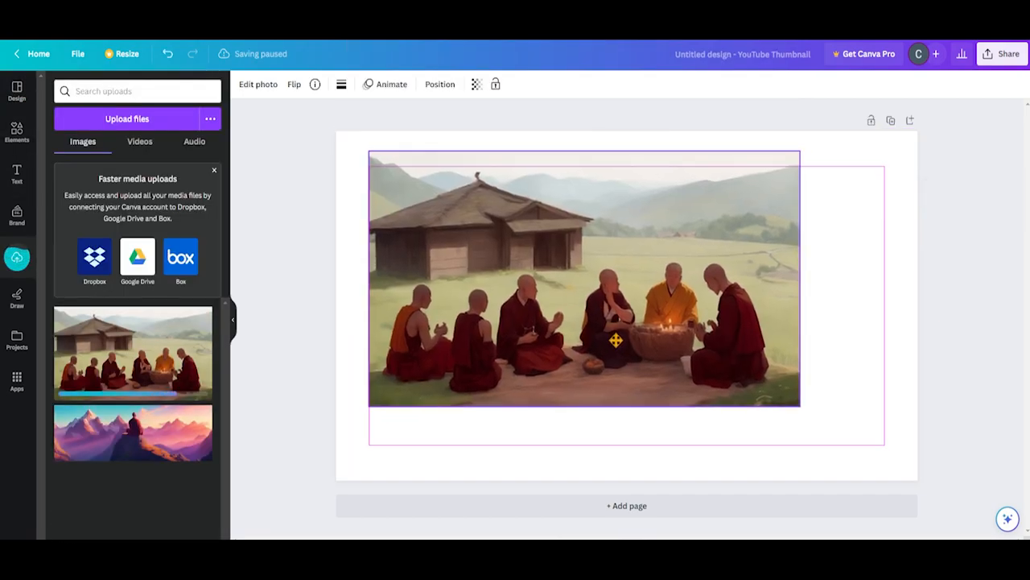
{"action": "left_click_drag", "start_coordinate": [802, 406], "coordinate": [925, 480]}
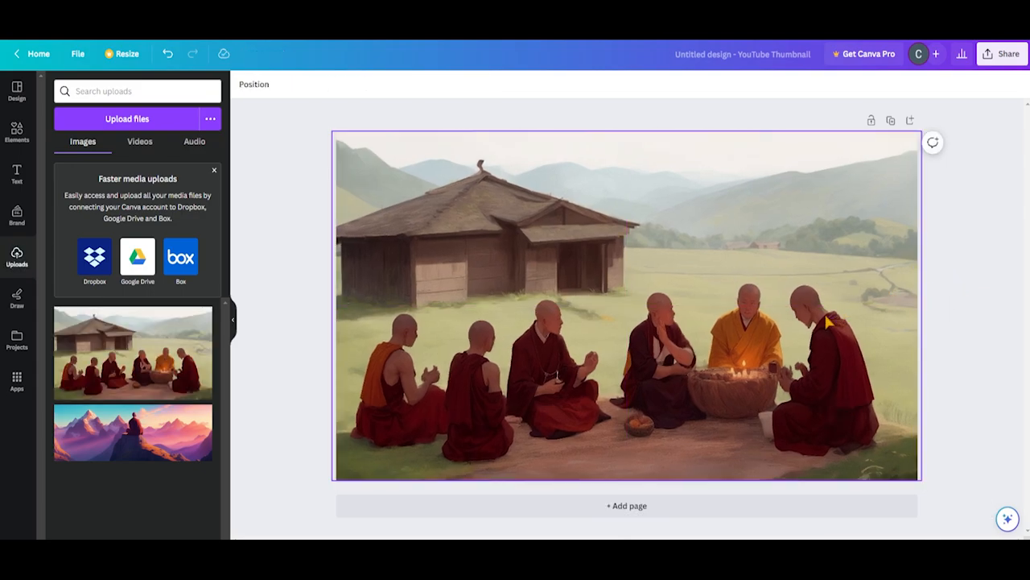
Add the heading 'A LIFE WITHOUT AMBITION', change its font and style its effects.
{"action": "left_click", "coordinate": [16, 174]}
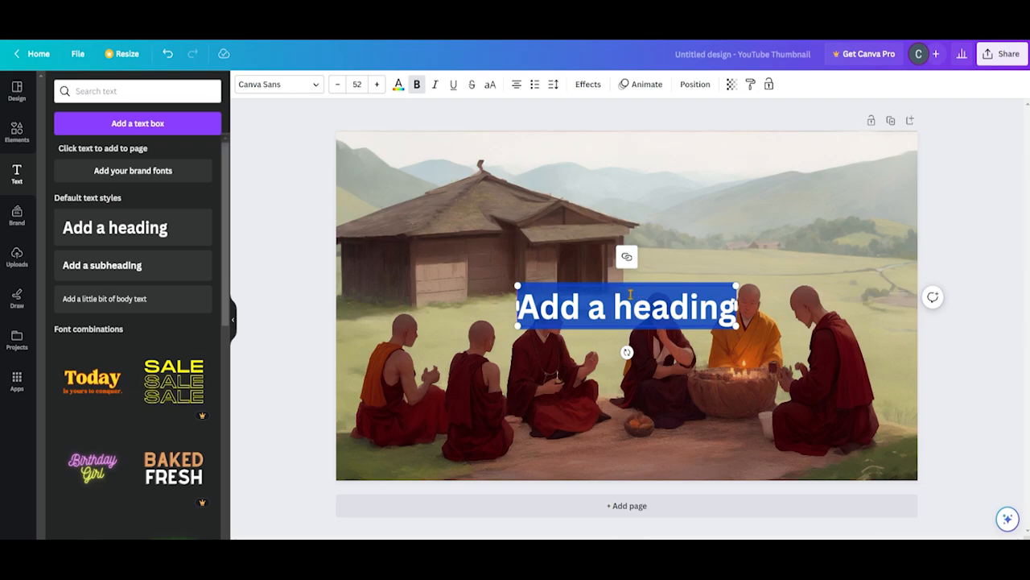
{"action": "type", "text": "A LIFE WITHOUT AMBITION"}
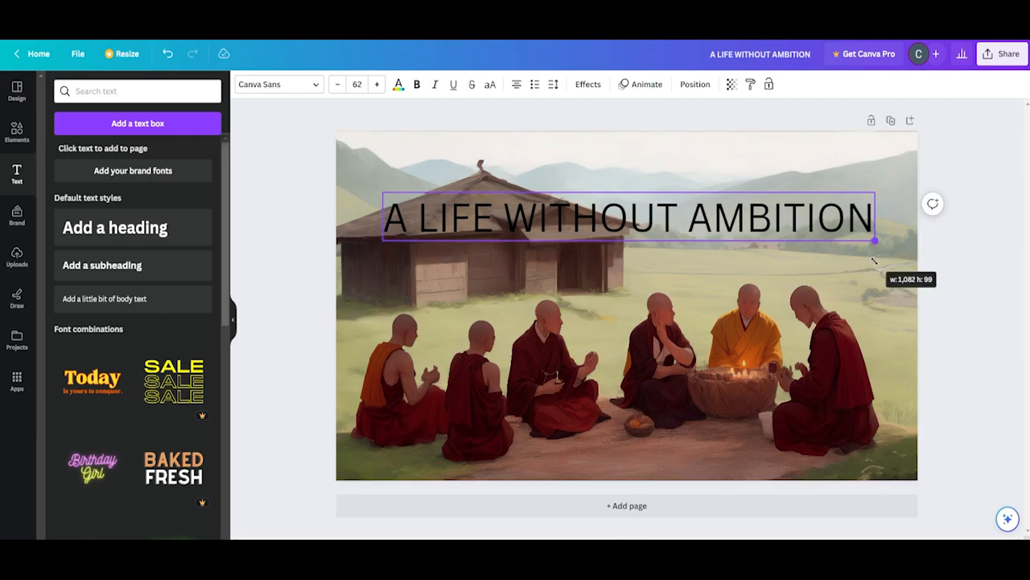
{"action": "left_click", "coordinate": [273, 84]}
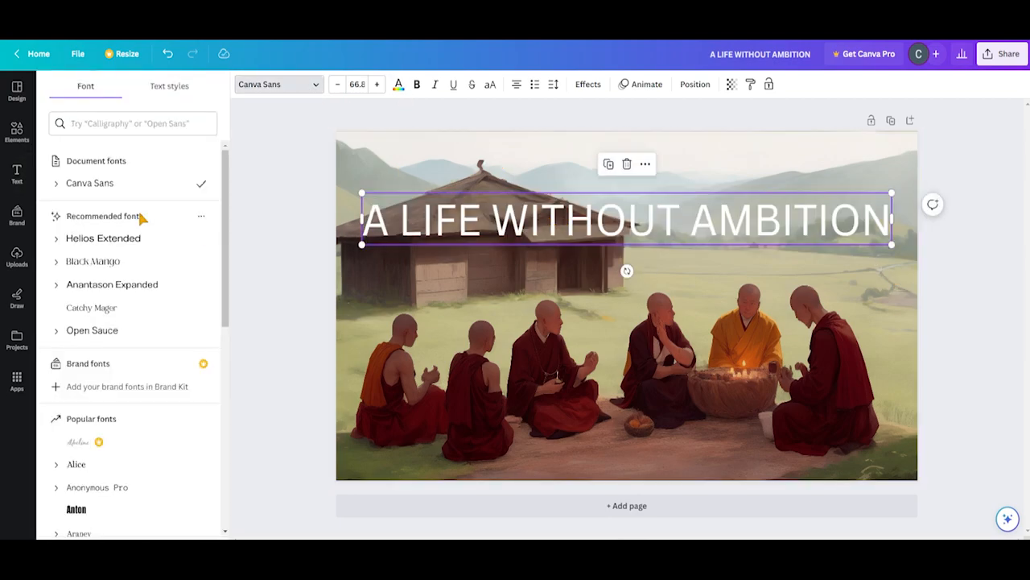
{"action": "left_click", "coordinate": [76, 509]}
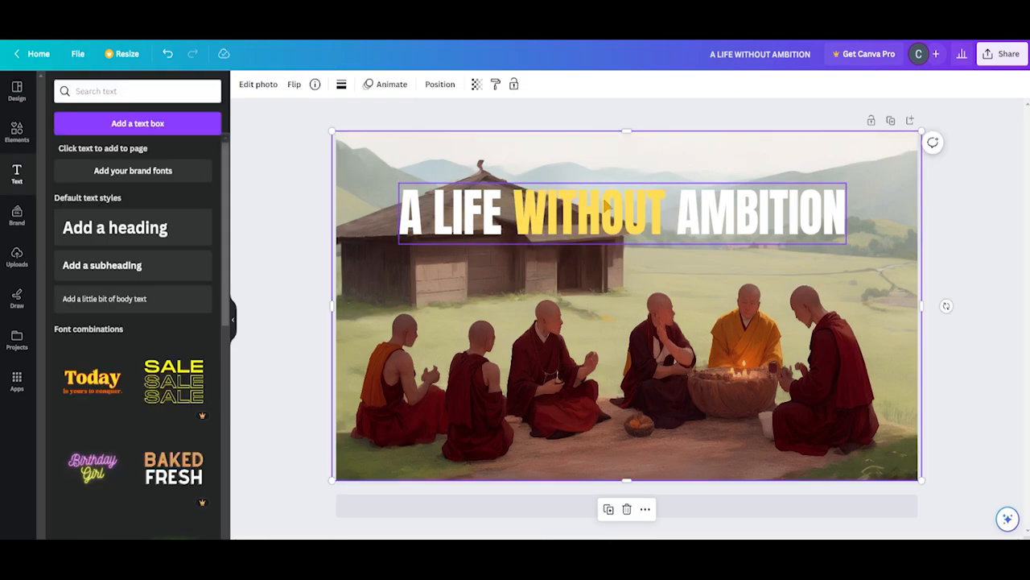
{"action": "left_click", "coordinate": [586, 84]}
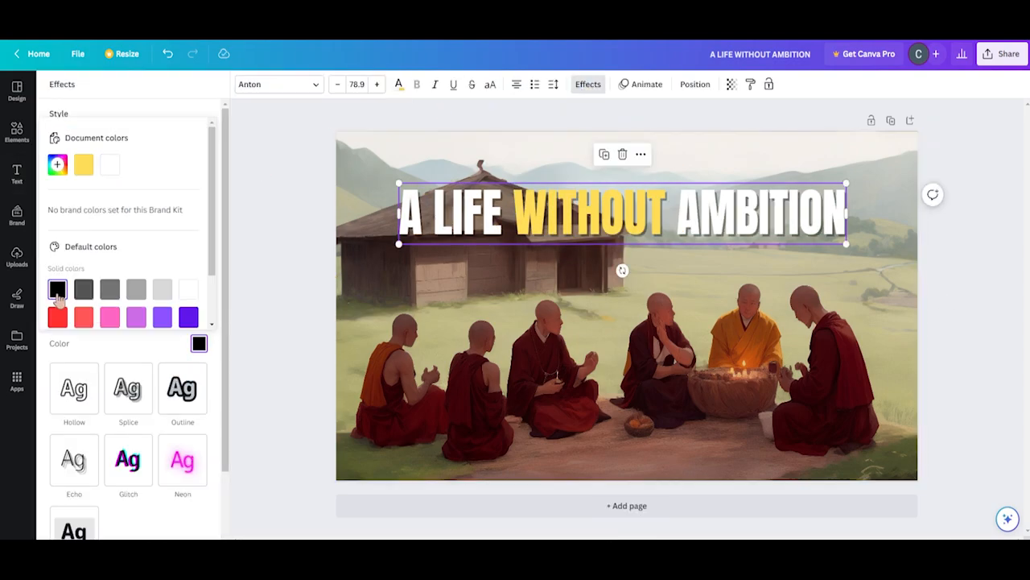
{"action": "left_click", "coordinate": [16, 172]}
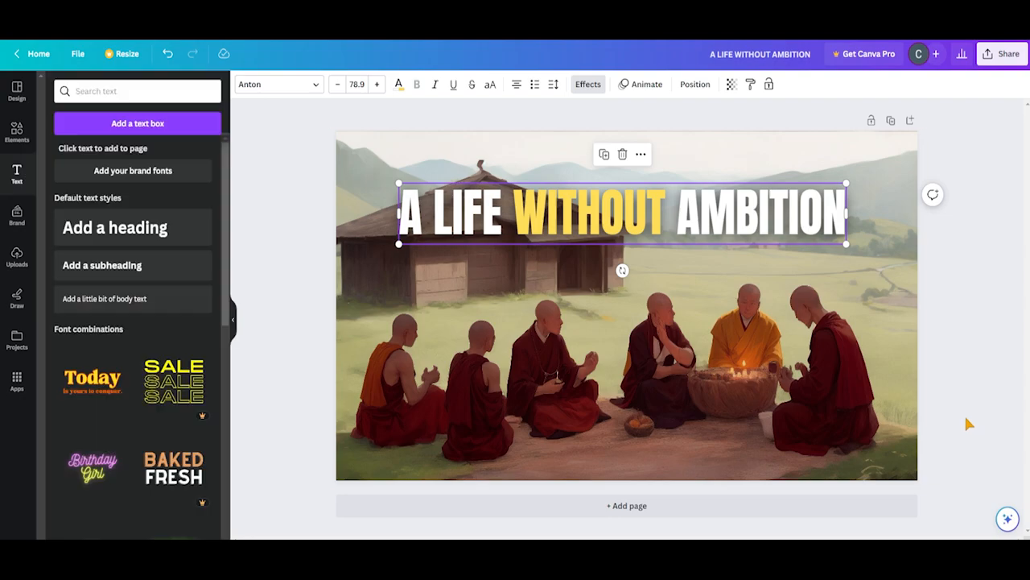